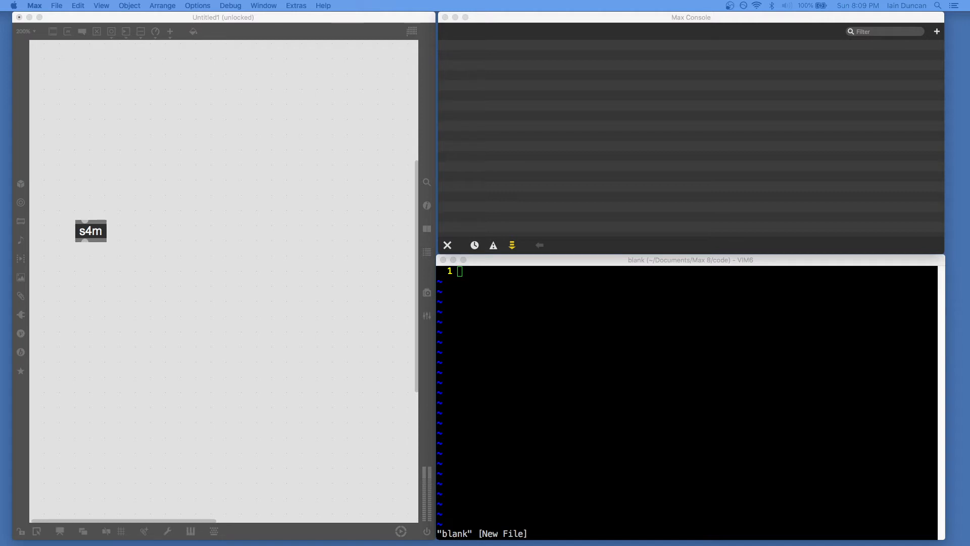
mouse_move(133, 525)
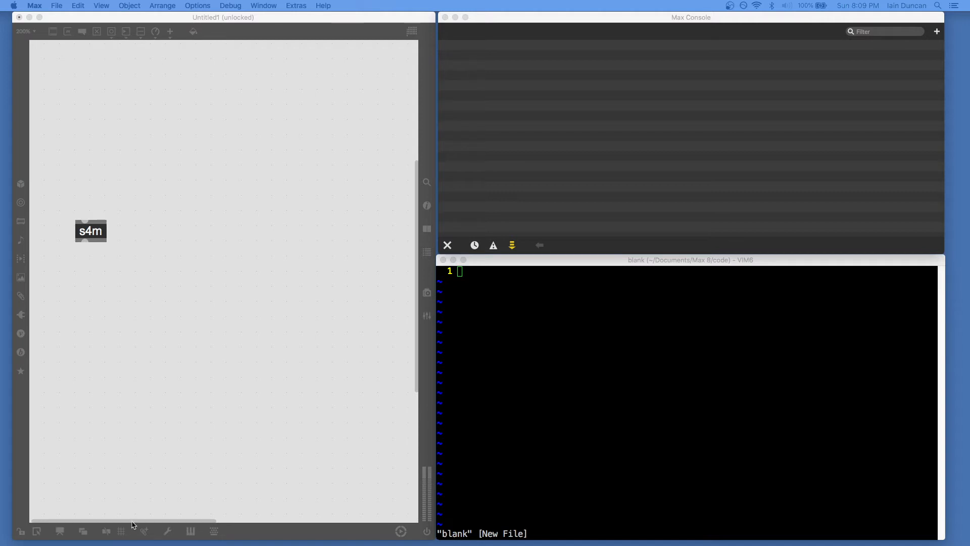
mouse_move(215, 178)
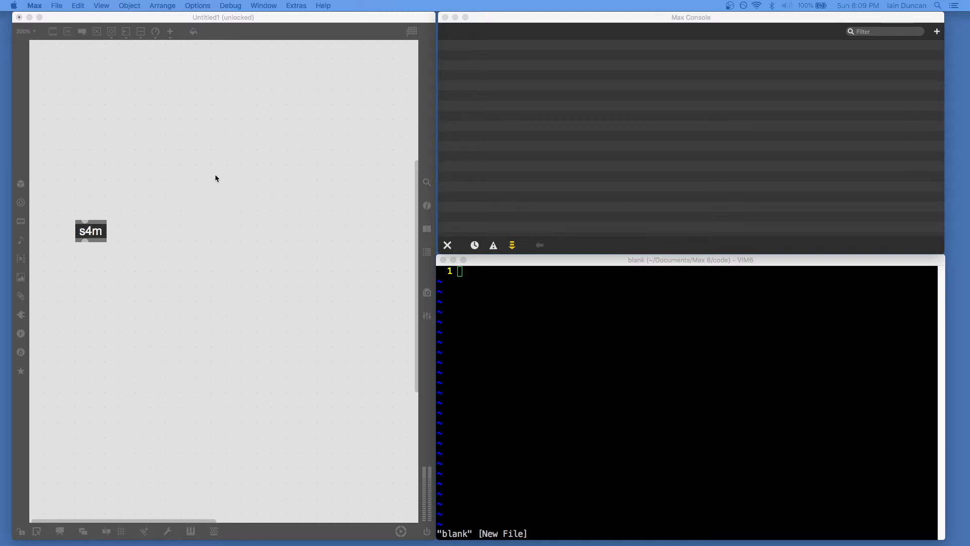
mouse_move(176, 344)
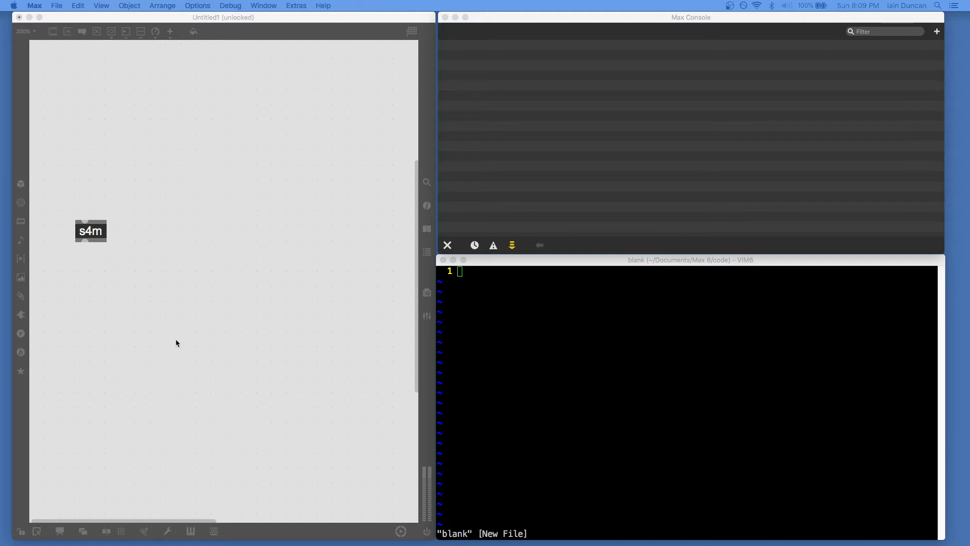
mouse_move(181, 358)
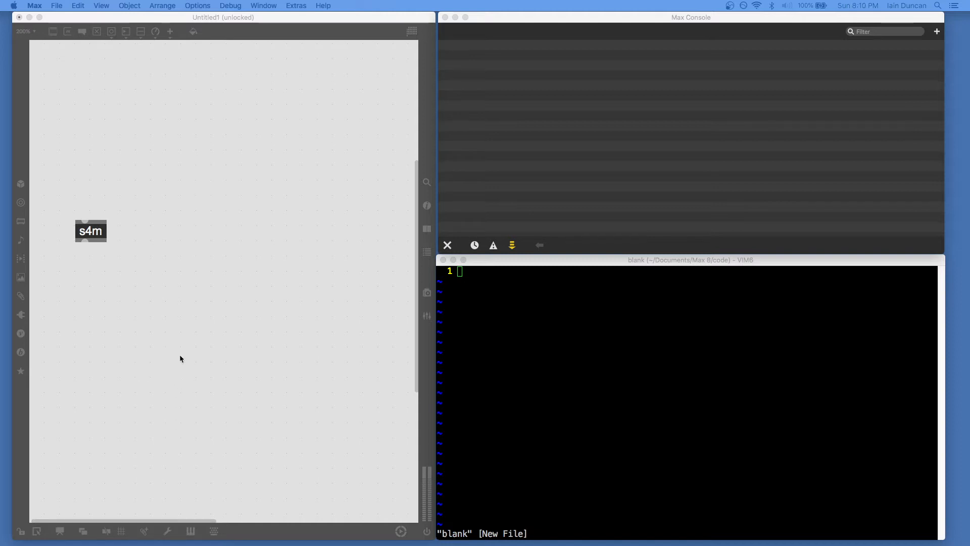
mouse_move(132, 191)
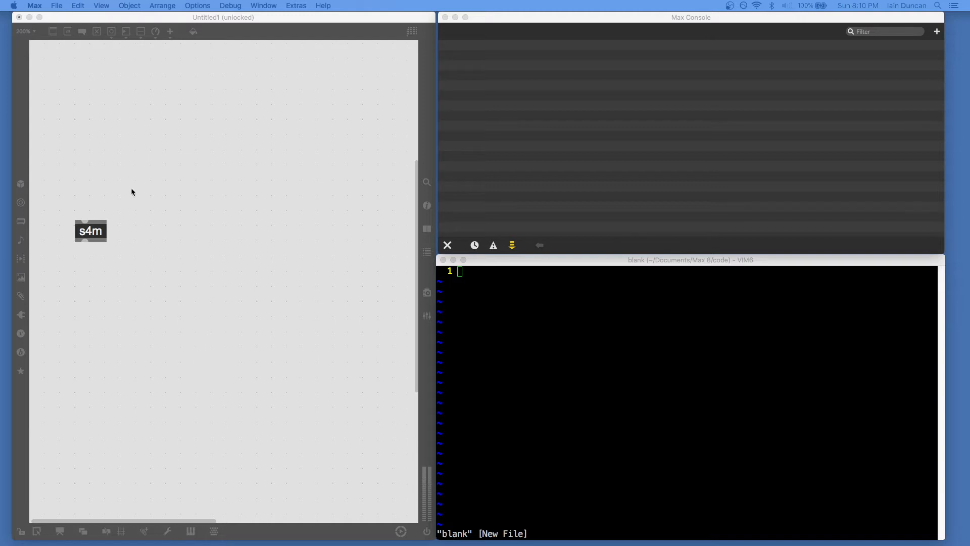
- Change the object to 's4m main.scm' so it loads main.scm
left_click(91, 231)
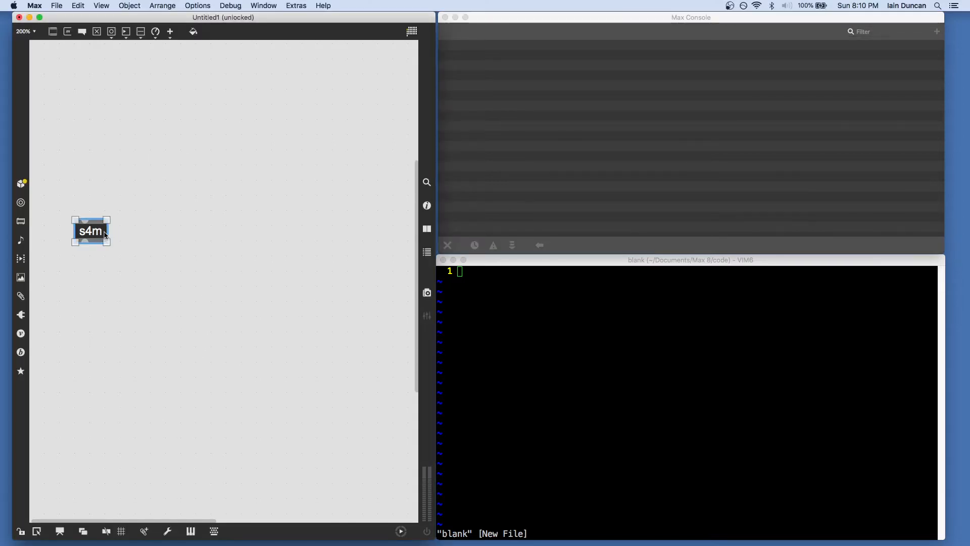
mouse_move(146, 243)
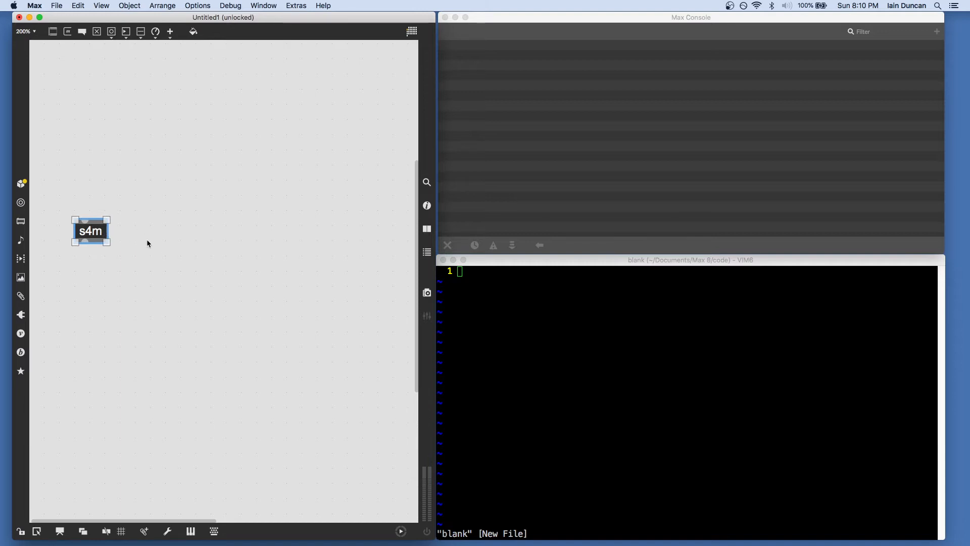
left_click(141, 230)
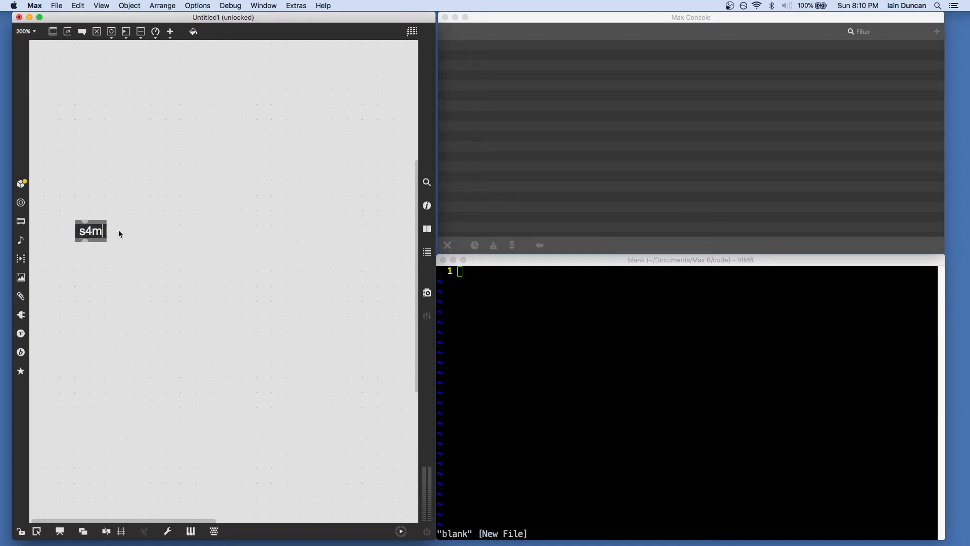
mouse_move(276, 167)
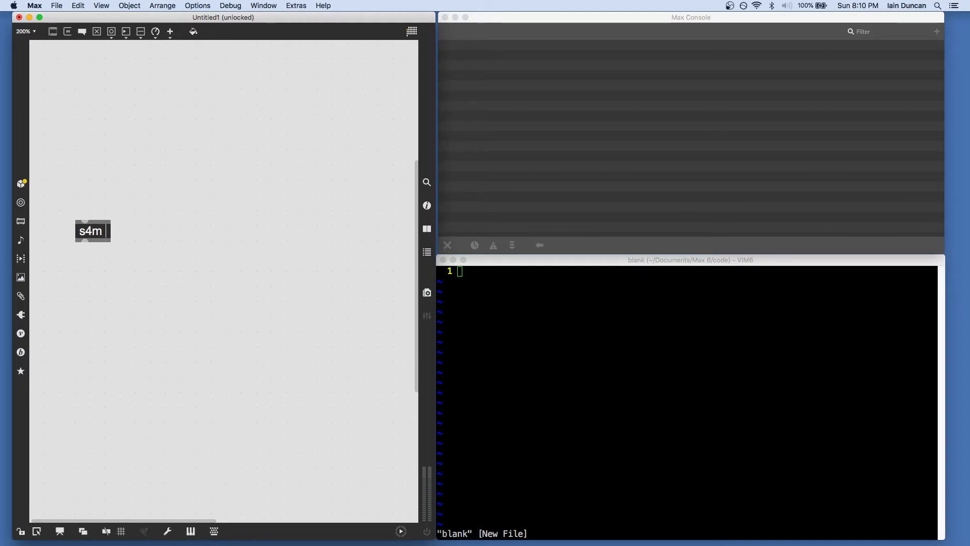
type("main.sc")
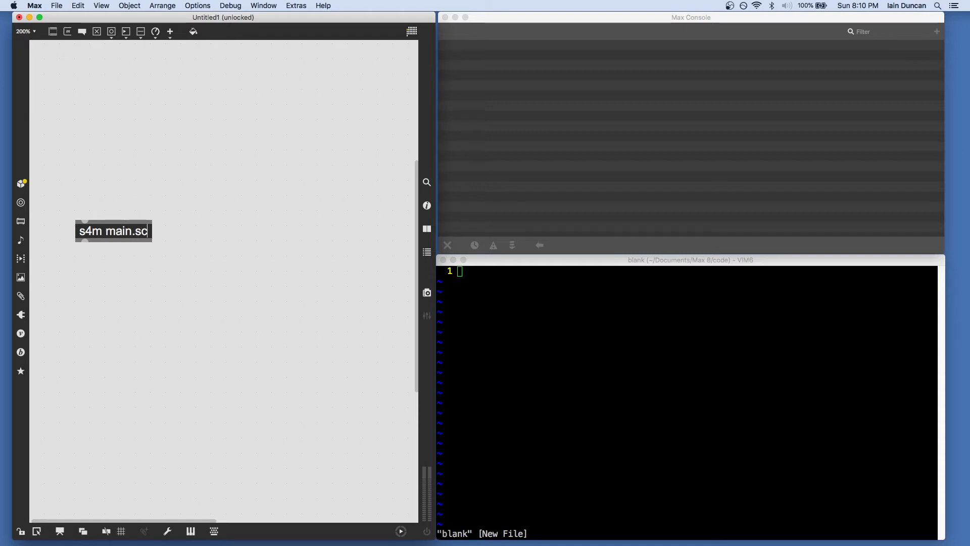
type("m")
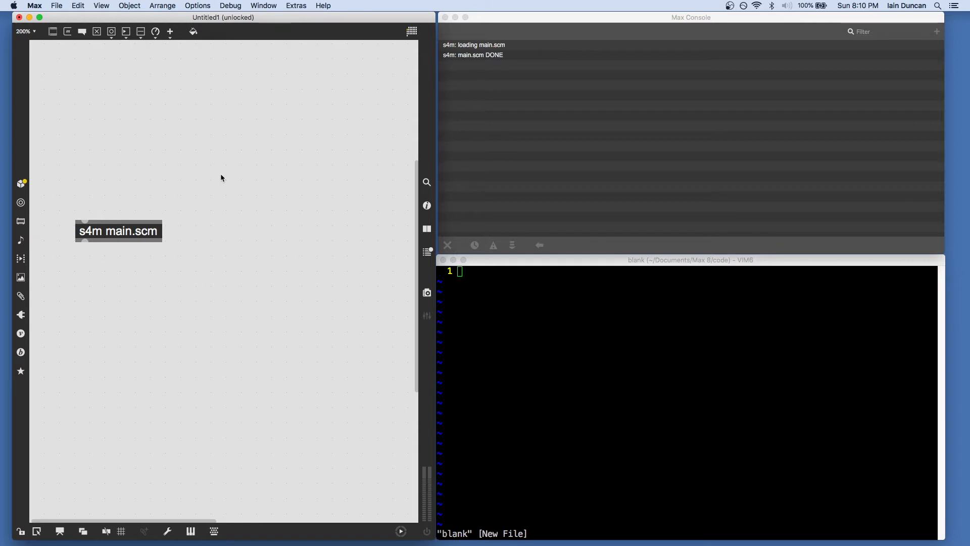
- Open main.scm in MacVim with ':e main.scm'
left_click(494, 349)
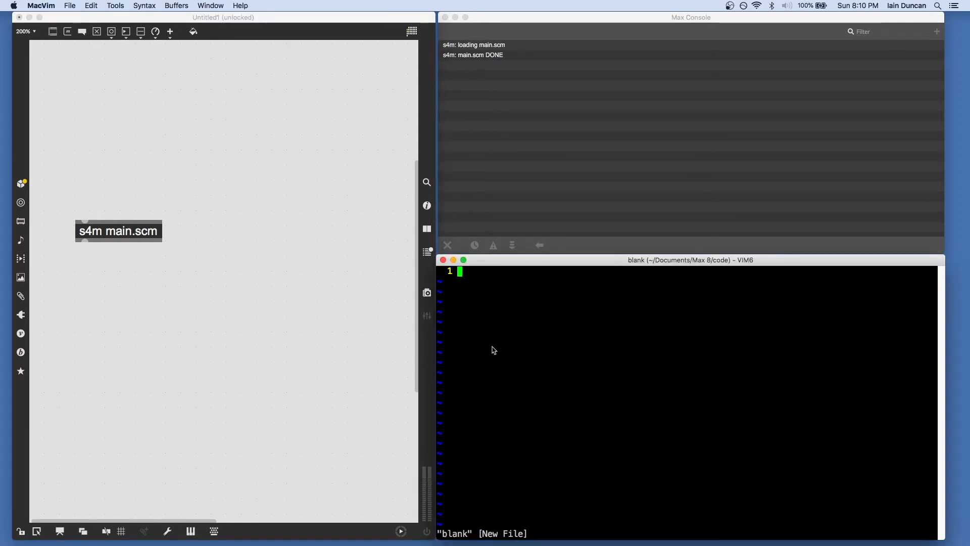
type(":e main.scm")
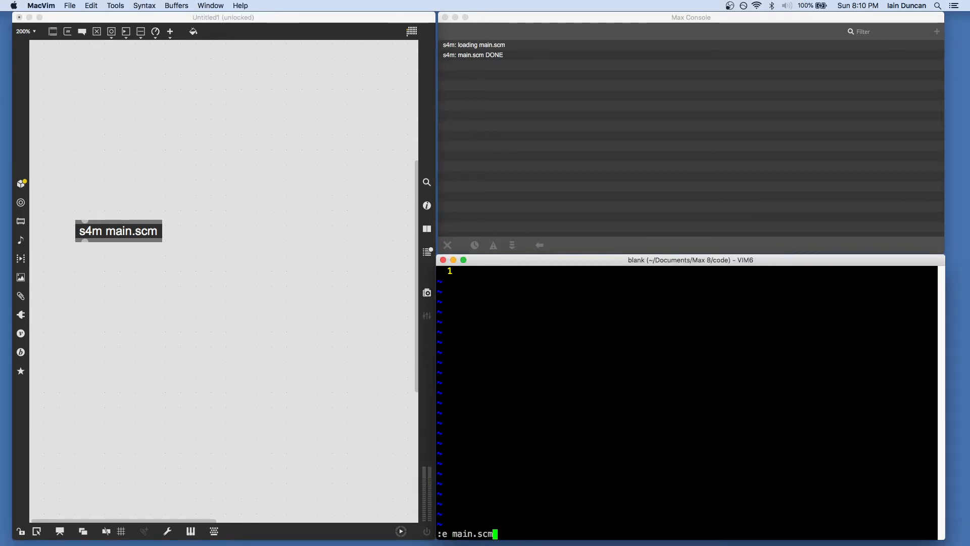
key("Return")
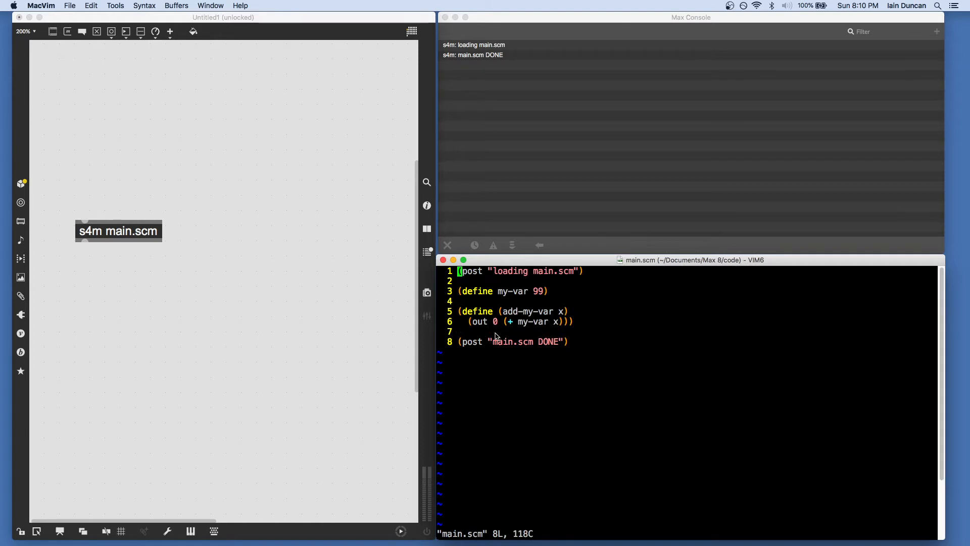
mouse_move(483, 311)
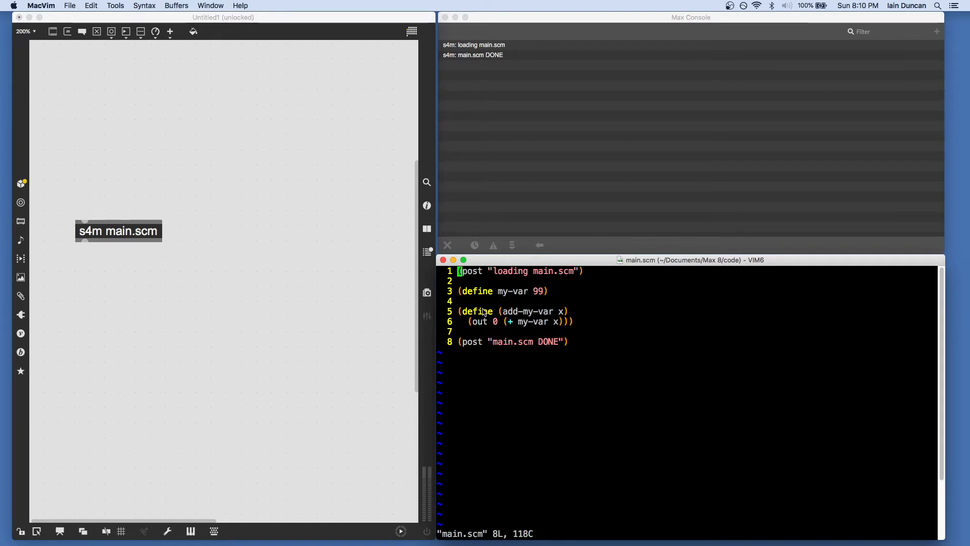
mouse_move(490, 273)
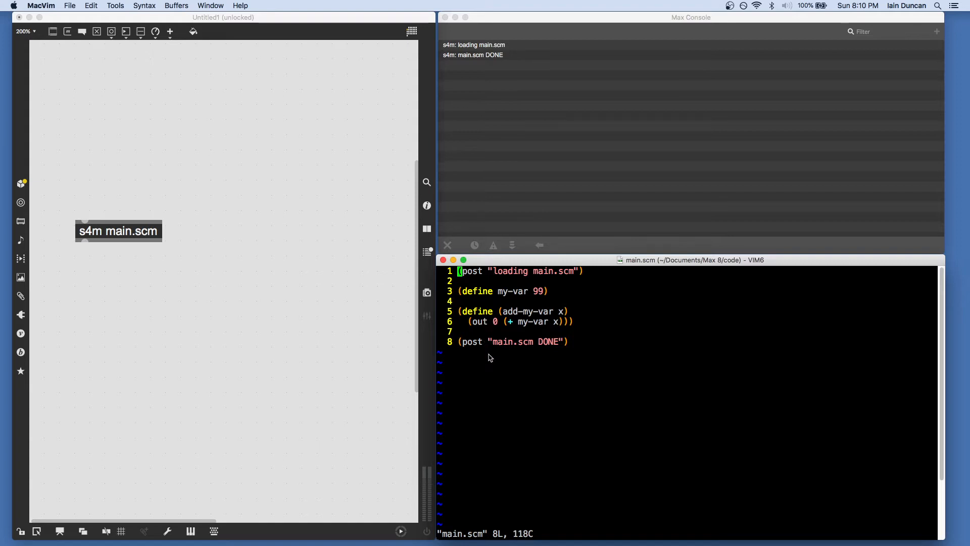
mouse_move(488, 343)
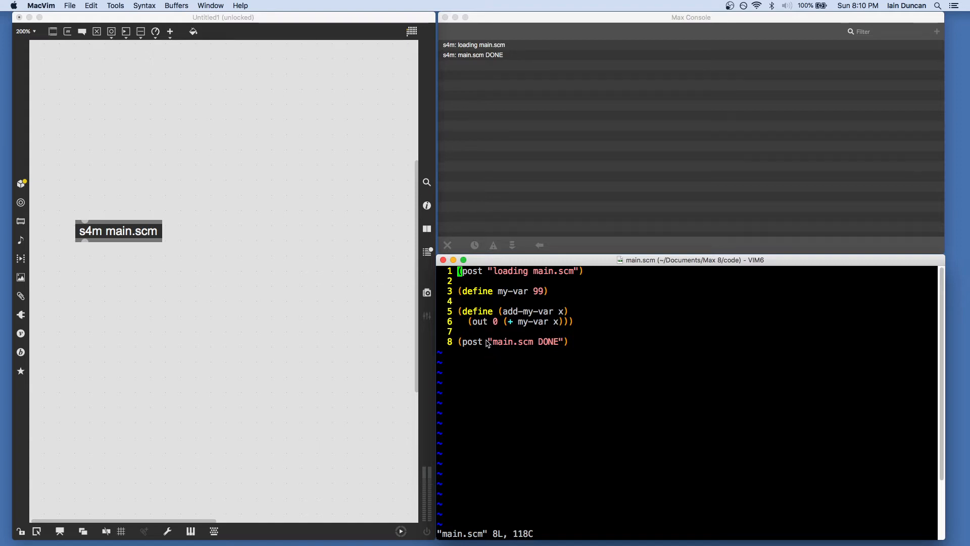
mouse_move(463, 47)
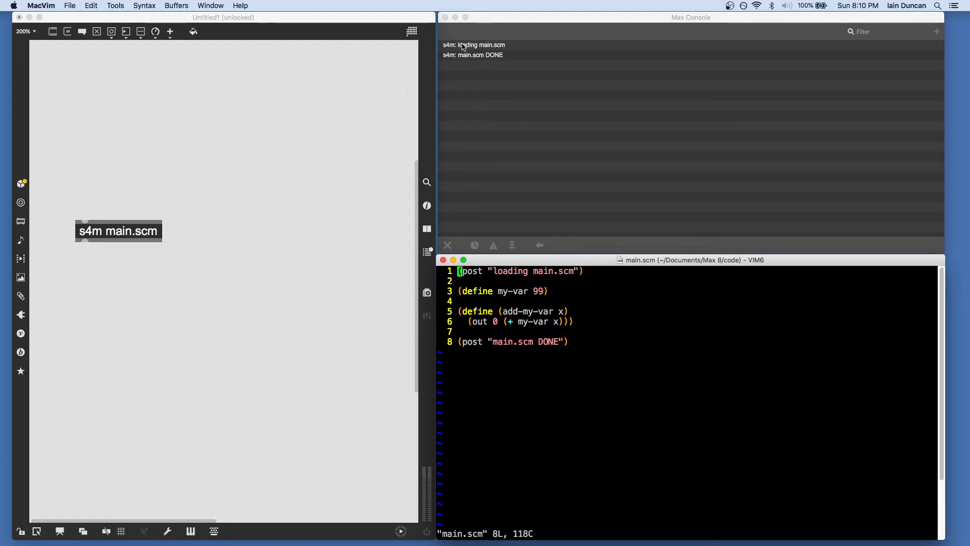
mouse_move(421, 231)
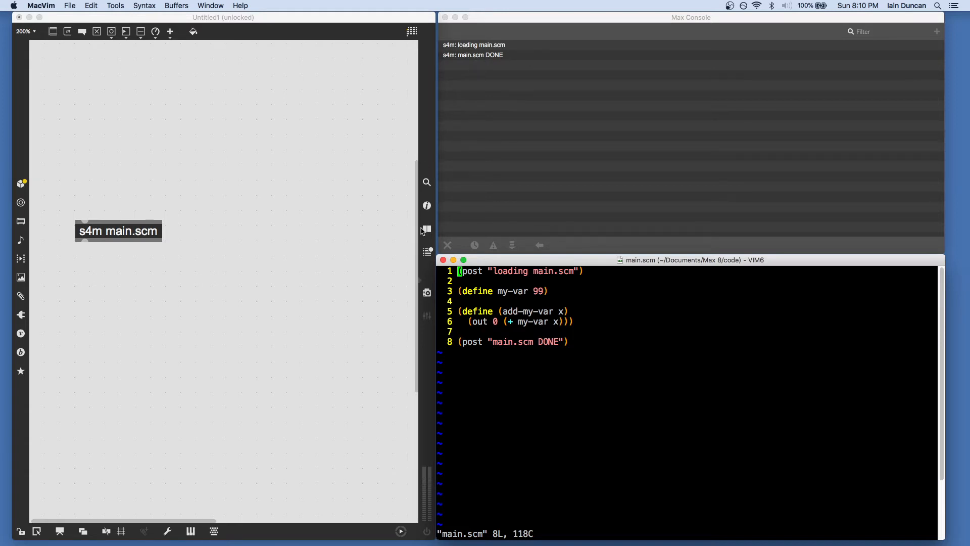
mouse_move(190, 248)
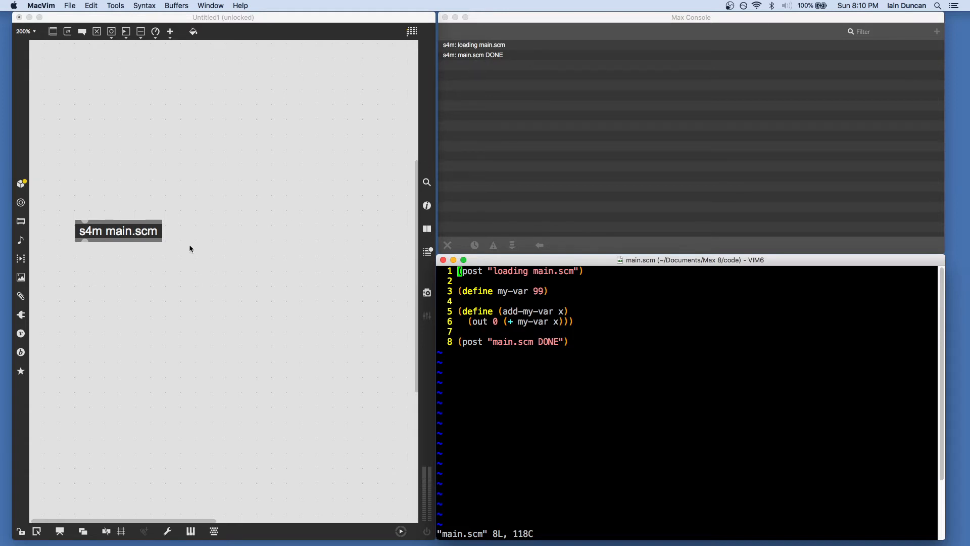
mouse_move(131, 215)
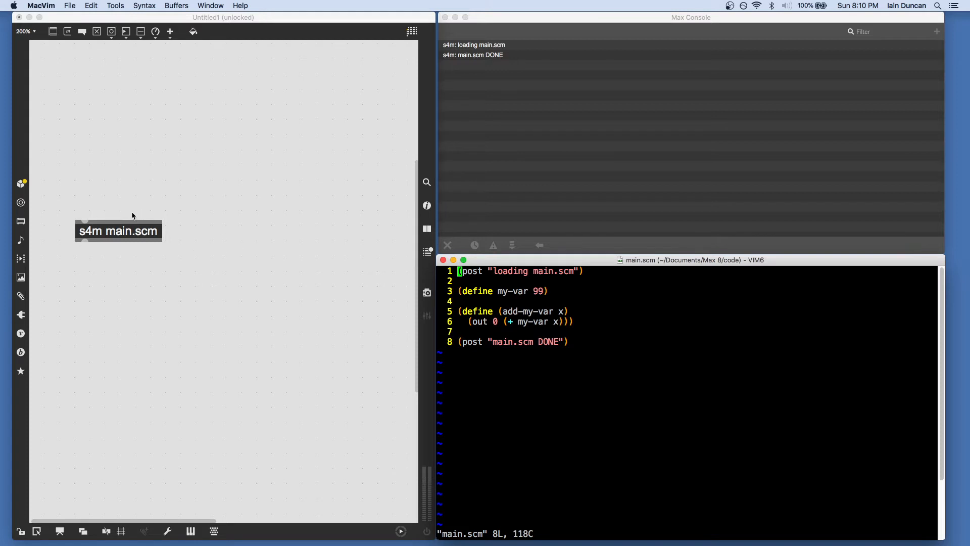
- Rename the s4m argument to mains.scm, then correct it back to main.scm
left_click(118, 231)
type("s")
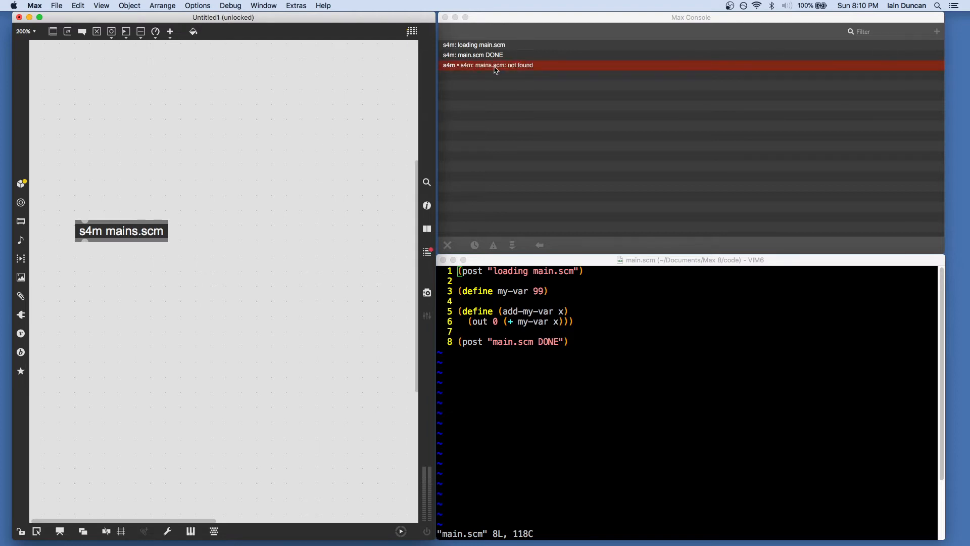
mouse_move(201, 142)
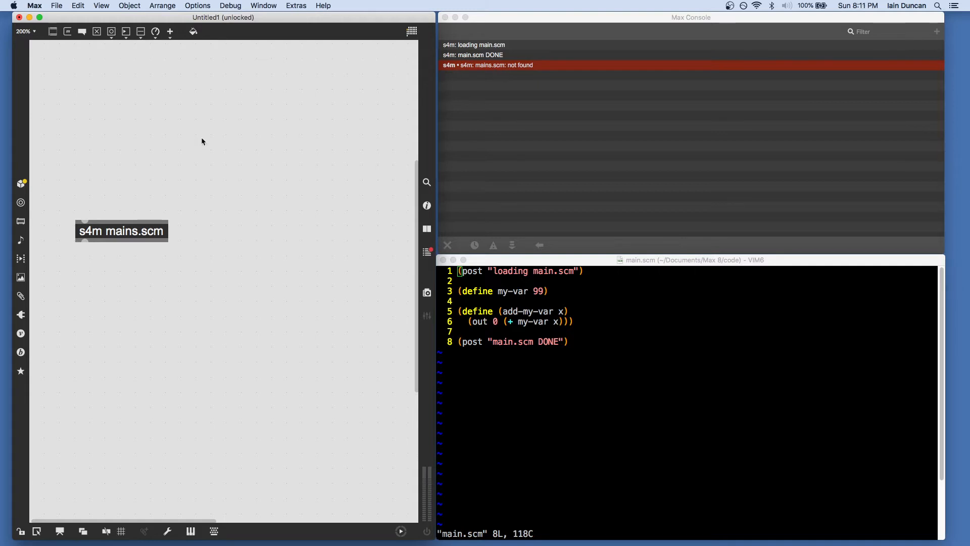
left_click(121, 231)
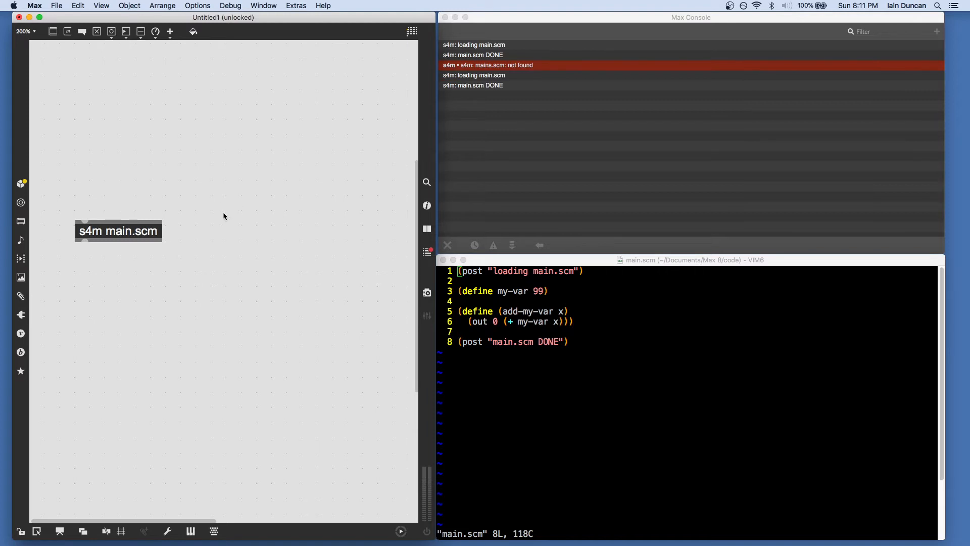
mouse_move(271, 254)
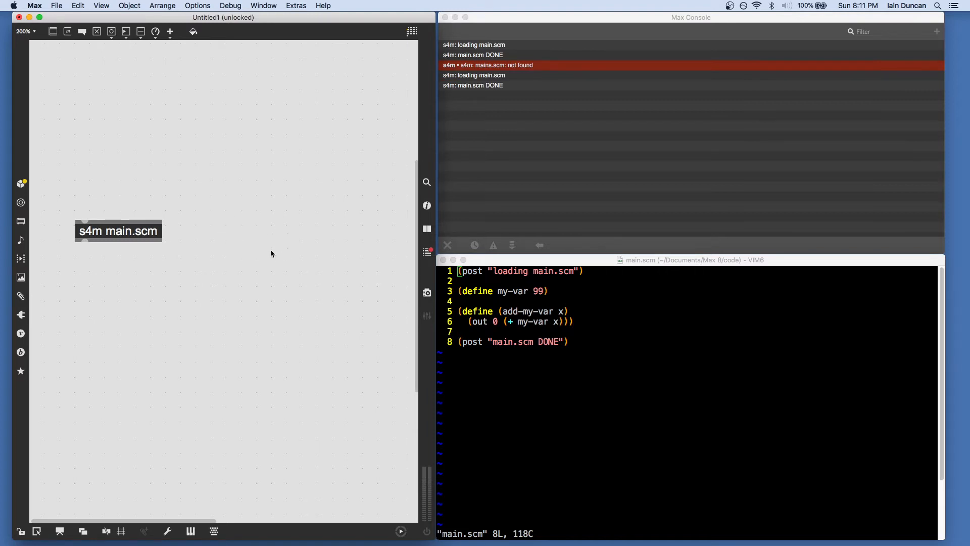
mouse_move(192, 6)
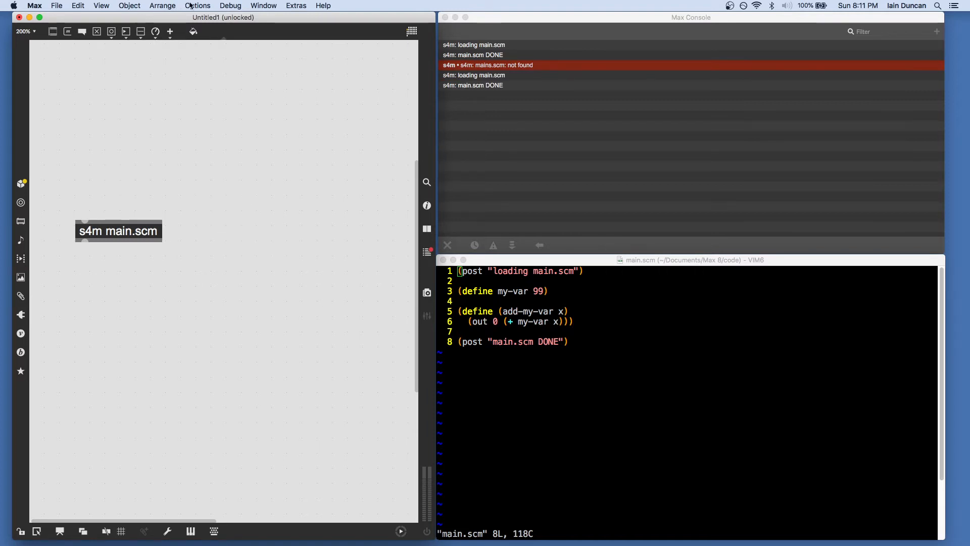
- Add the Documents/Max 8/code folder as a search path in File Preferences
left_click(197, 5)
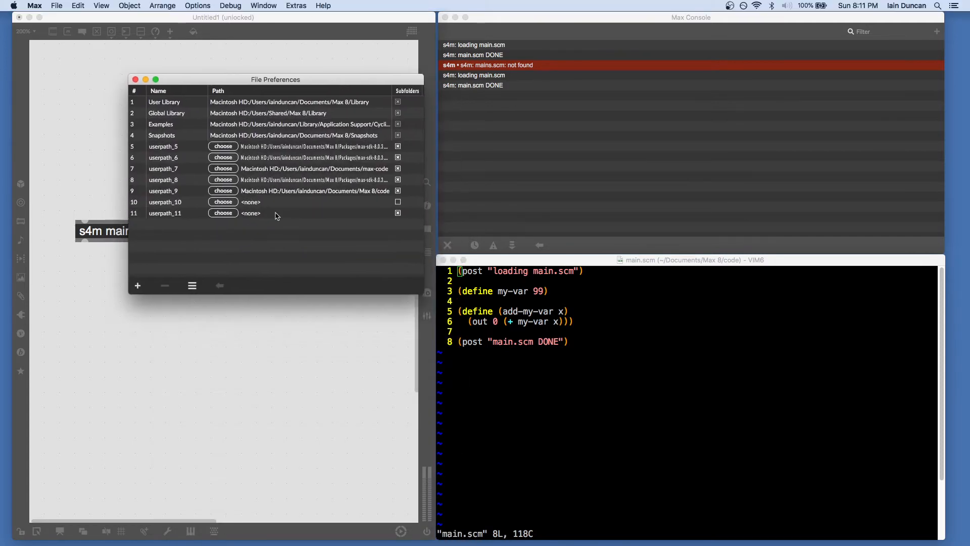
mouse_move(273, 196)
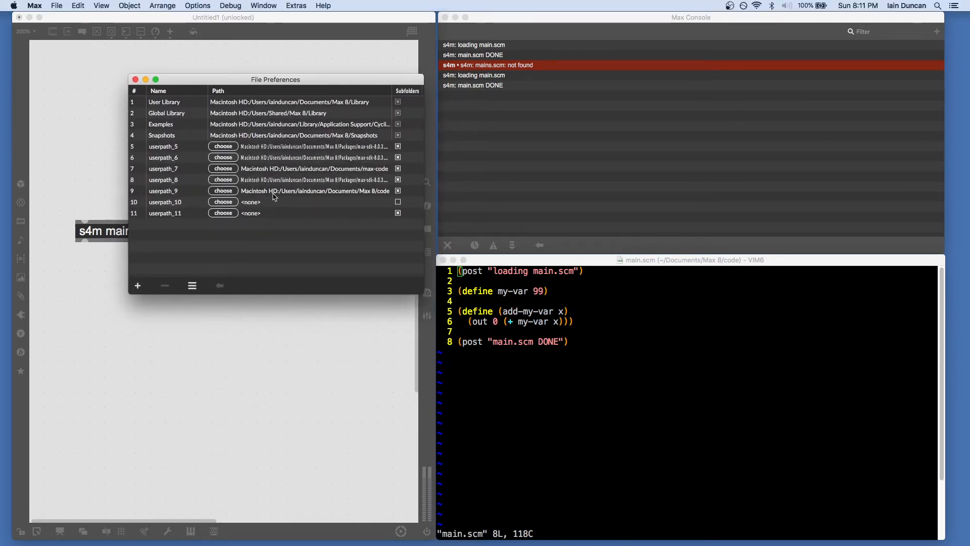
left_click(164, 190)
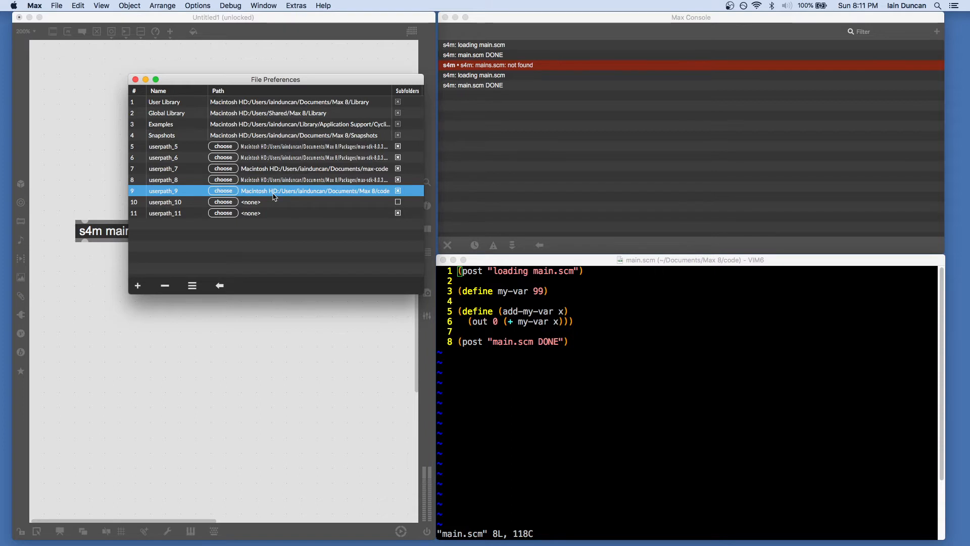
mouse_move(294, 195)
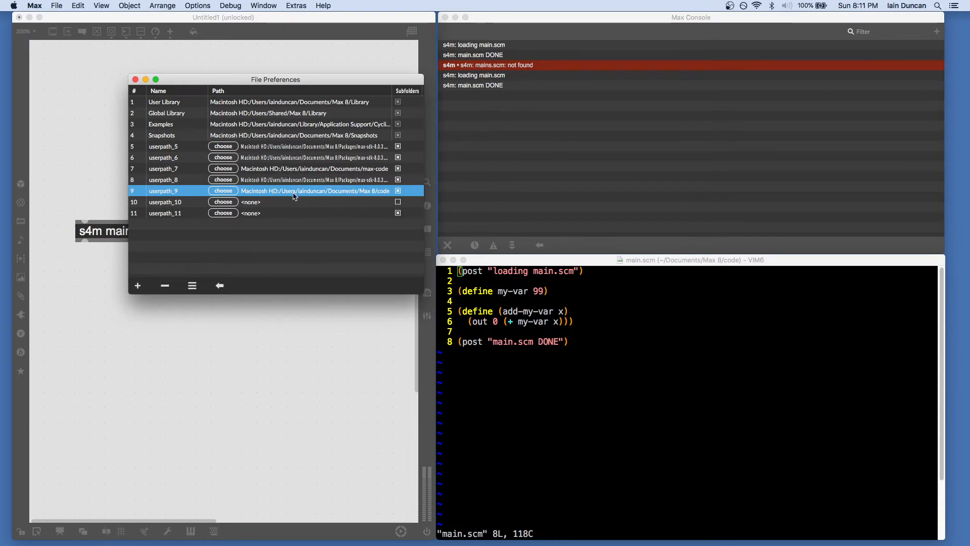
mouse_move(138, 285)
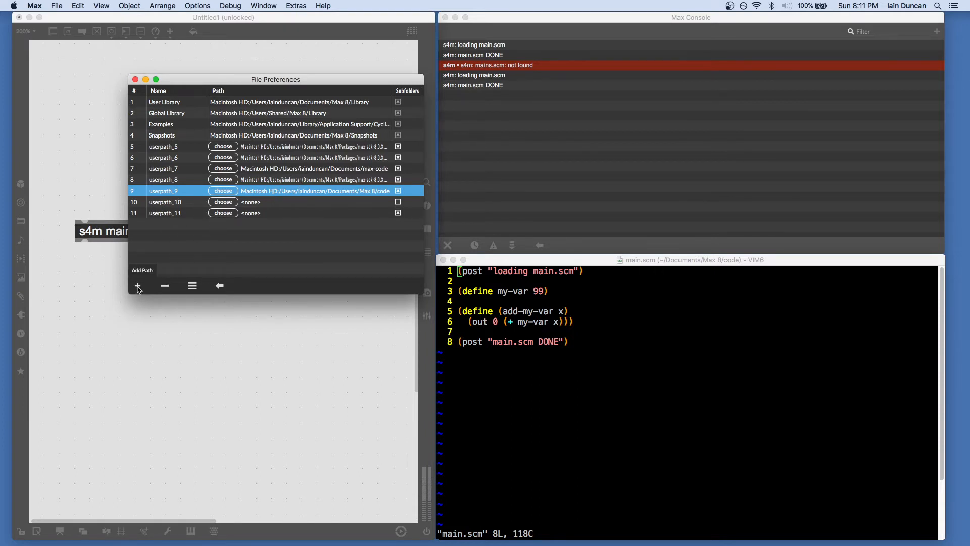
mouse_move(390, 200)
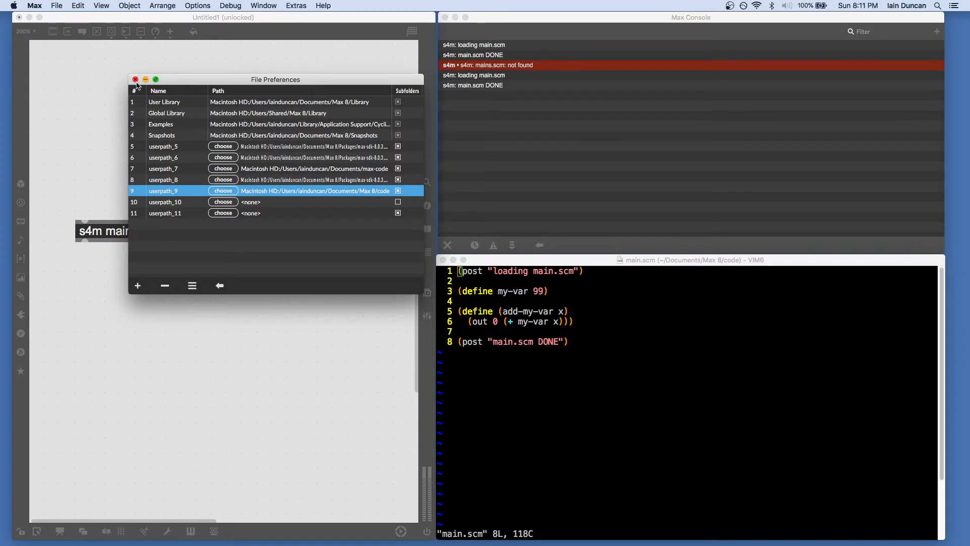
- Close File Preferences and re-enter the s4m object to reload main.scm
left_click(135, 79)
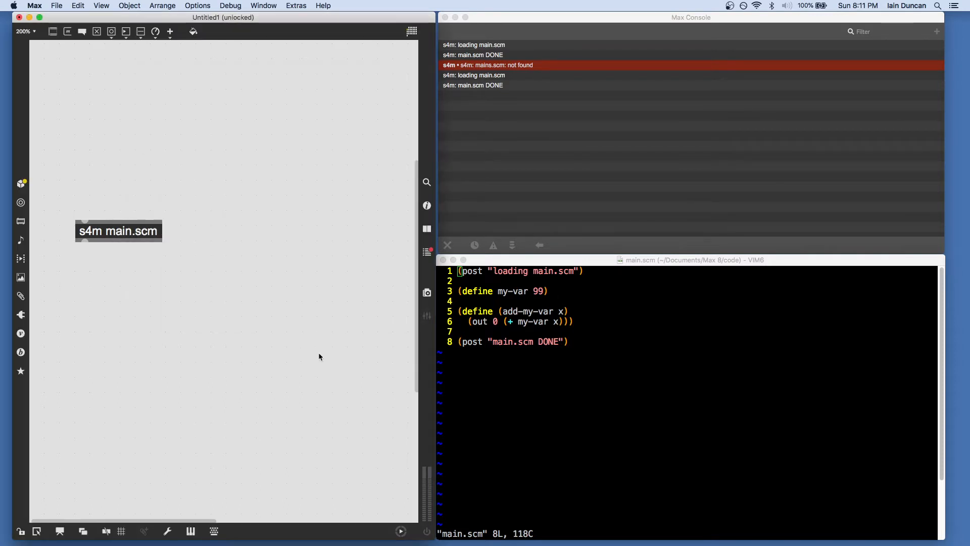
mouse_move(154, 231)
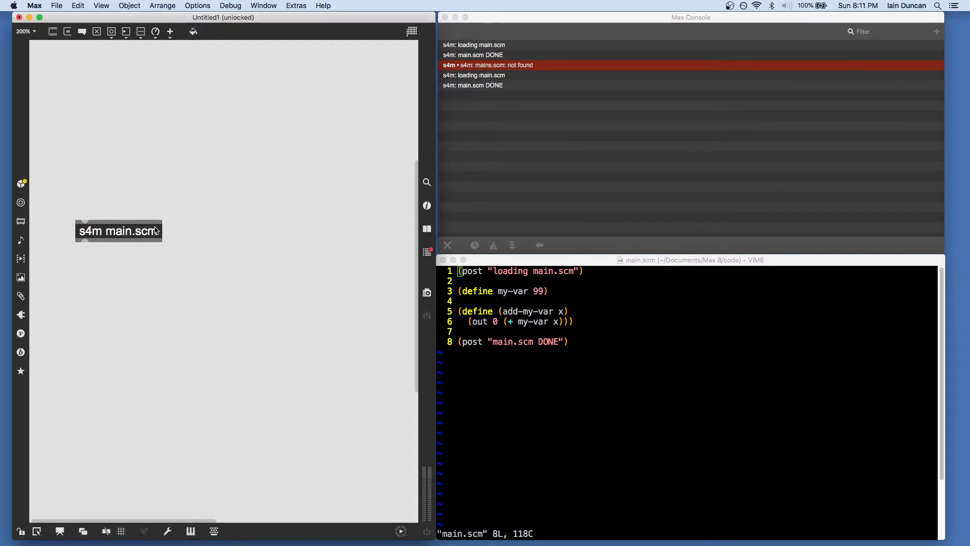
mouse_move(128, 178)
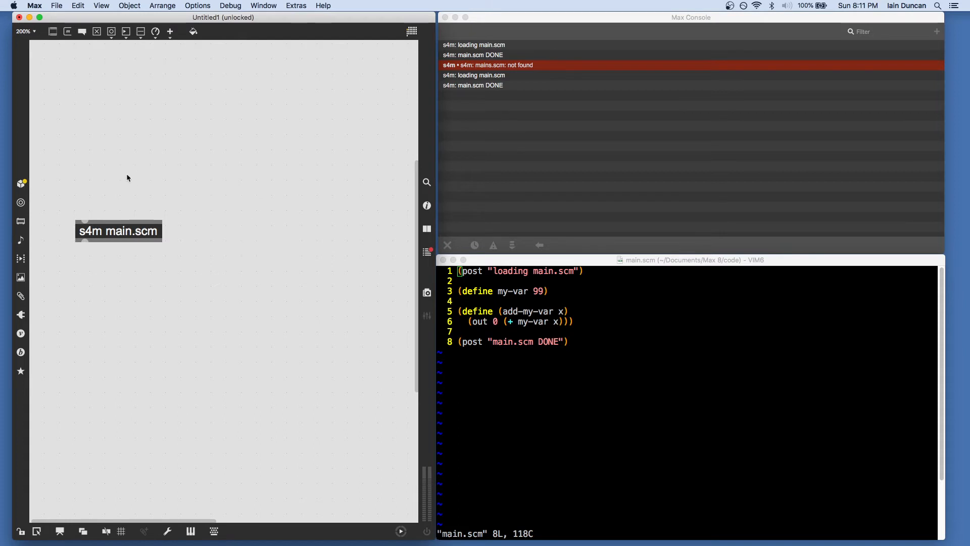
mouse_move(139, 198)
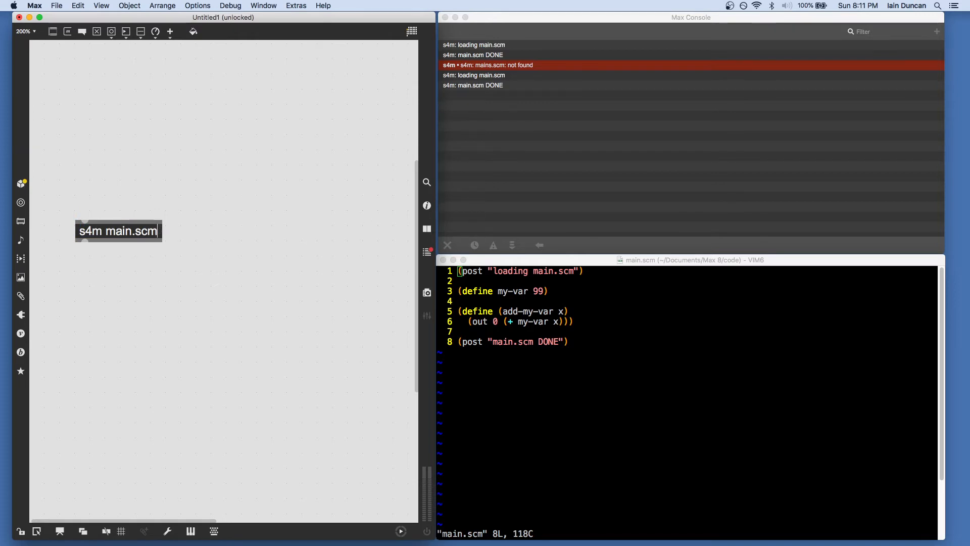
key("Backspace")
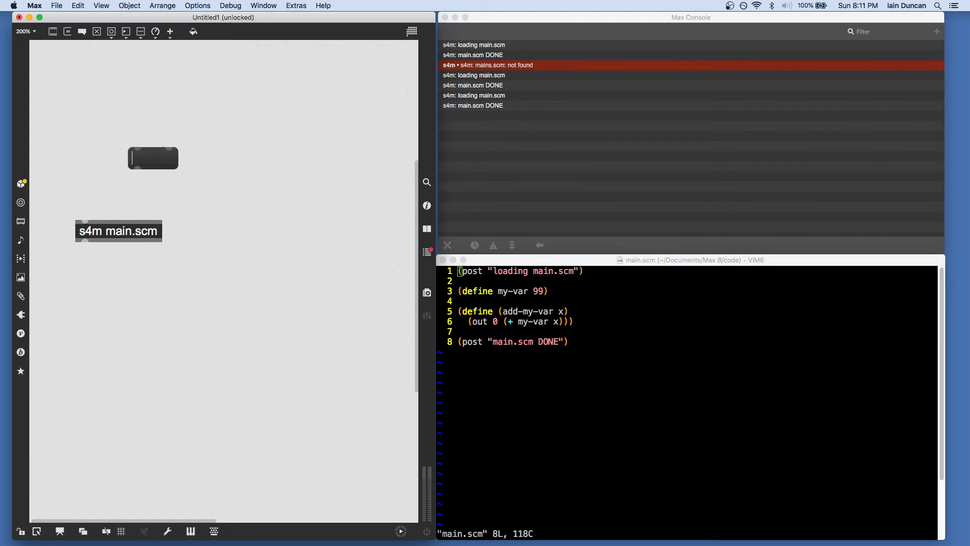
- Create a 'reset' message connected to s4m and click it to re-initialize
type("reset")
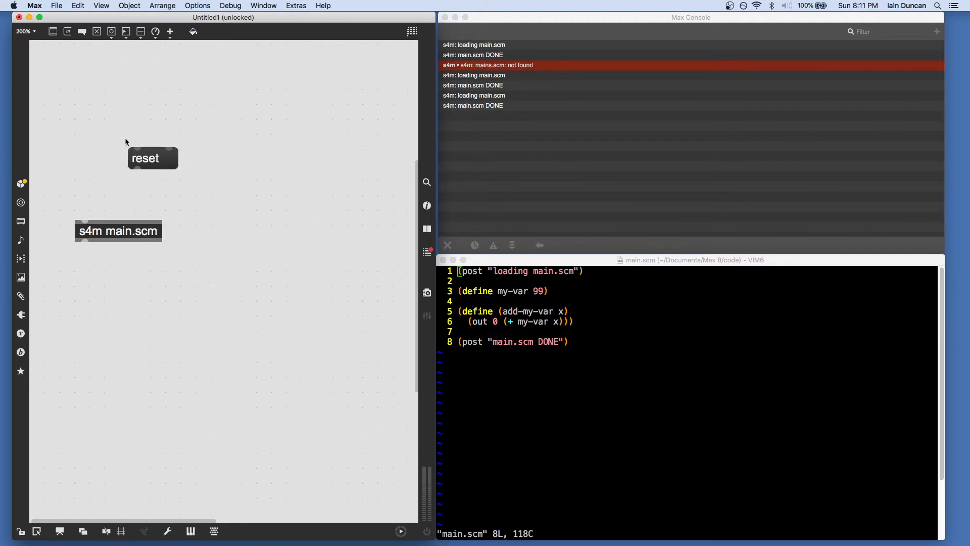
left_click_drag(138, 168, 86, 220)
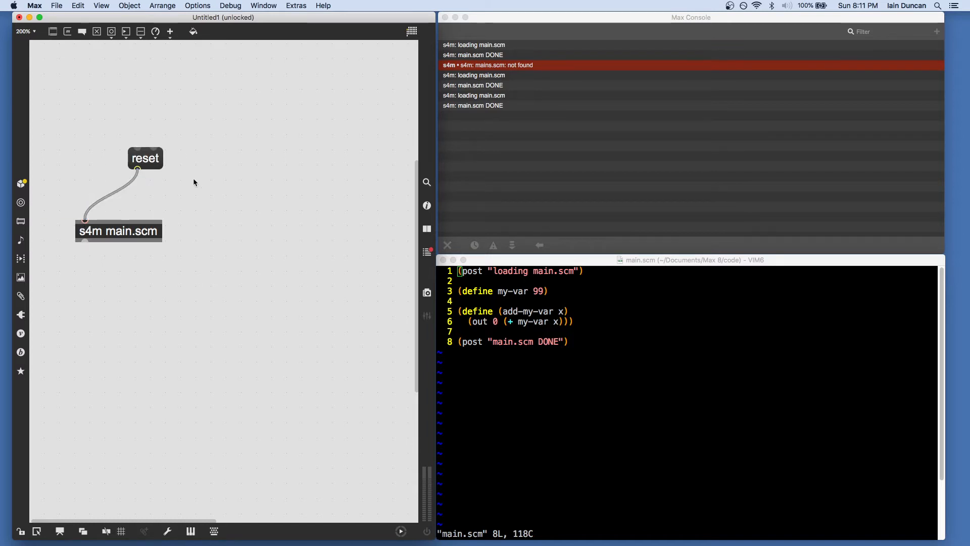
left_click(145, 158)
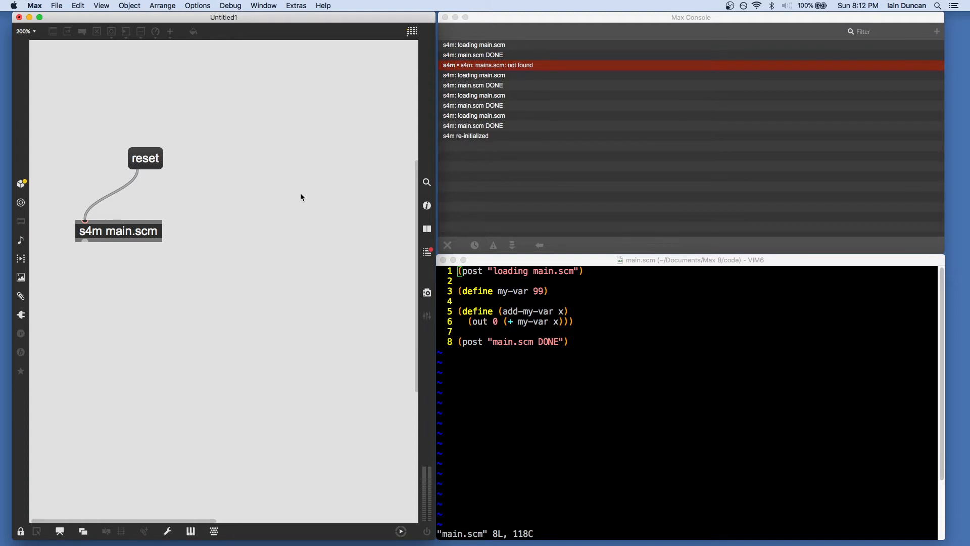
mouse_move(157, 203)
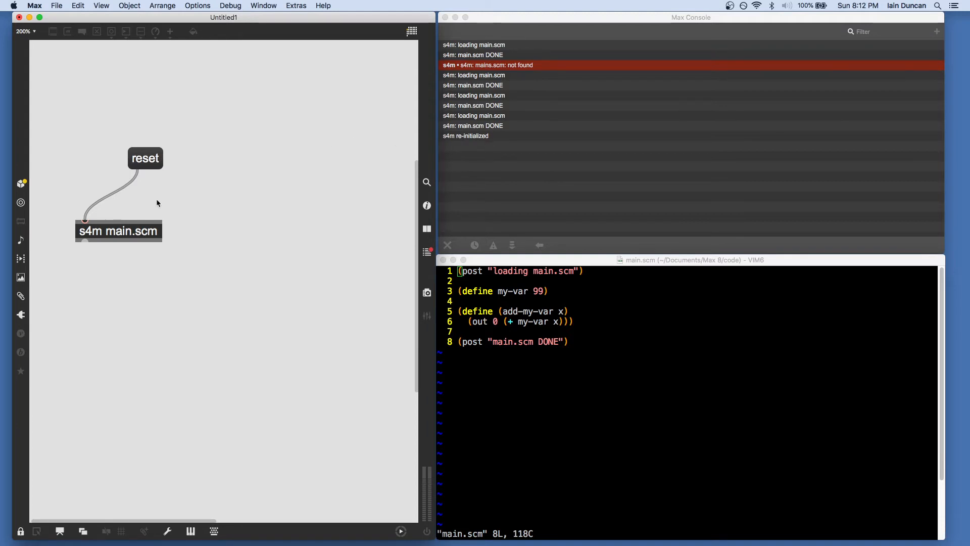
mouse_move(183, 199)
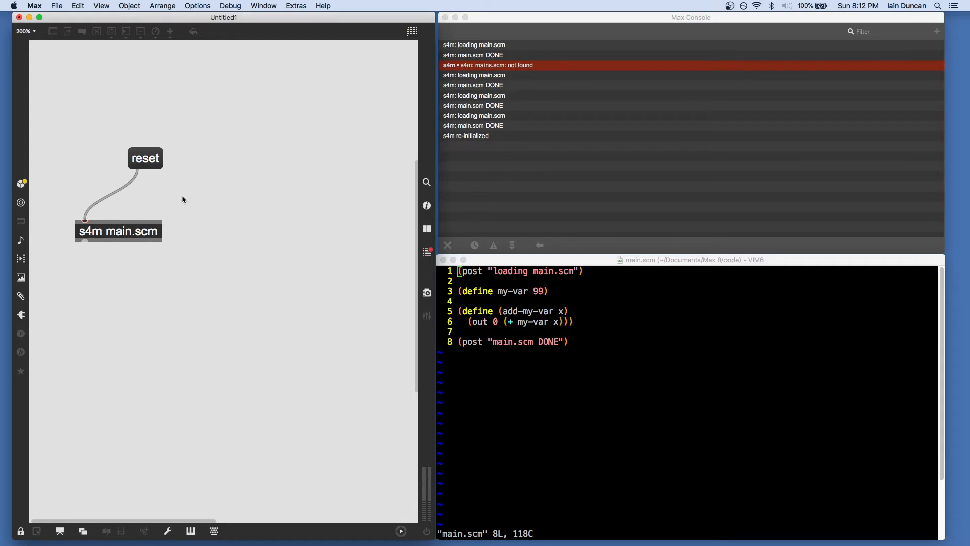
mouse_move(179, 228)
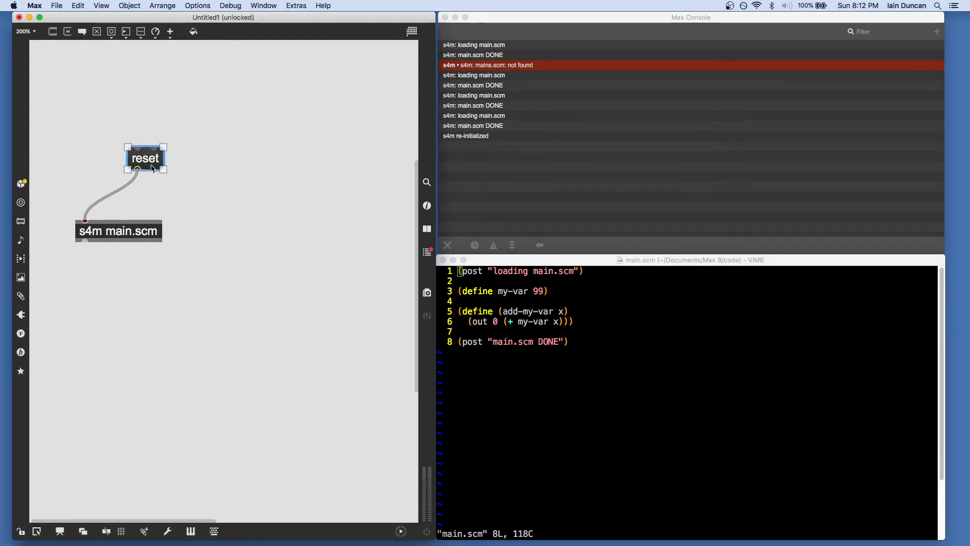
- Settle the reset message just above s4m and place a new message box
left_click_drag(146, 157, 112, 177)
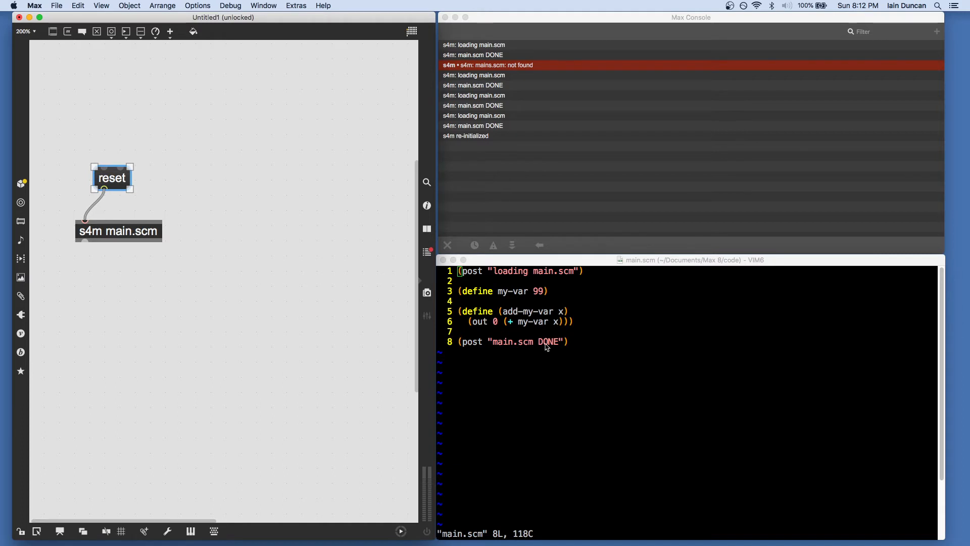
mouse_move(251, 102)
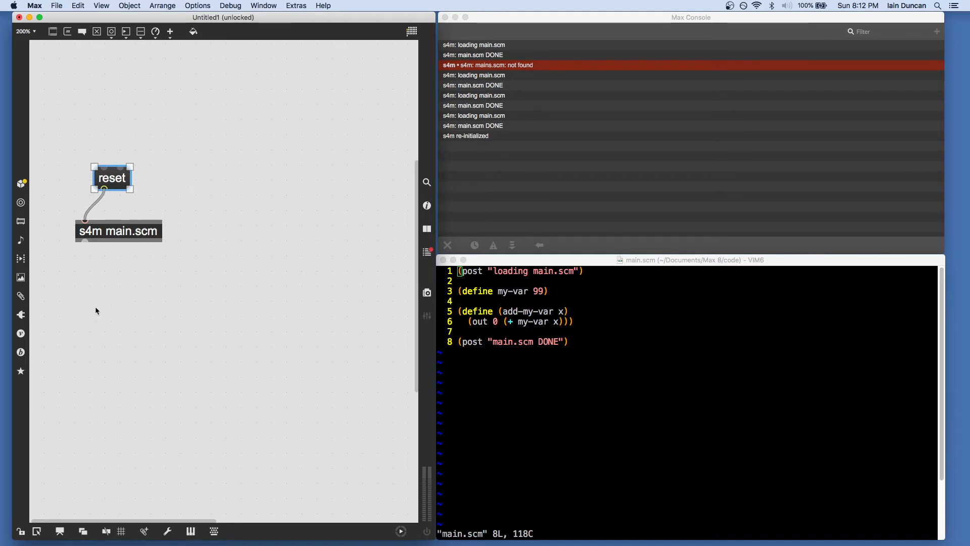
mouse_move(284, 156)
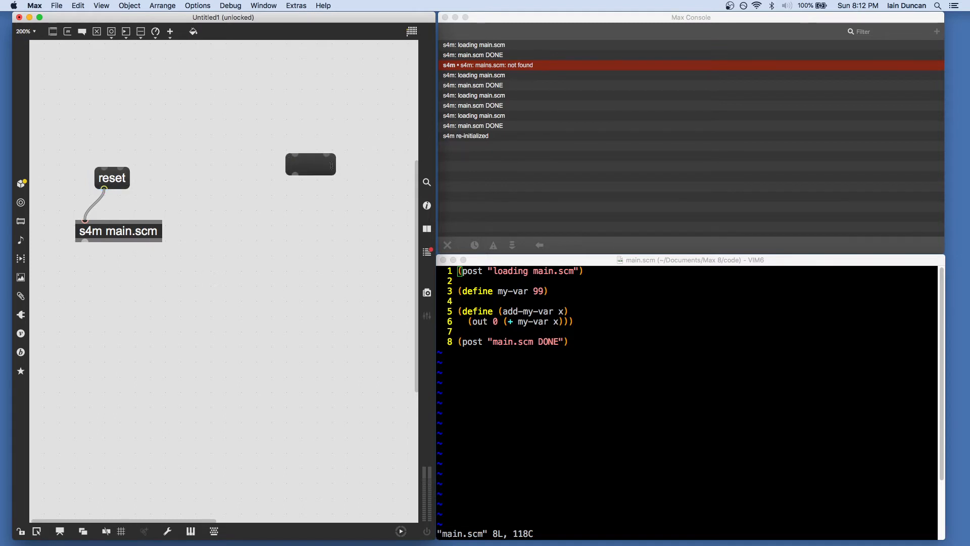
left_click(310, 163)
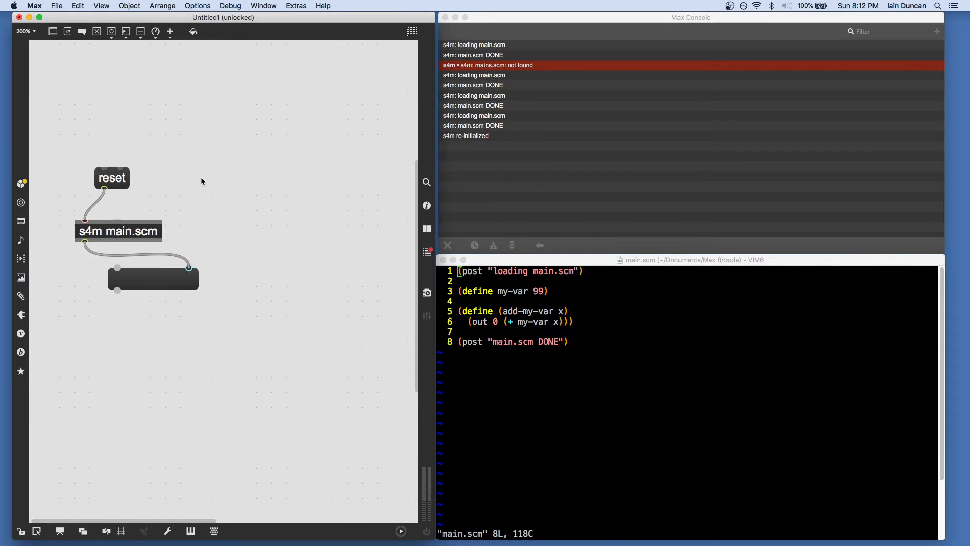
left_click_drag(111, 177, 89, 190)
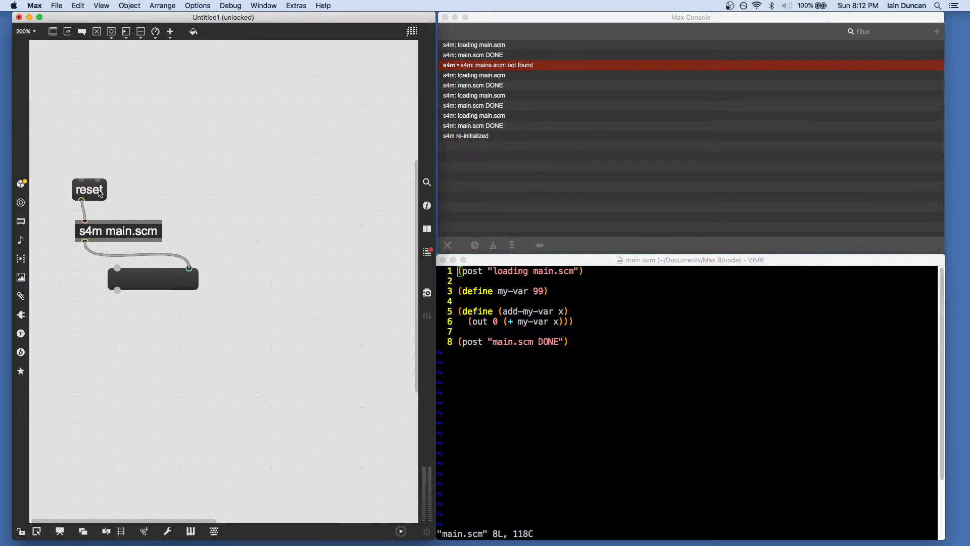
left_click_drag(90, 190, 99, 181)
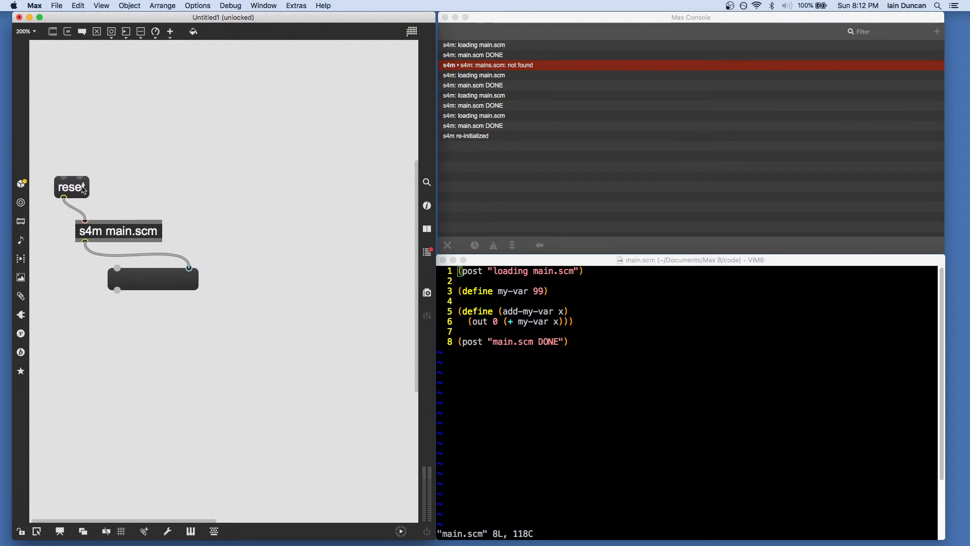
left_click(71, 187)
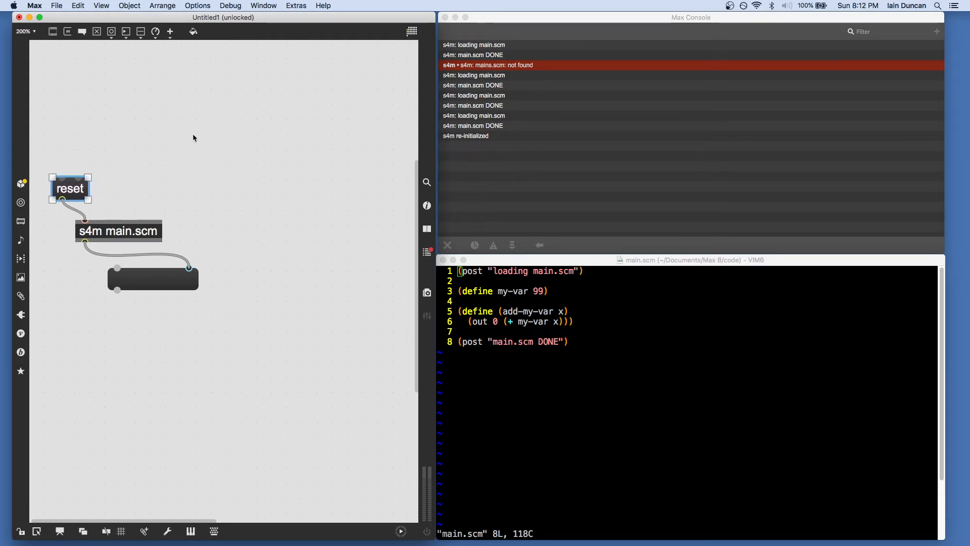
mouse_move(180, 129)
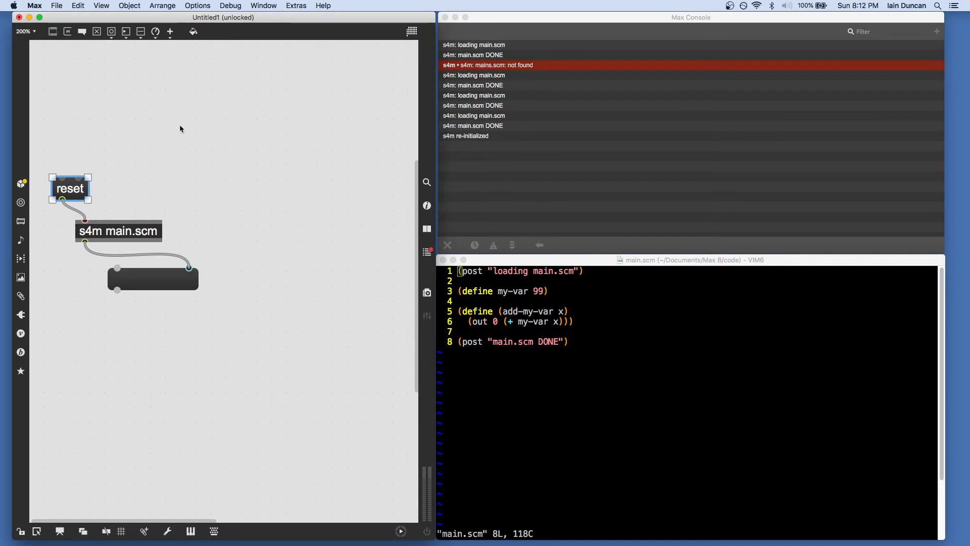
mouse_move(580, 250)
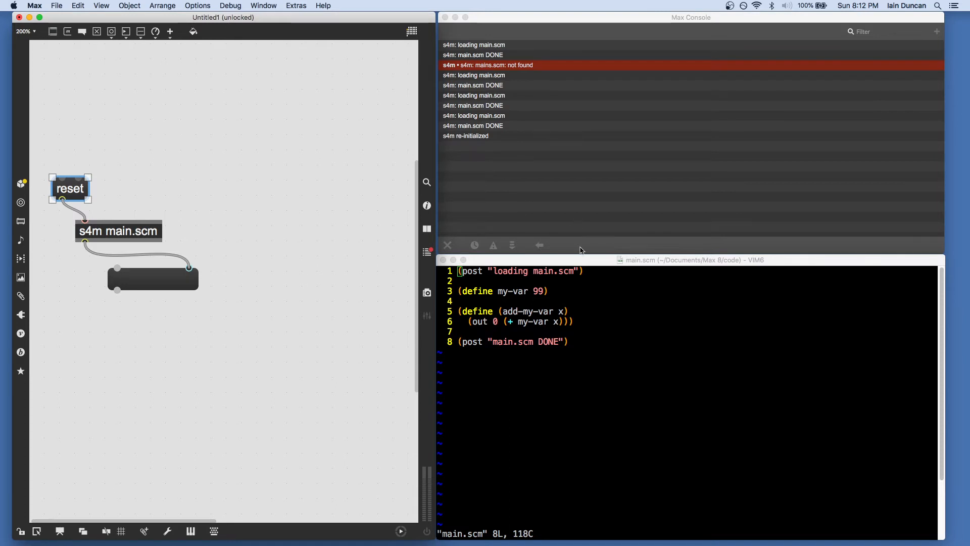
mouse_move(164, 178)
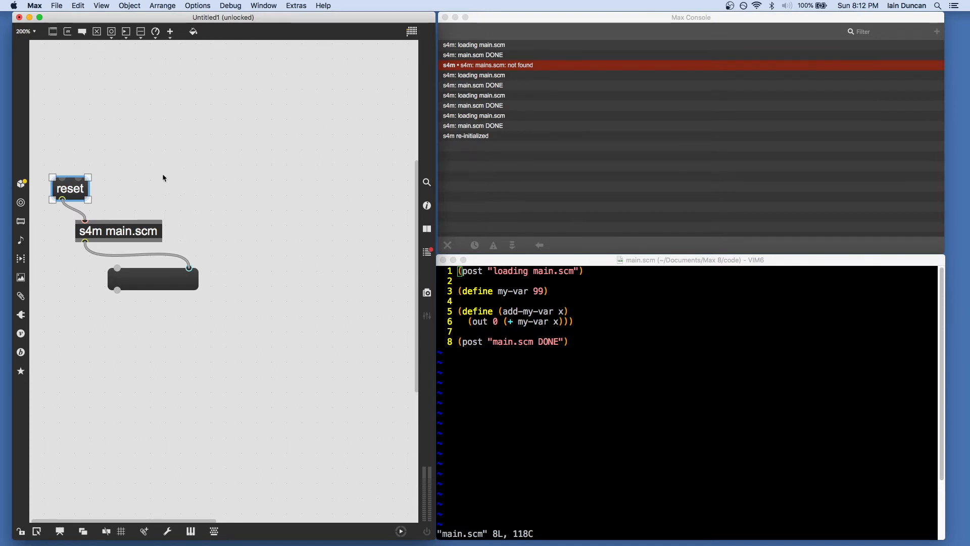
left_click(160, 145)
type("(out 0 my-var)")
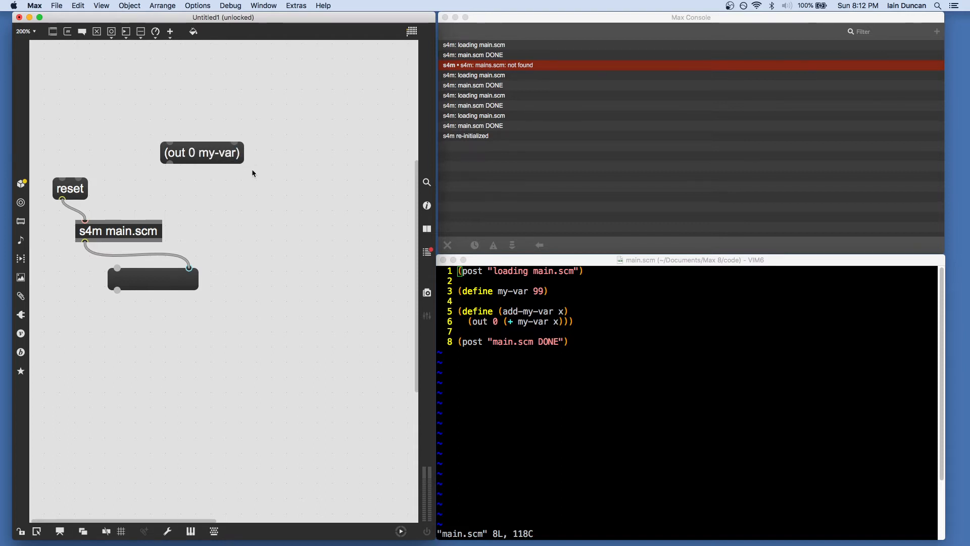
- Create a tosymbol object directly under the (out 0 my-var) message
left_click_drag(201, 153, 132, 121)
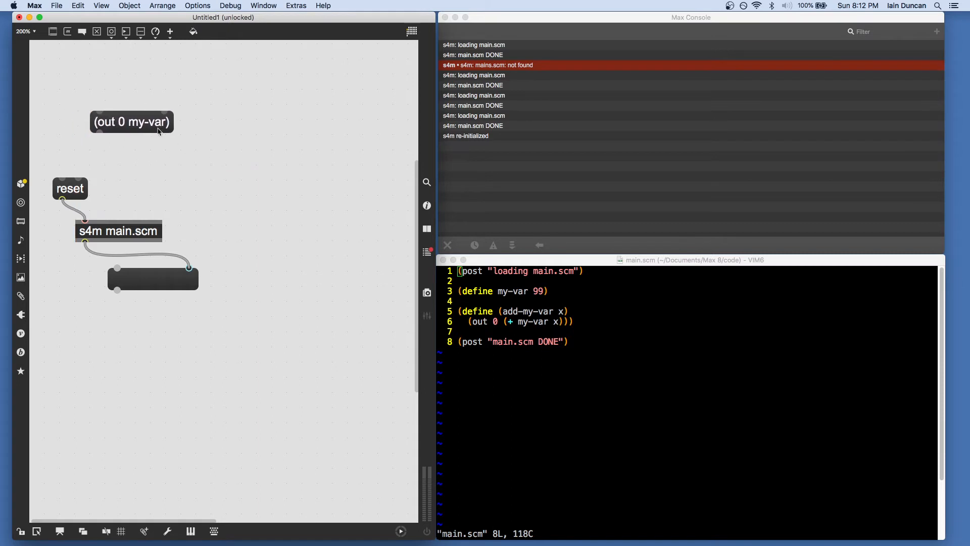
left_click(131, 121)
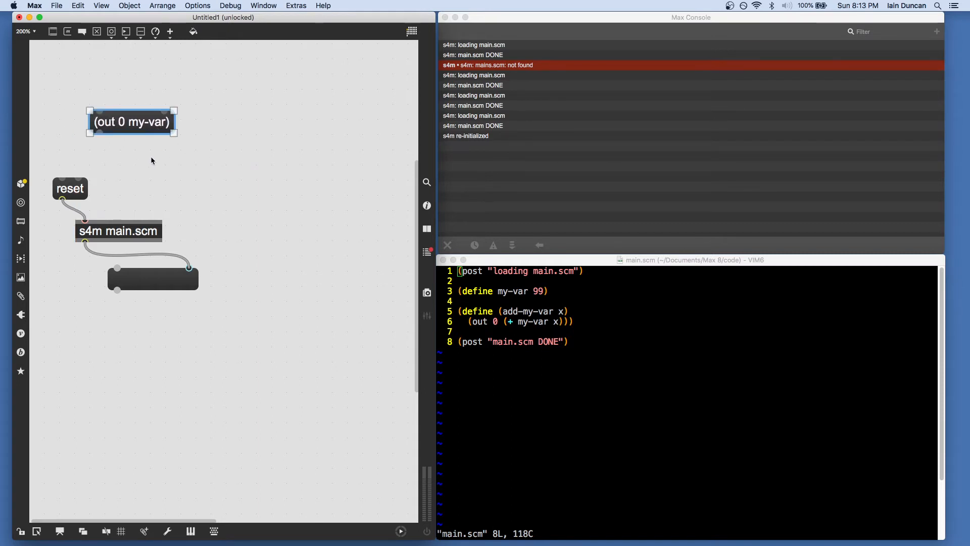
type("tist")
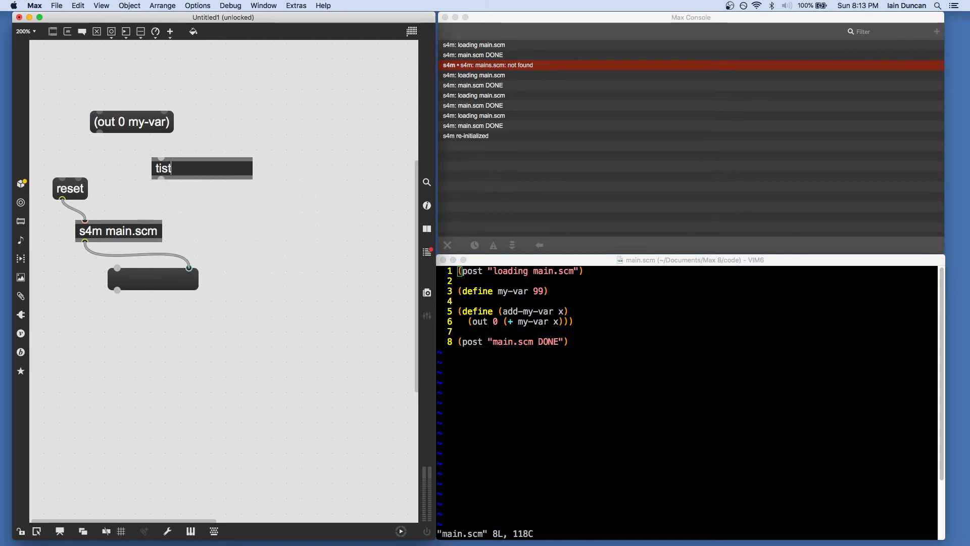
key("backspace")
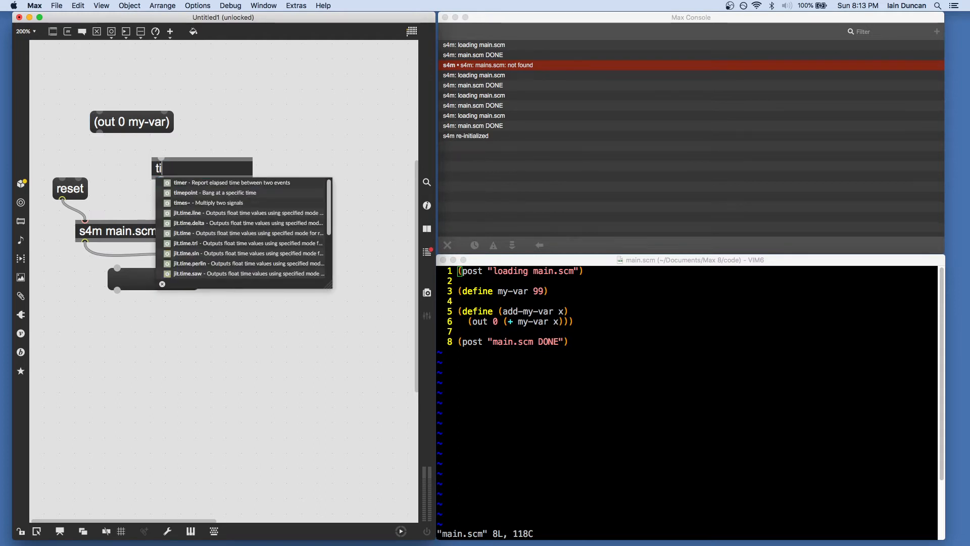
key("backspace")
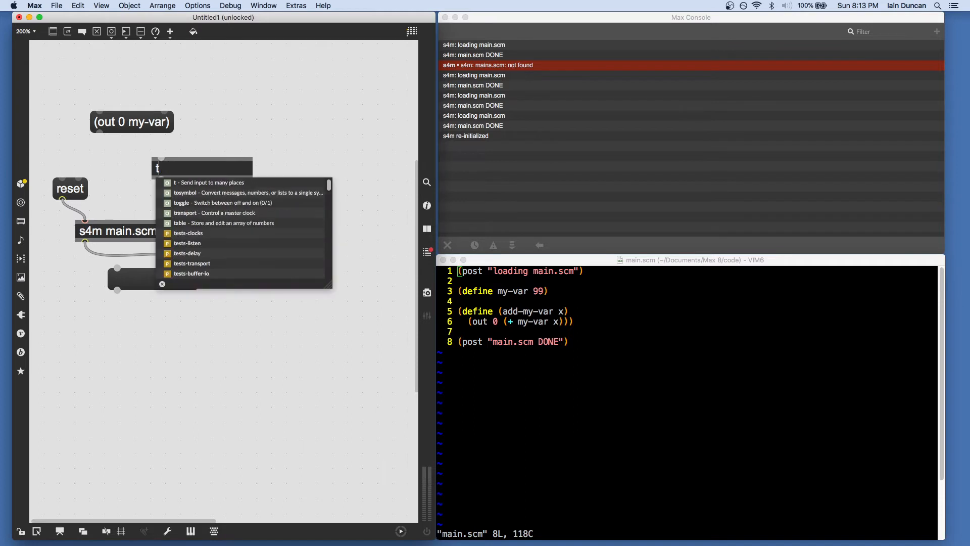
type("osymbol")
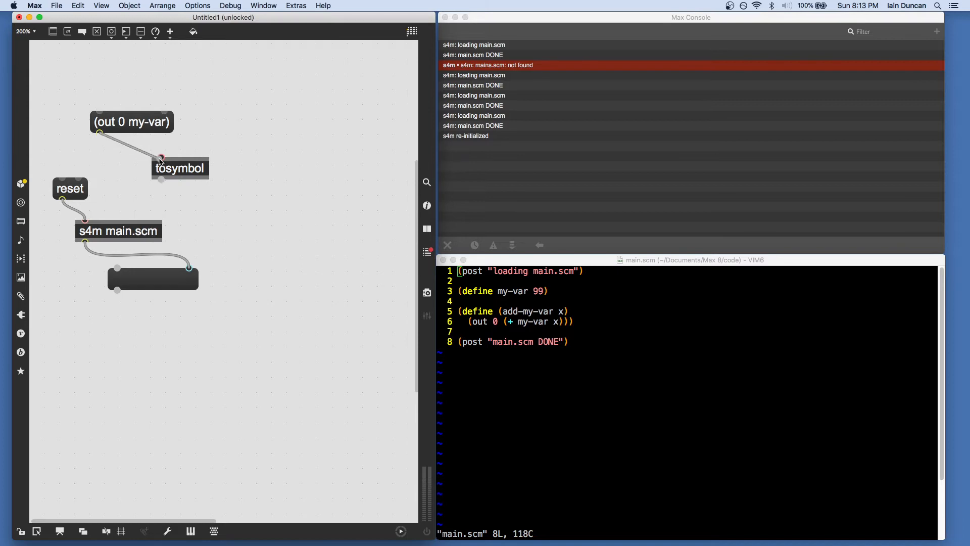
left_click_drag(180, 167, 118, 152)
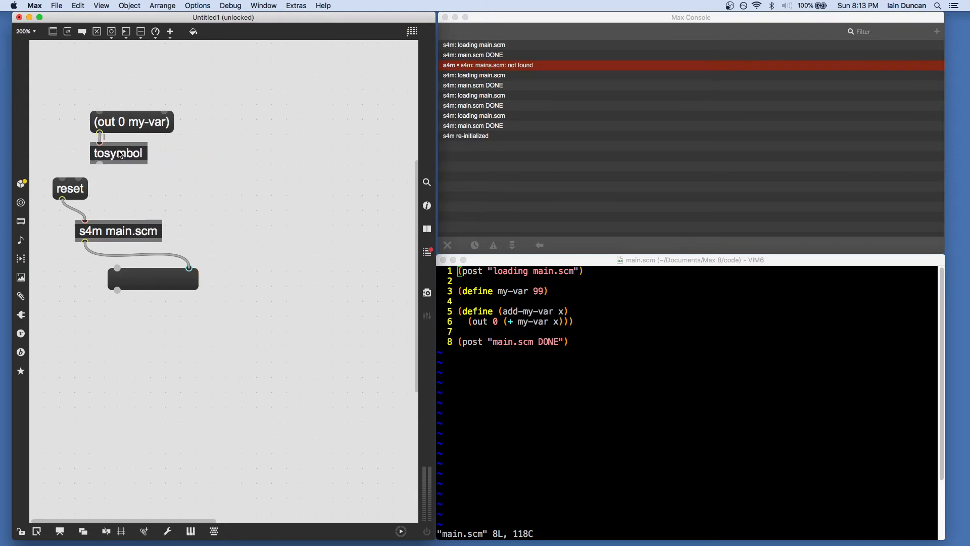
- Add prepend eval-string under tosymbol, plus a message box displaying its output
left_click(118, 154)
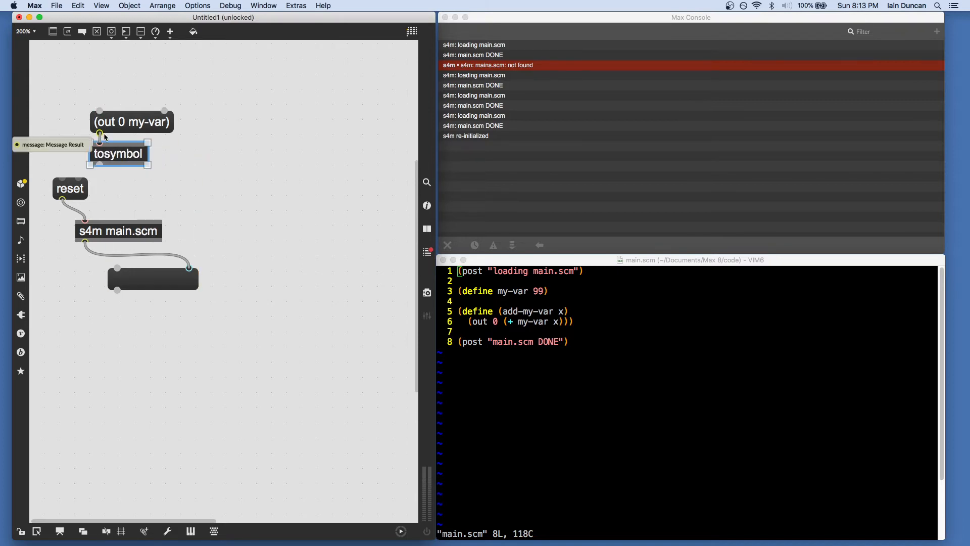
mouse_move(142, 192)
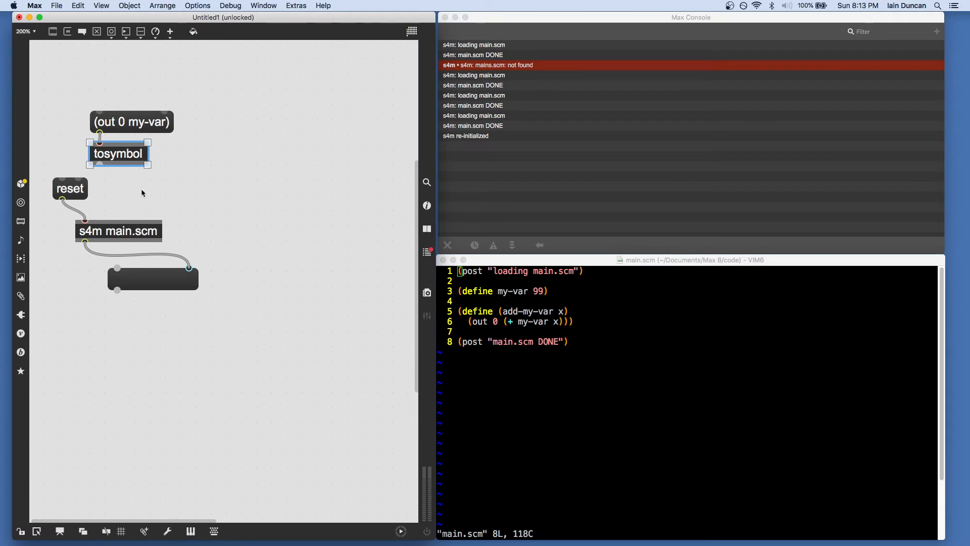
mouse_move(188, 190)
type("pr")
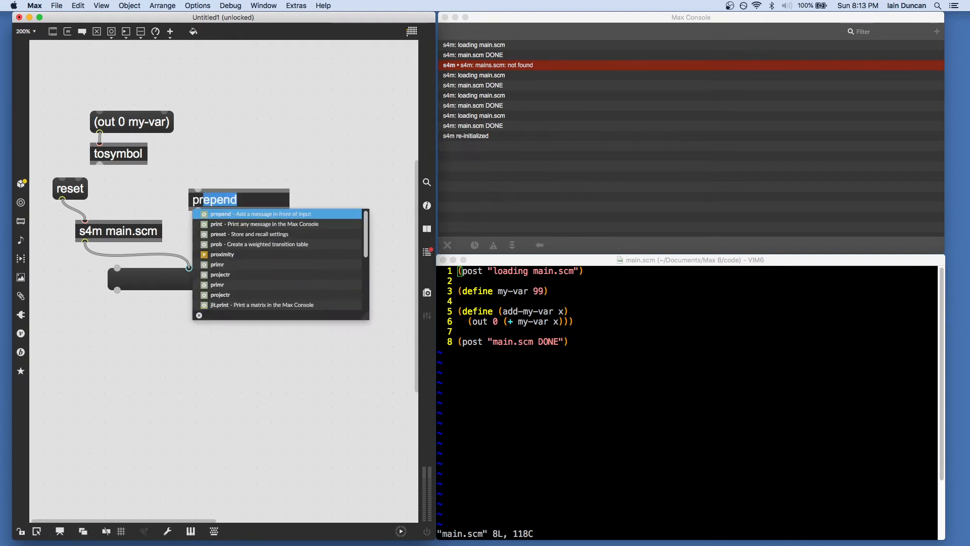
type("eval-string")
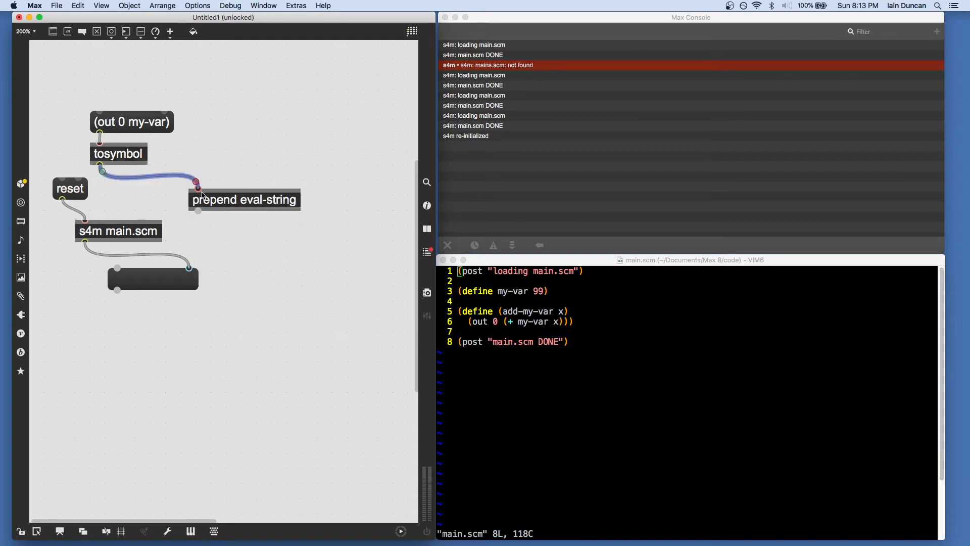
left_click_drag(244, 199, 145, 181)
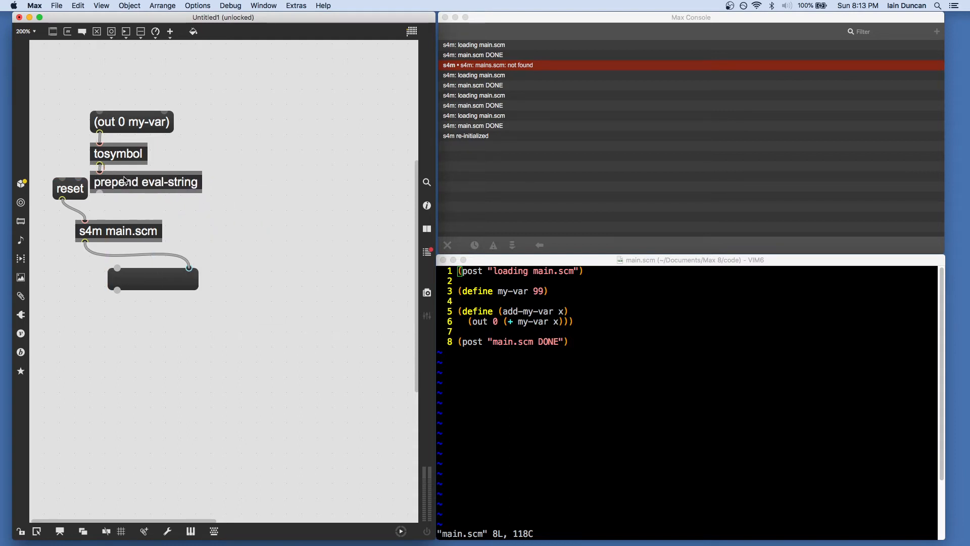
left_click(146, 182)
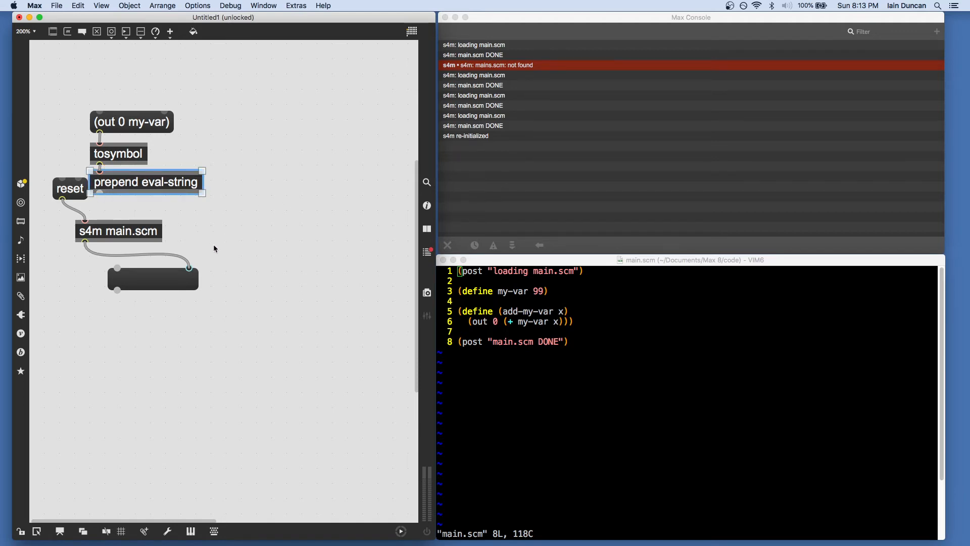
left_click(152, 278)
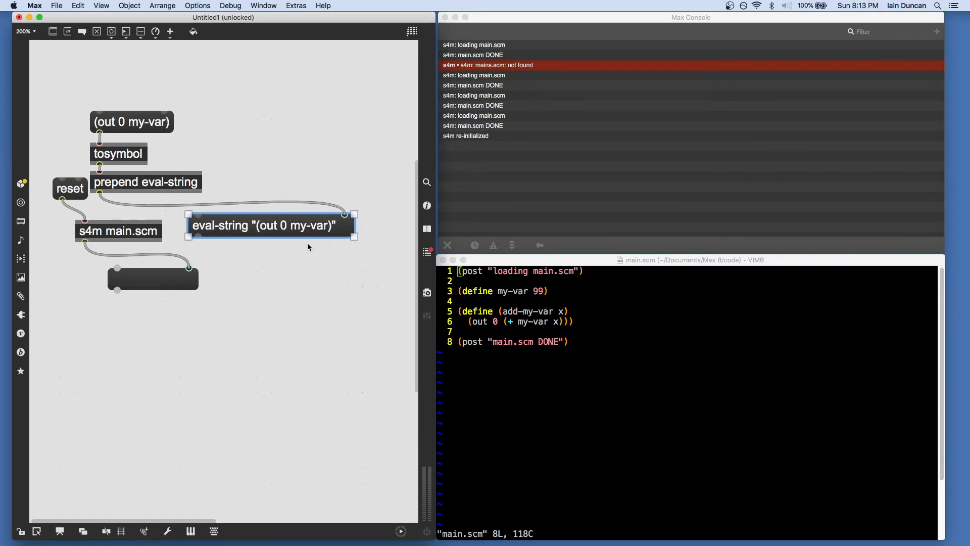
left_click(309, 135)
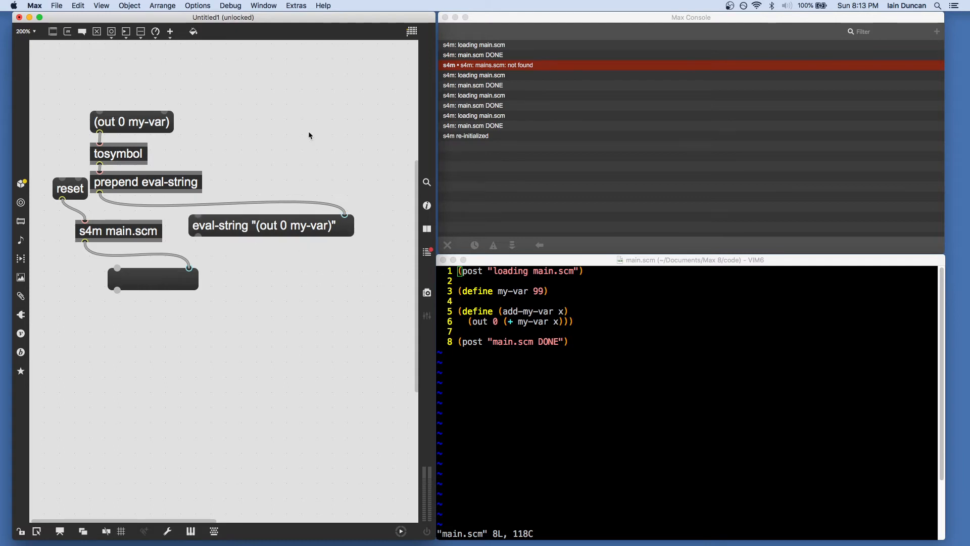
mouse_move(110, 200)
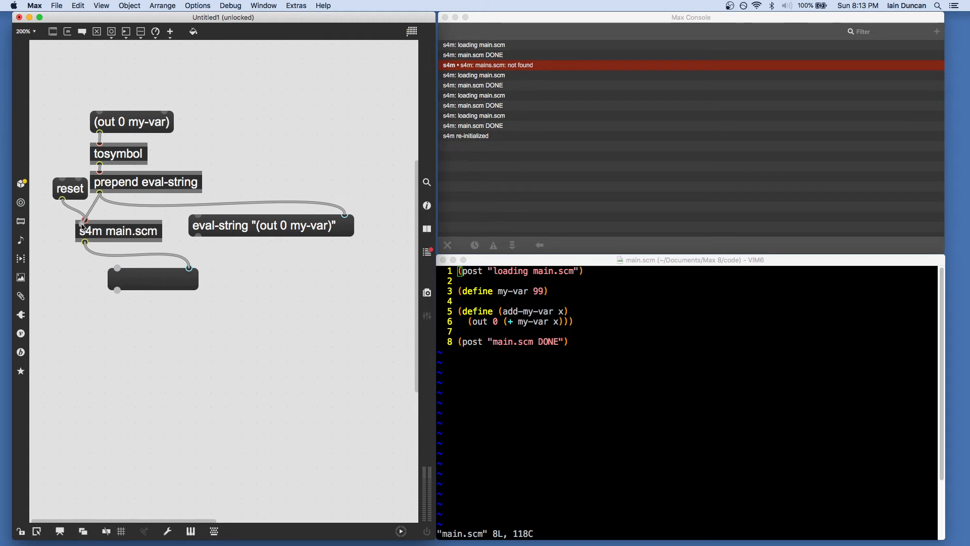
- Lock the patch to evaluate my-var, showing 99, then unlock it
left_click(19, 531)
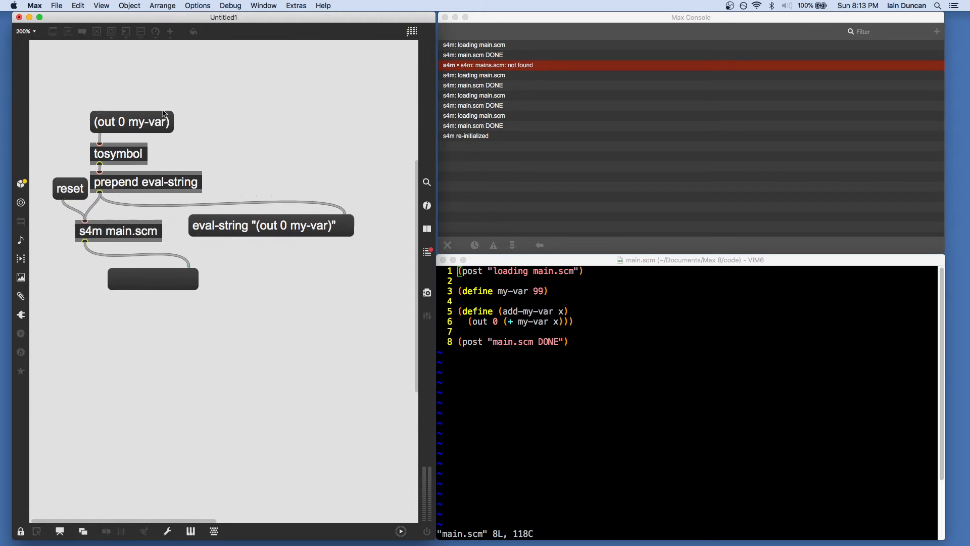
mouse_move(127, 126)
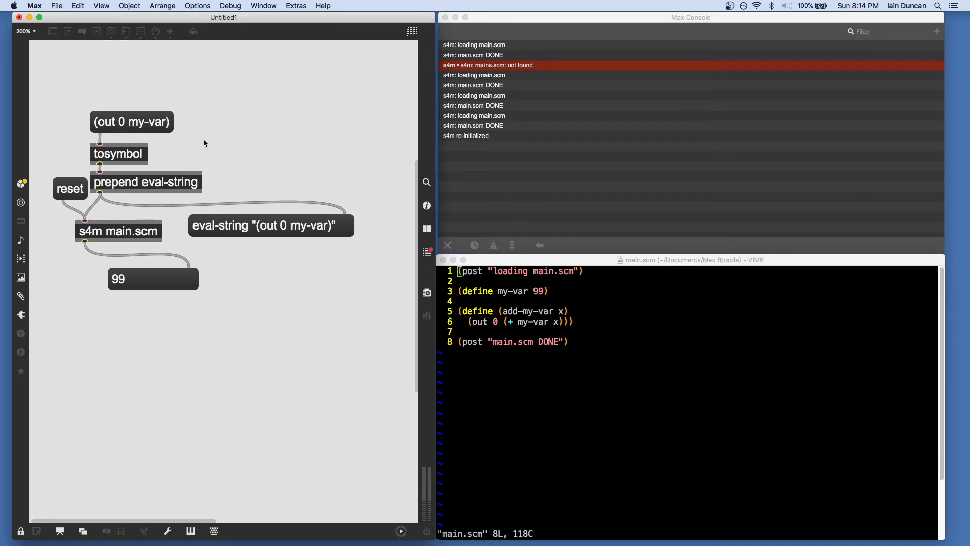
mouse_move(145, 125)
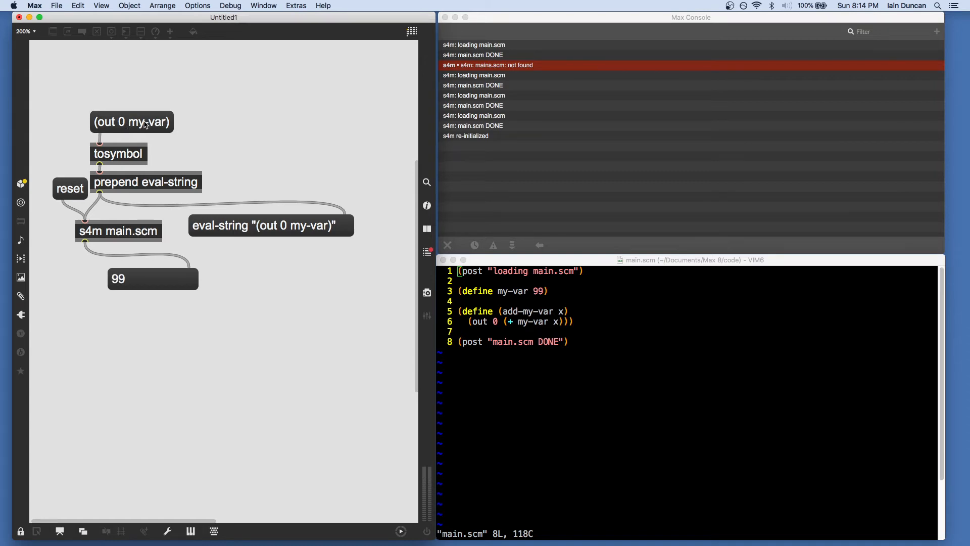
mouse_move(523, 437)
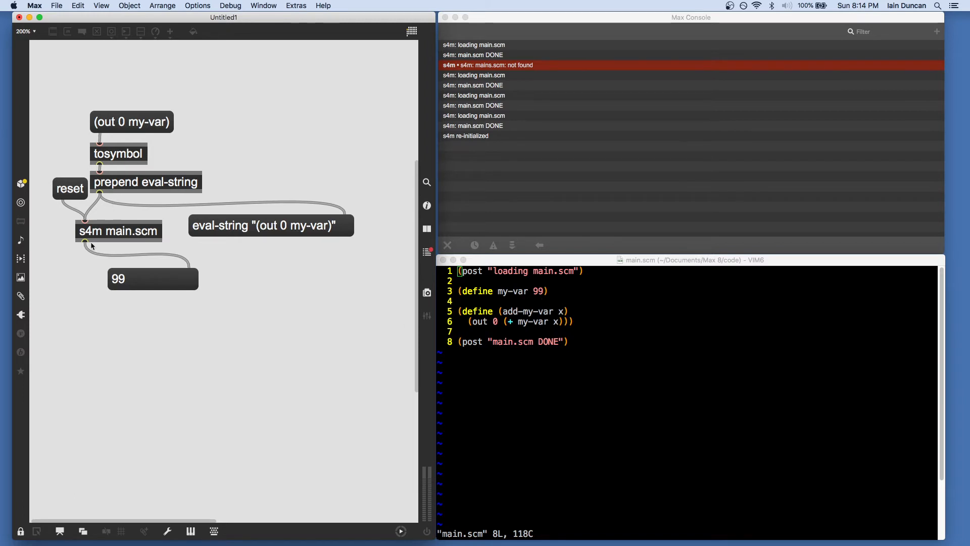
mouse_move(205, 327)
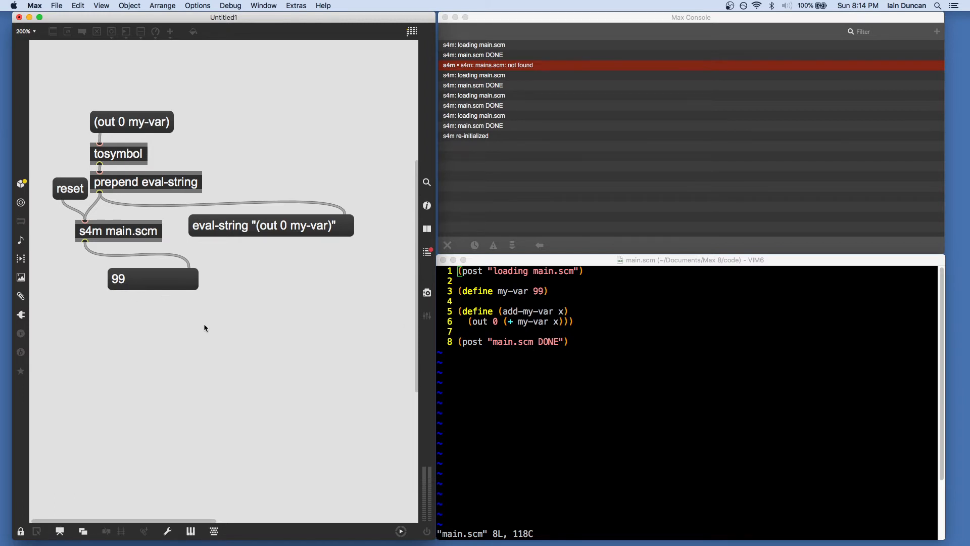
left_click(20, 531)
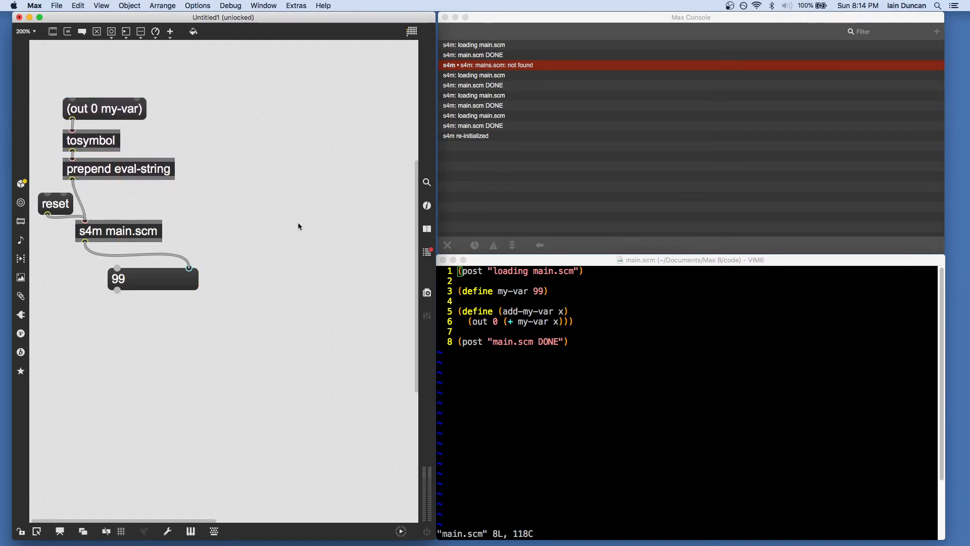
mouse_move(232, 179)
type("out 0")
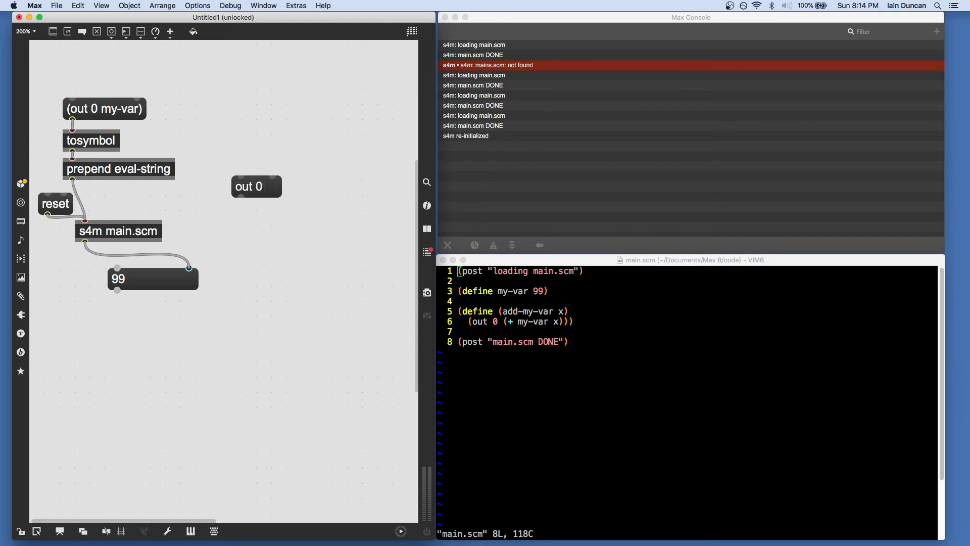
- Create an unparenthesized 'out 0 my-var' message feeding s4m and lock the patch
type("my-var")
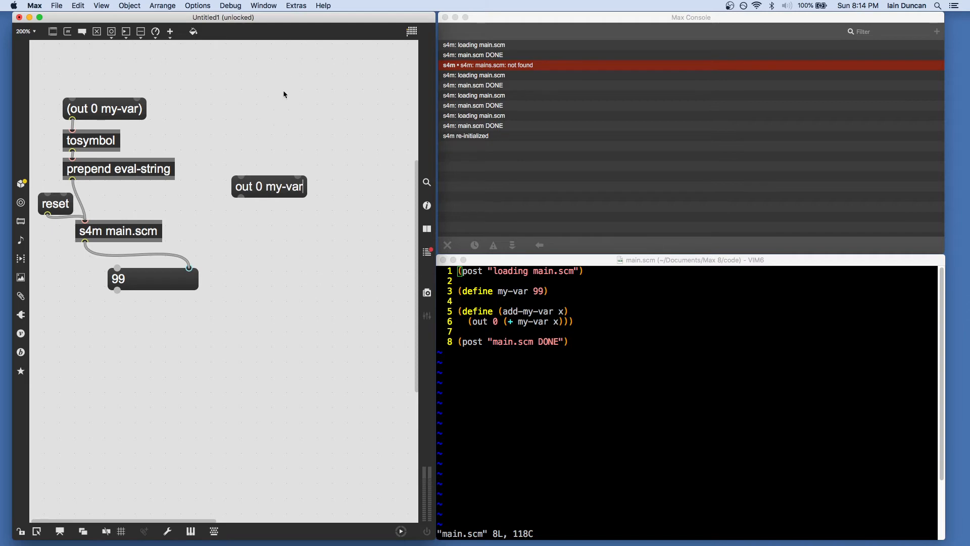
left_click_drag(268, 187, 251, 185)
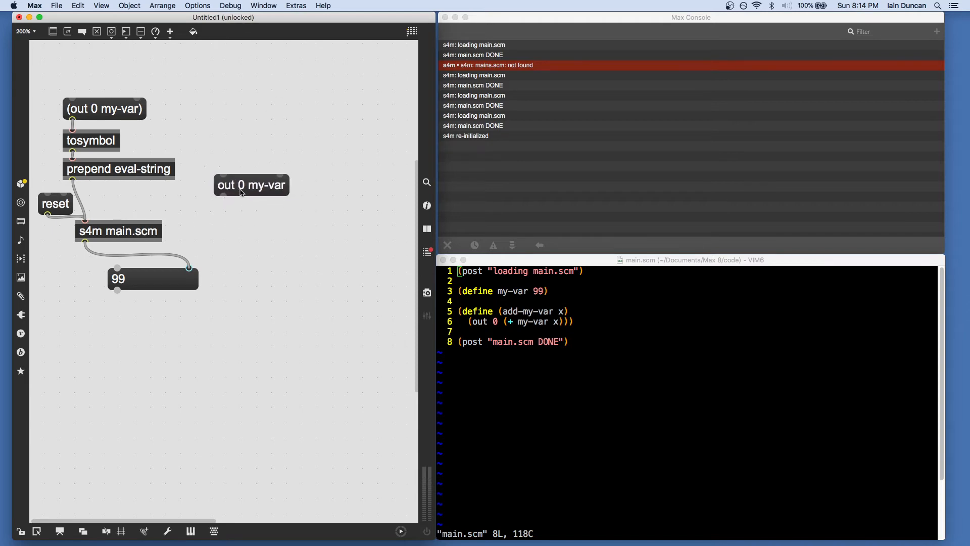
left_click(251, 187)
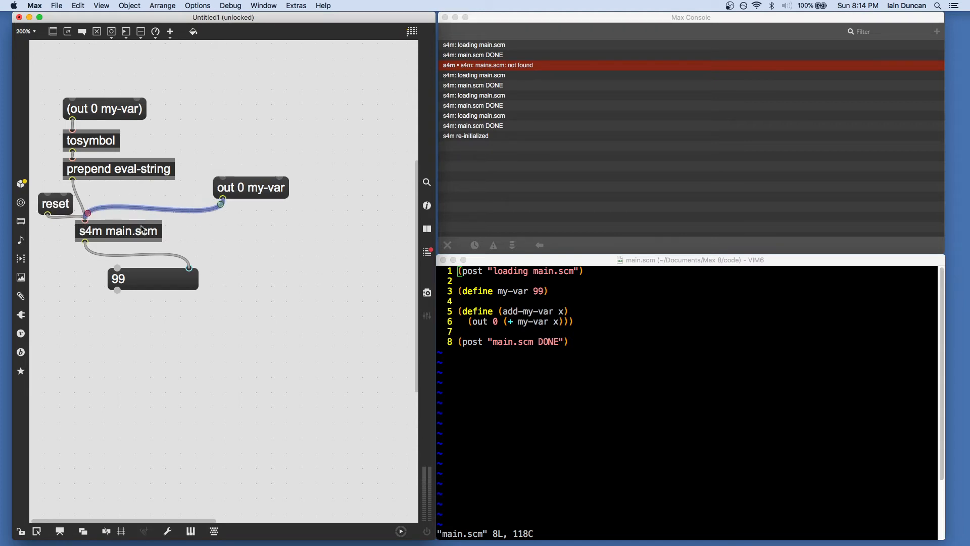
mouse_move(287, 242)
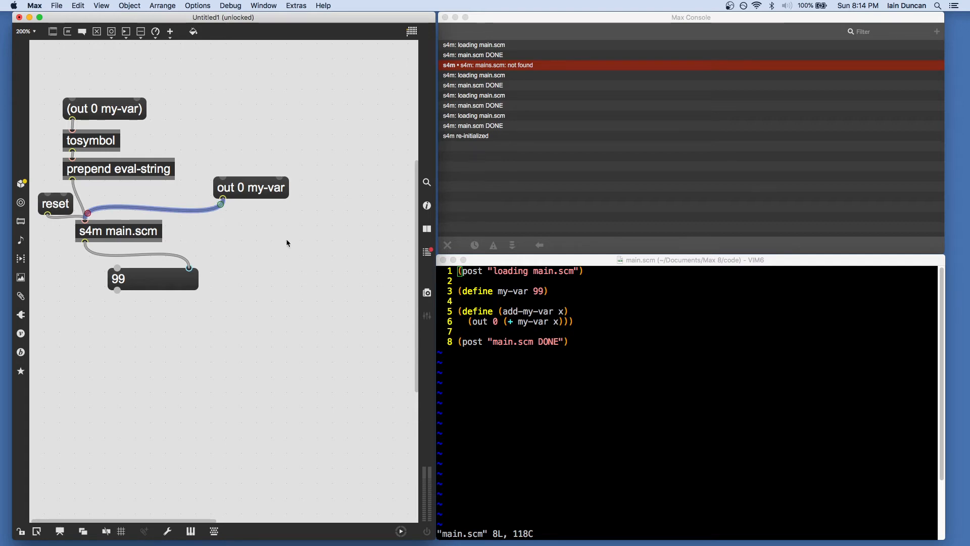
mouse_move(269, 251)
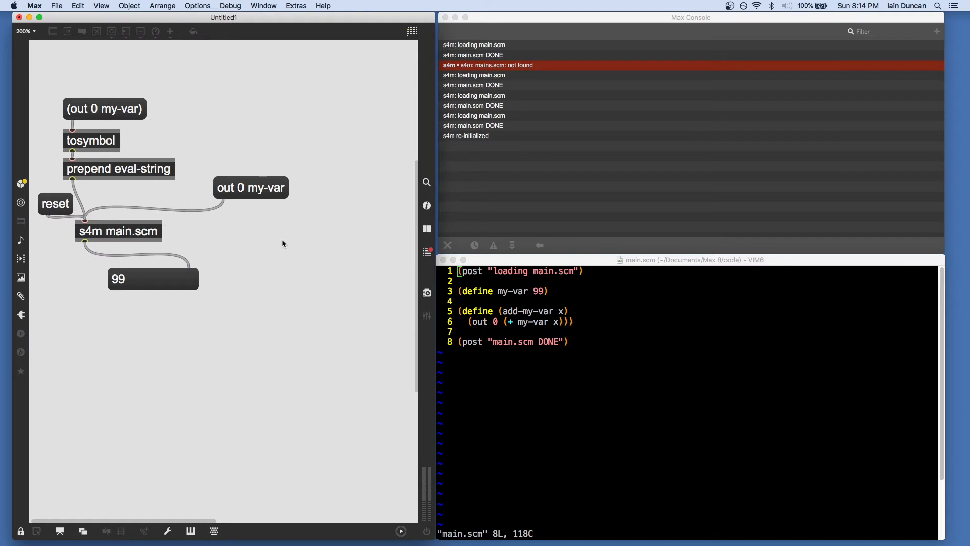
mouse_move(252, 200)
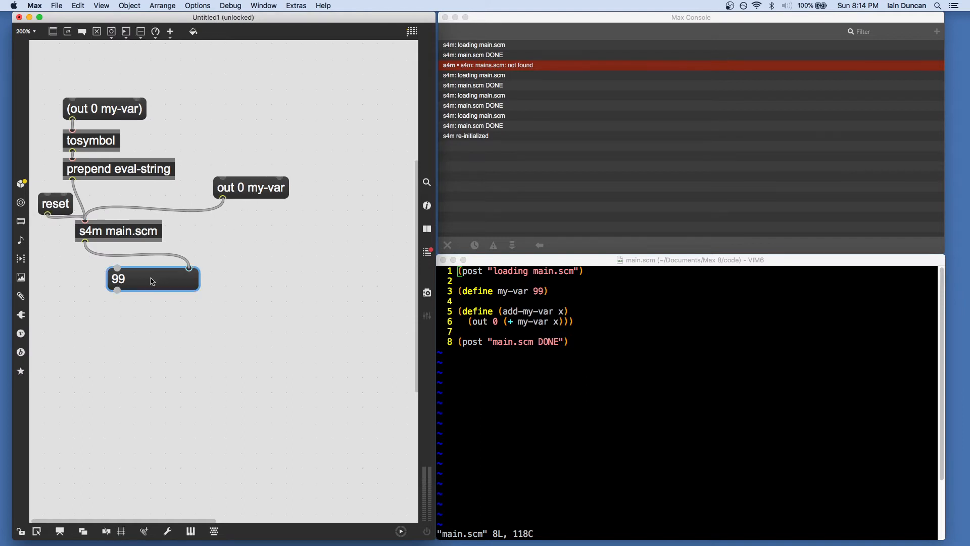
left_click(152, 278)
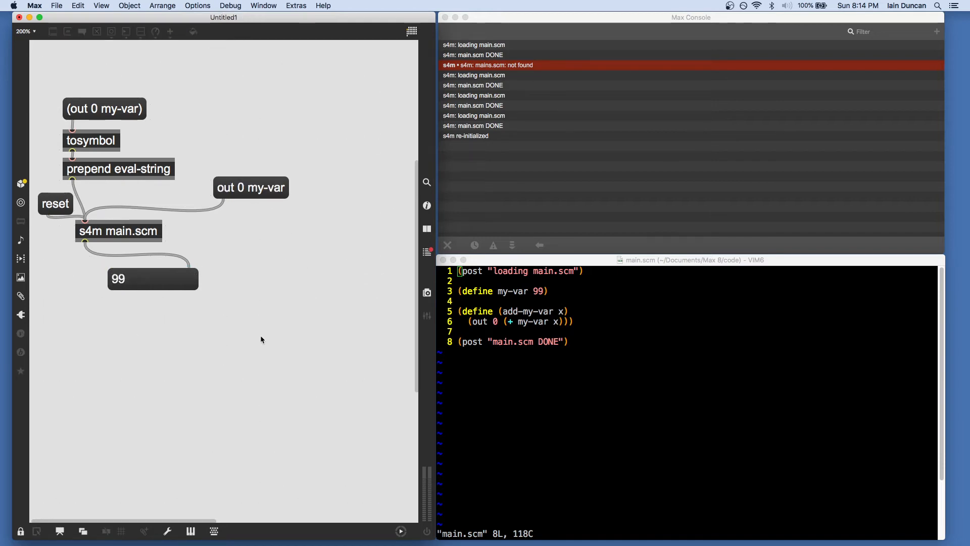
mouse_move(252, 229)
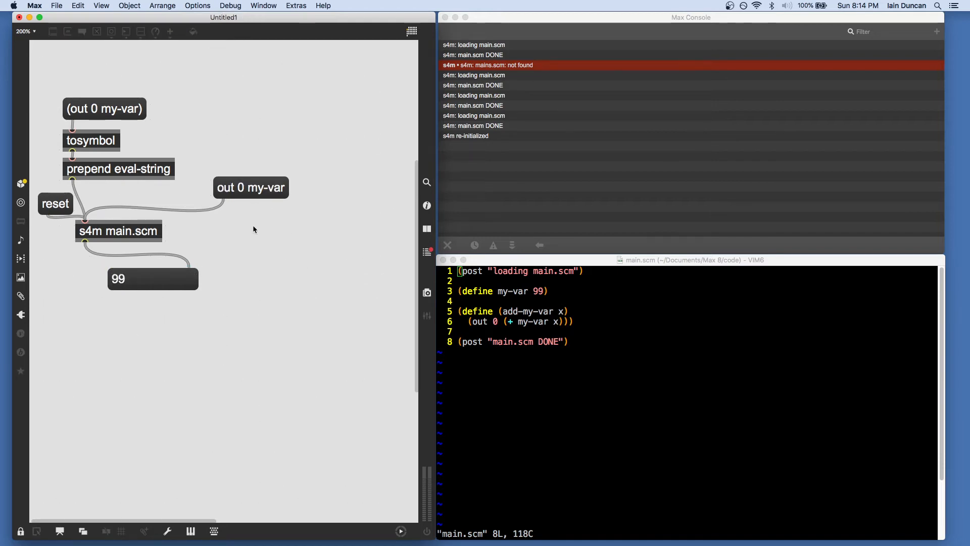
mouse_move(238, 265)
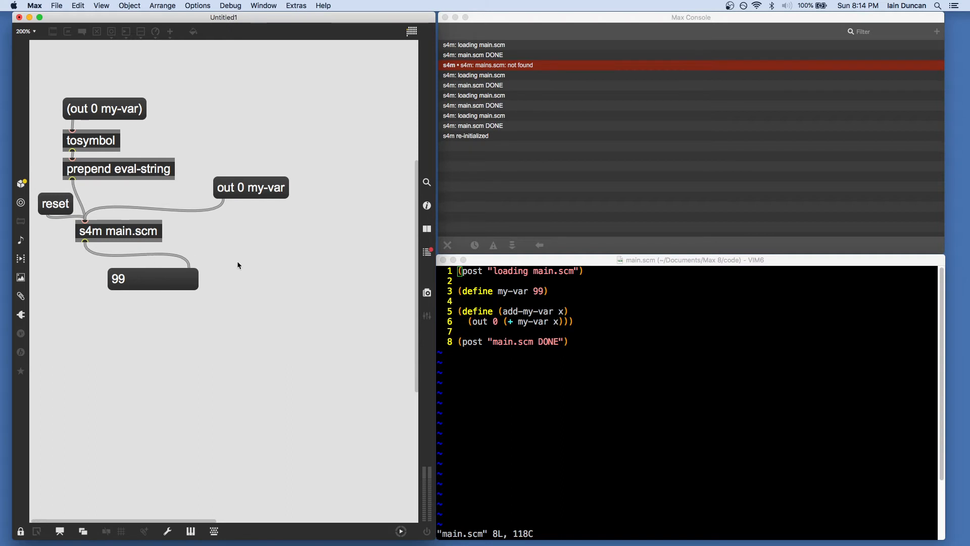
left_click(19, 531)
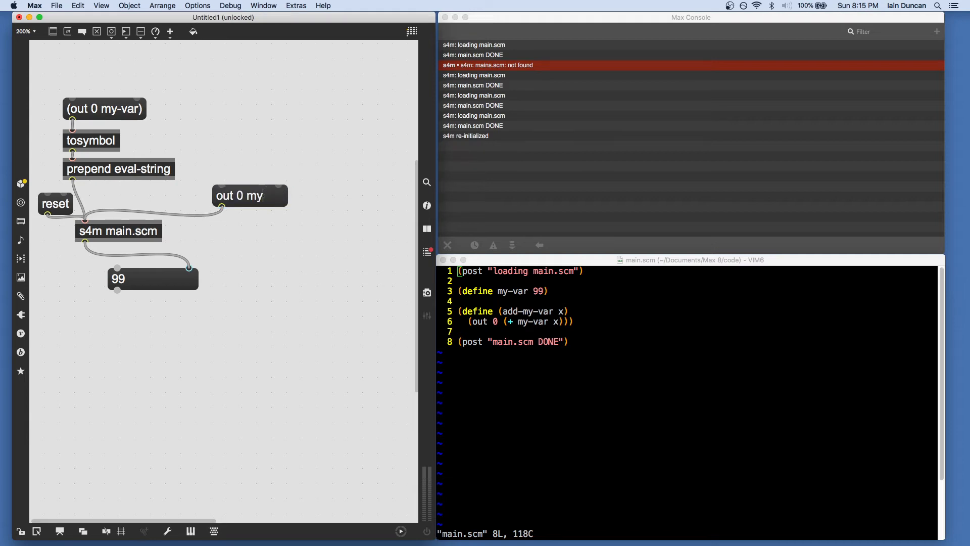
- Change the message to 'out 0 $1', add a number box feeding it, and lock the patch
key("Backspace")
type("nu")
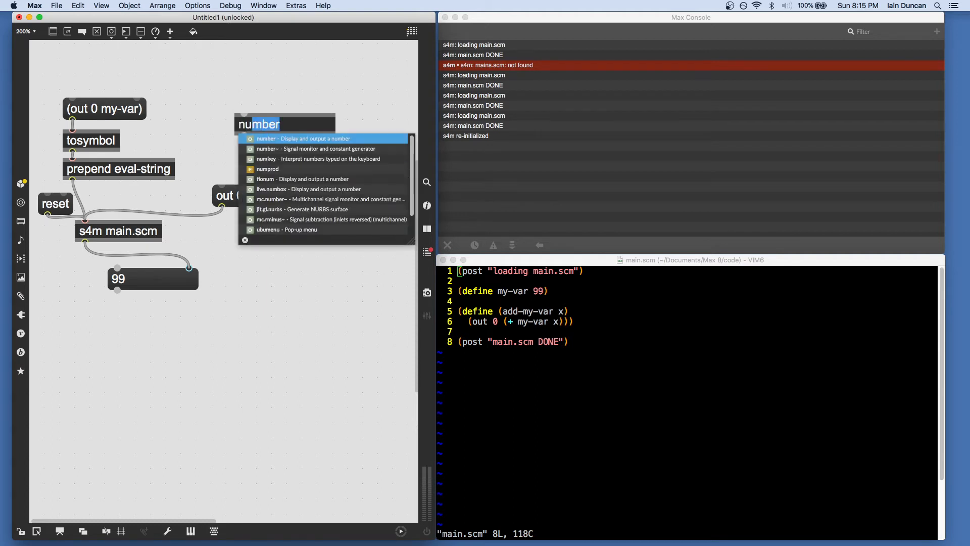
left_click(304, 137)
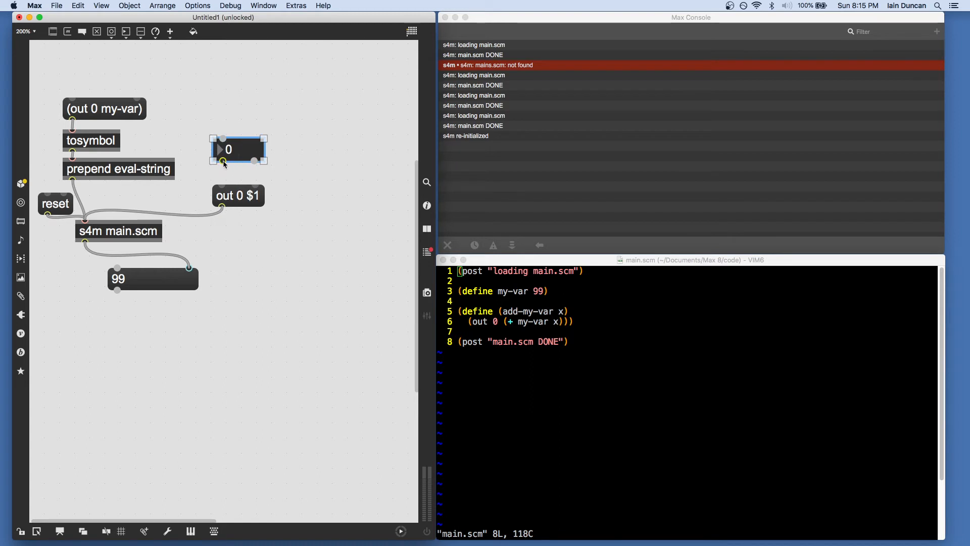
left_click(20, 531)
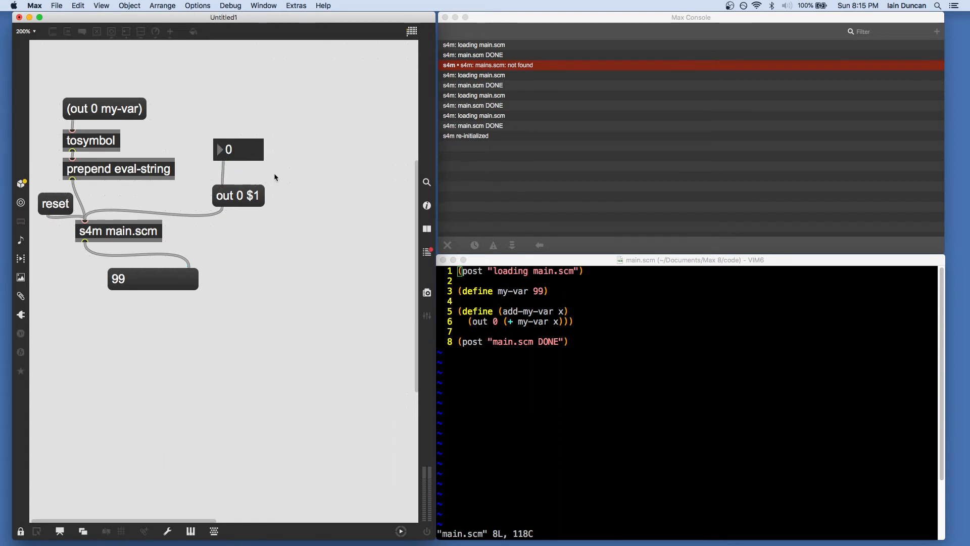
mouse_move(246, 158)
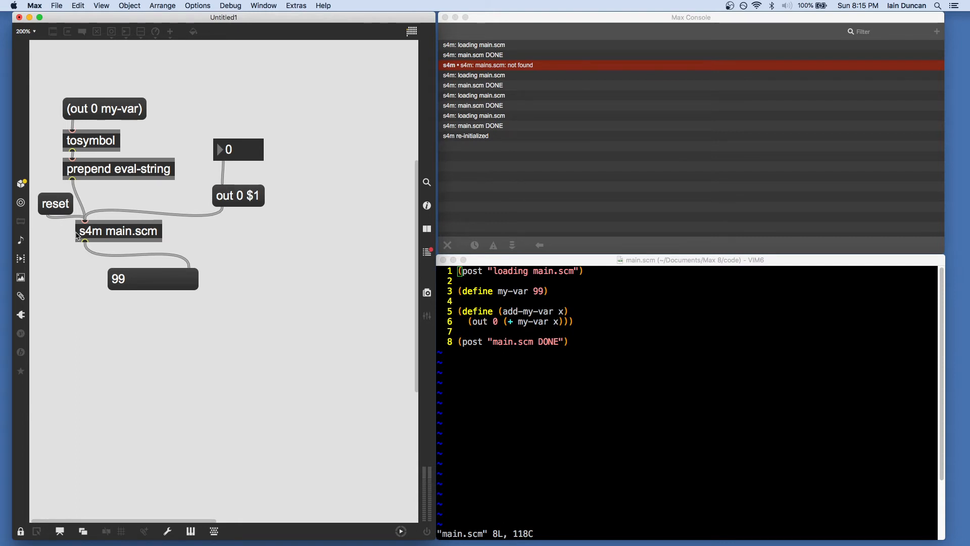
mouse_move(137, 250)
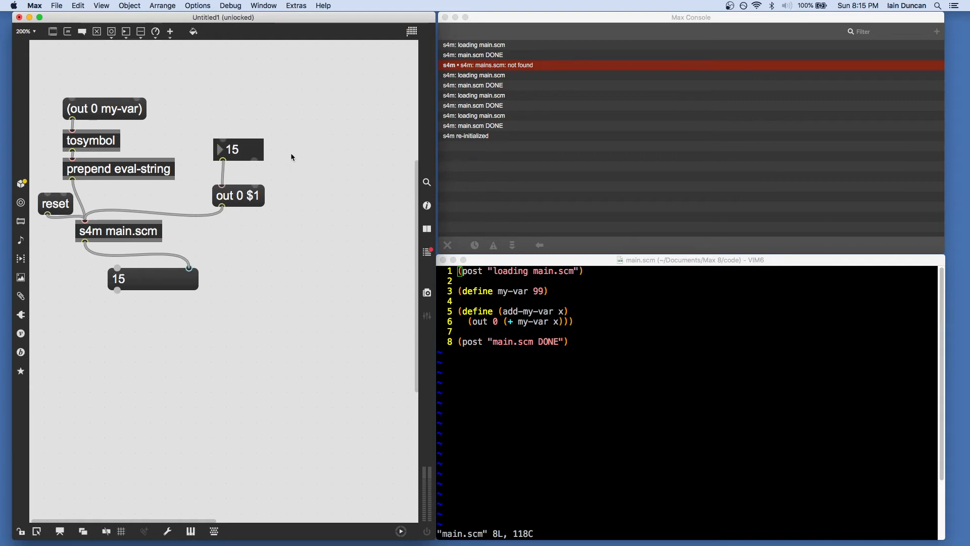
mouse_move(101, 246)
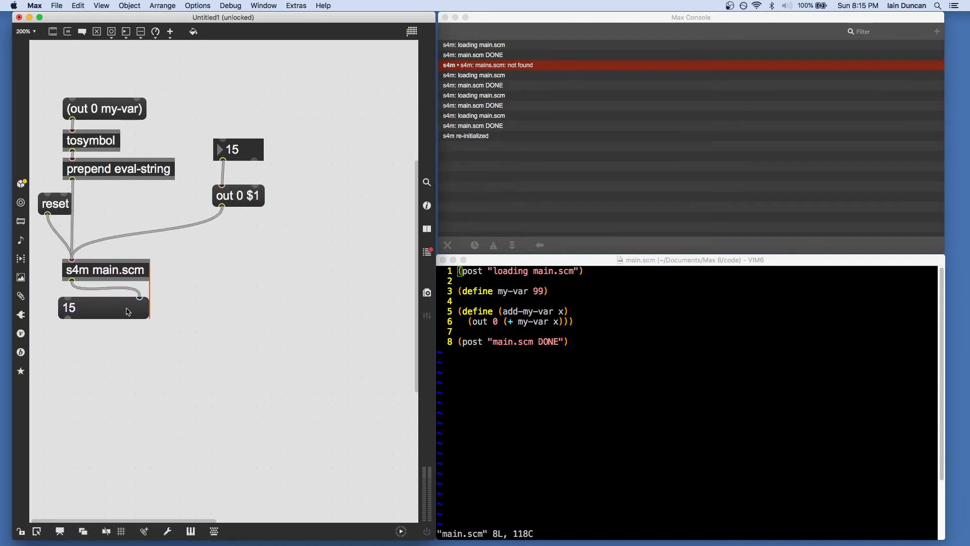
- Shift the s4m main.scm object and its output box further down the patch
left_click_drag(55, 203, 99, 217)
type("bpatcher")
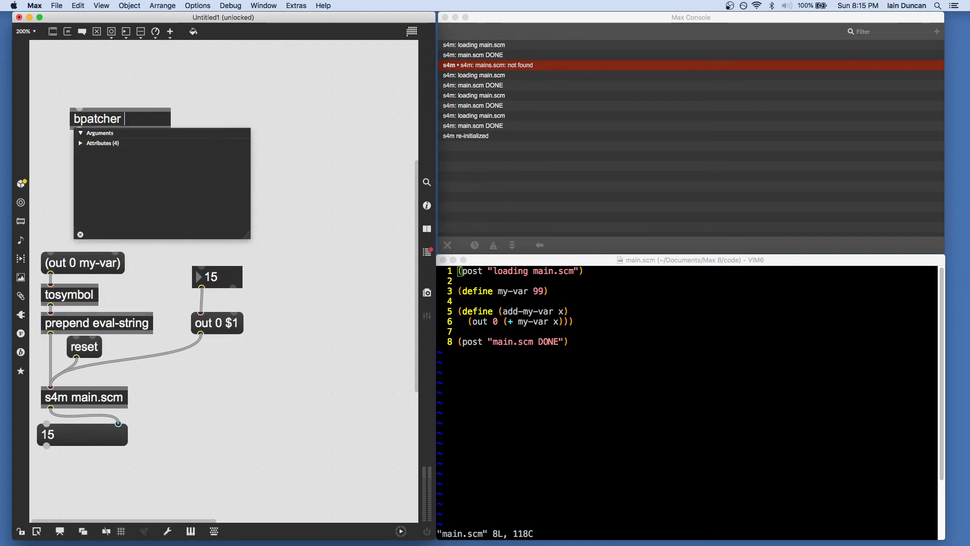
- Add the s4m.re… code-editor bpatcher at the top of the patch and lock the patch
type("s4m.re")
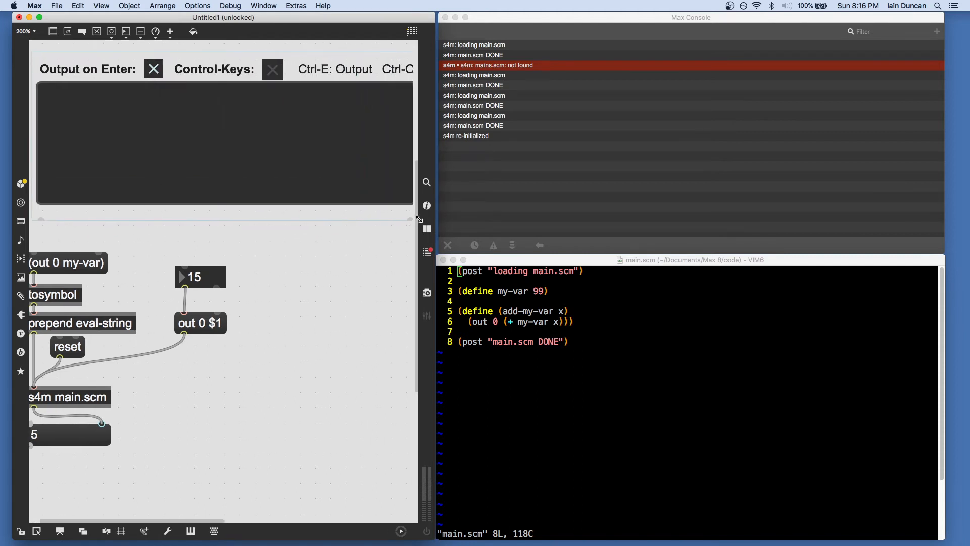
scroll("right", 3)
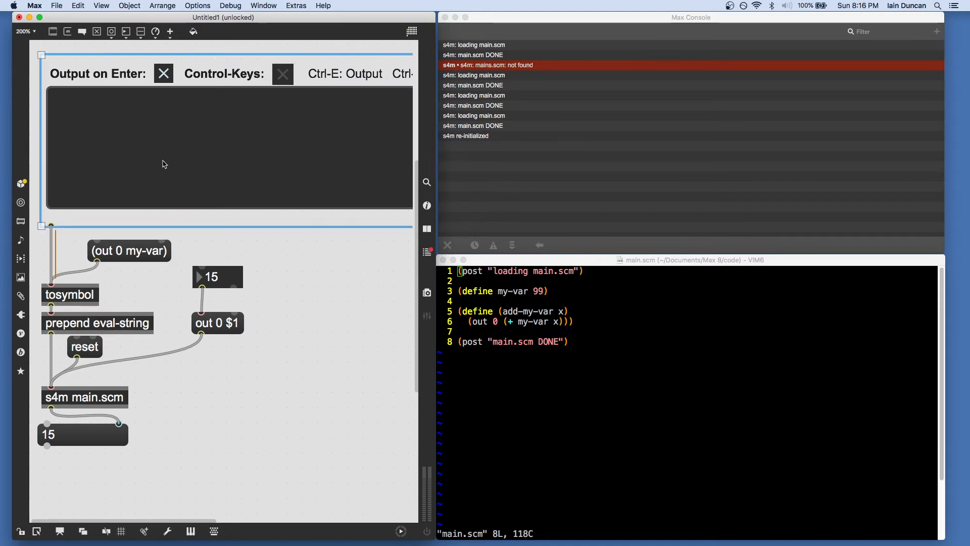
left_click(20, 531)
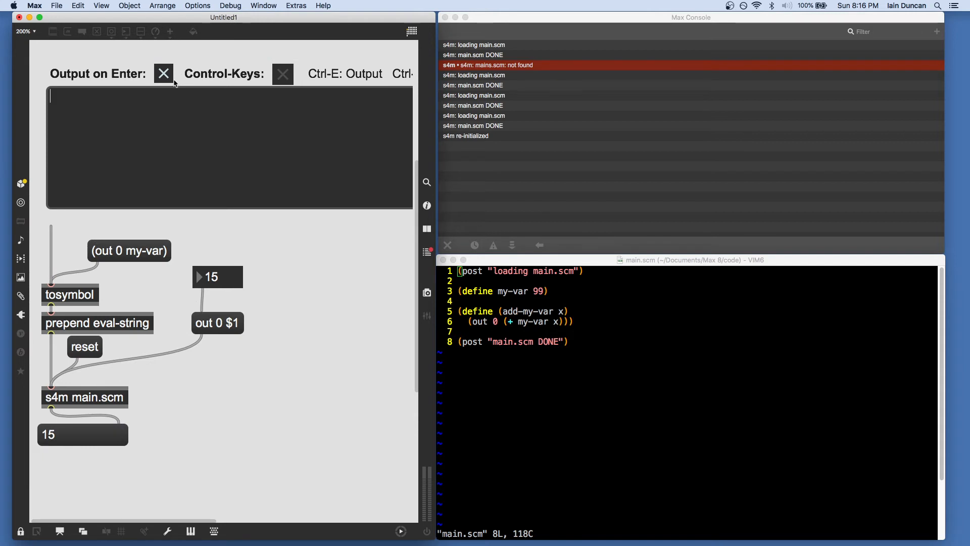
mouse_move(287, 80)
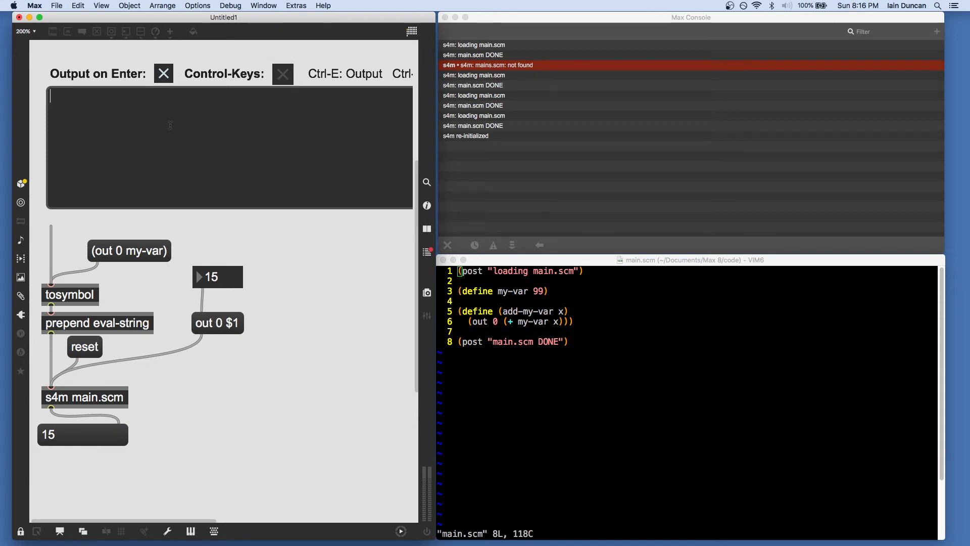
mouse_move(176, 152)
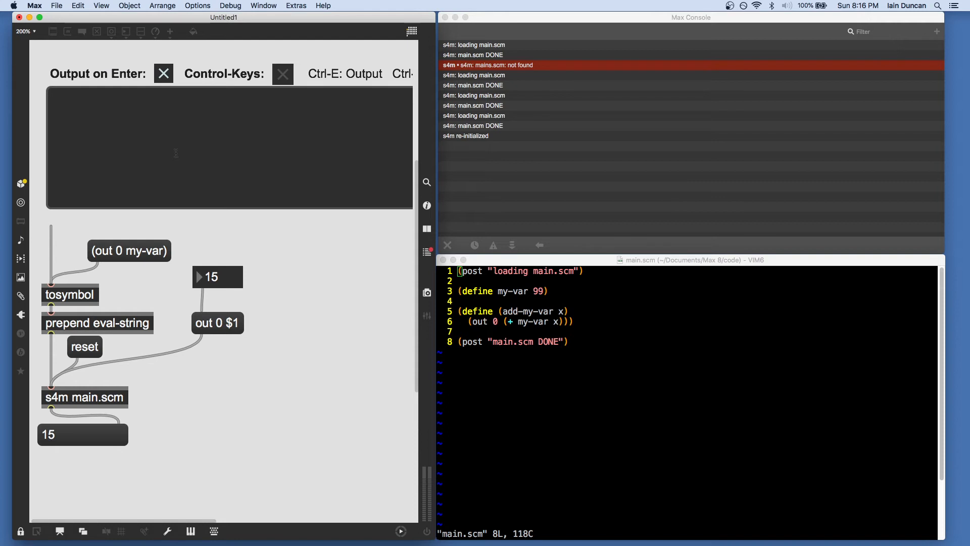
mouse_move(154, 135)
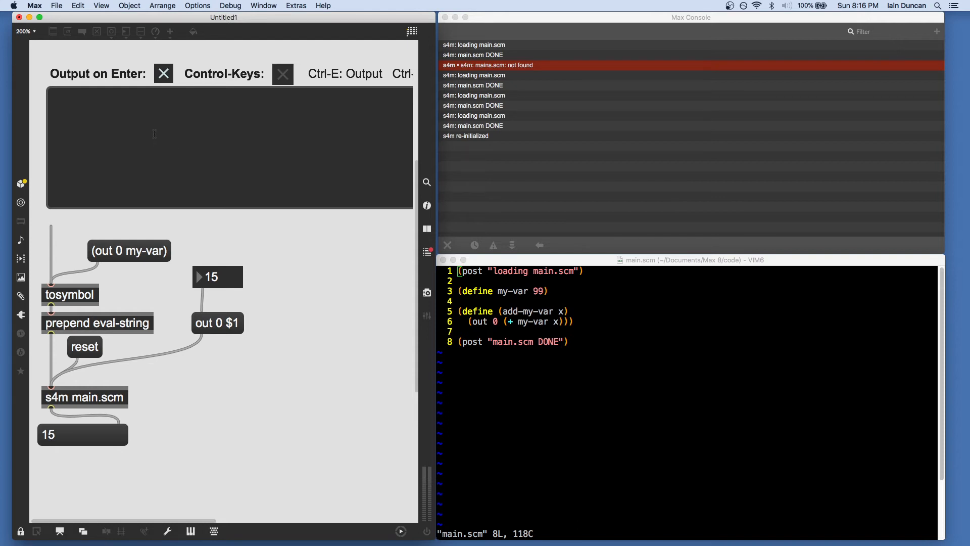
- Evaluate (post :hello-world) in the s4m code editor
left_click(52, 96)
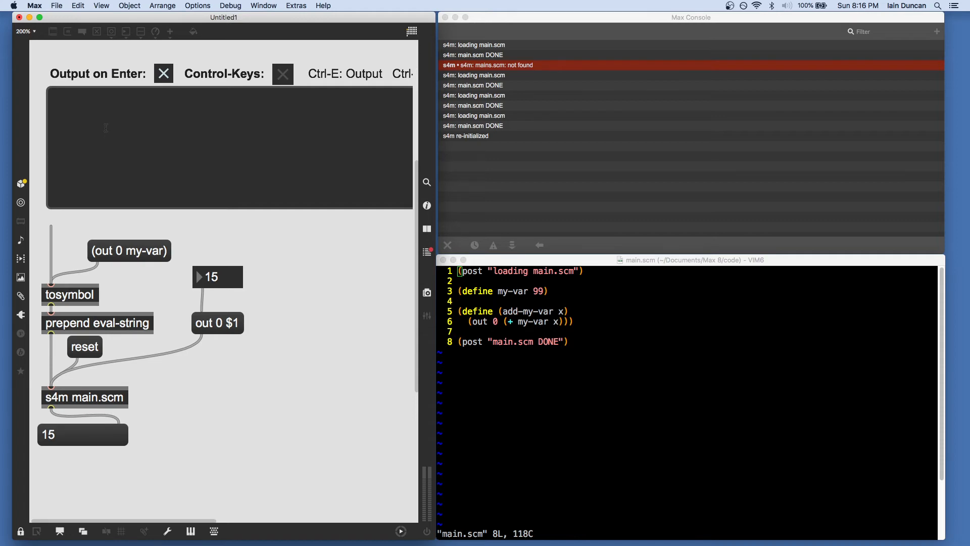
type("(po")
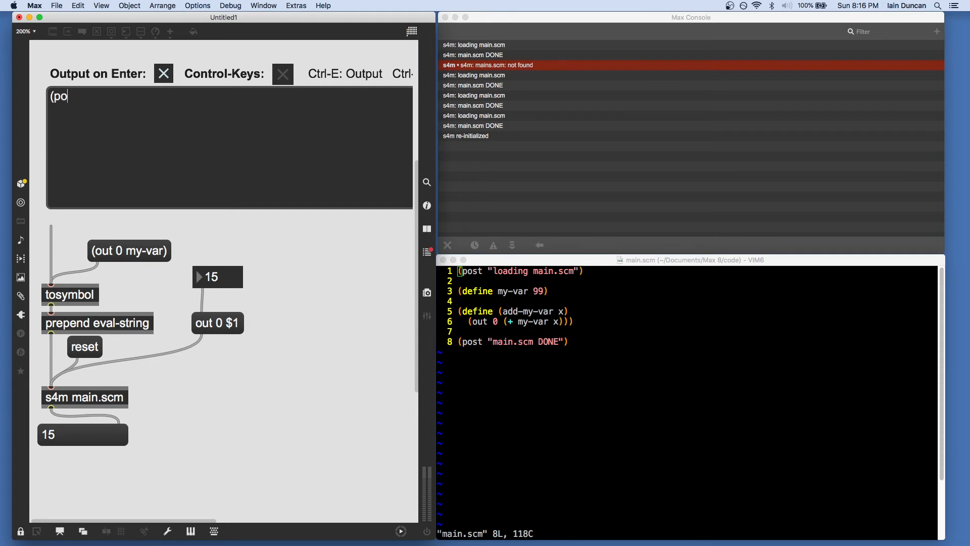
type("st :hello-w")
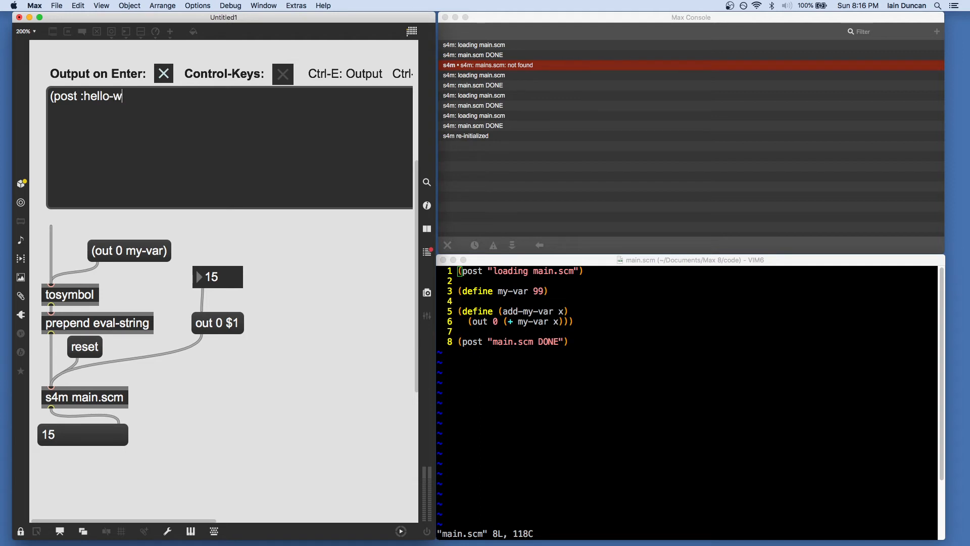
type("orld)")
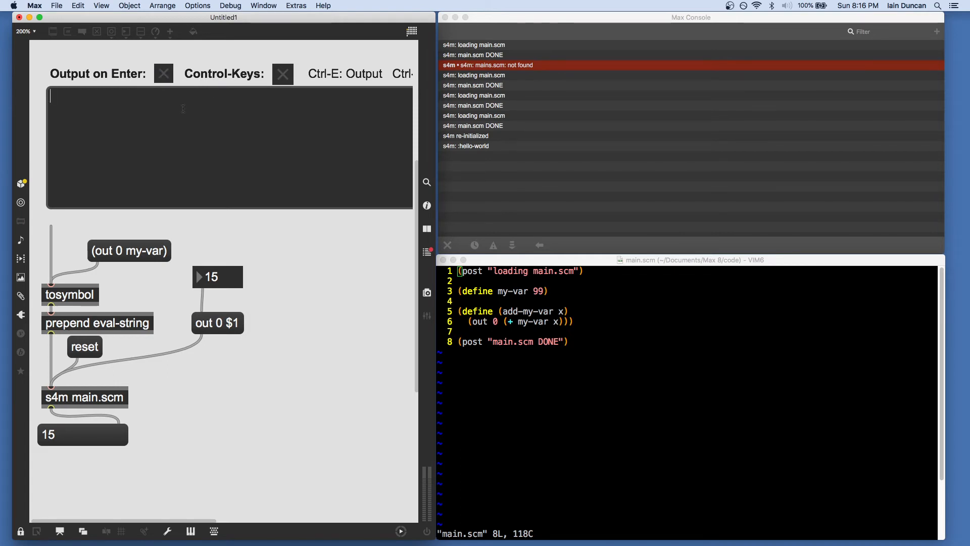
- Evaluate a begin block that posts :ok and outputs :ok from s4m
type("(begin")
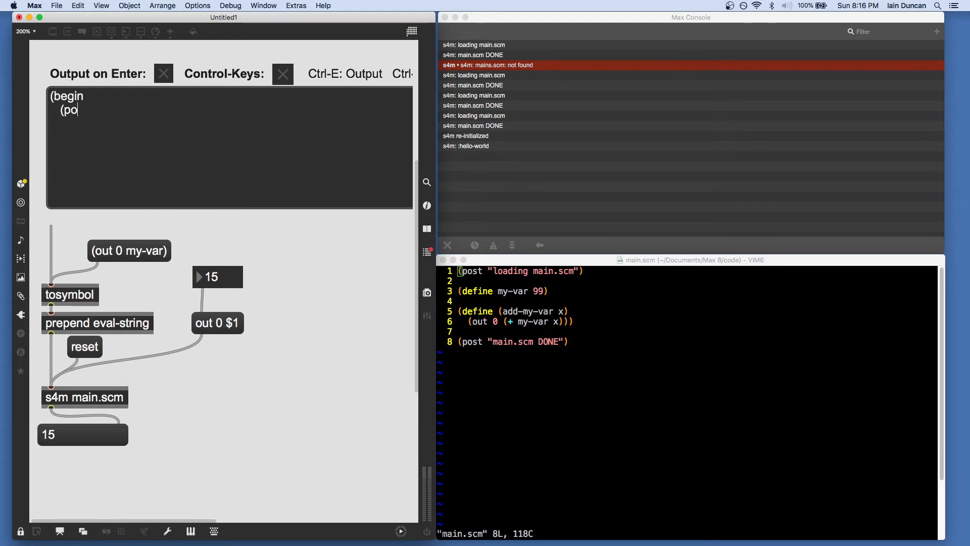
type("st :ok)")
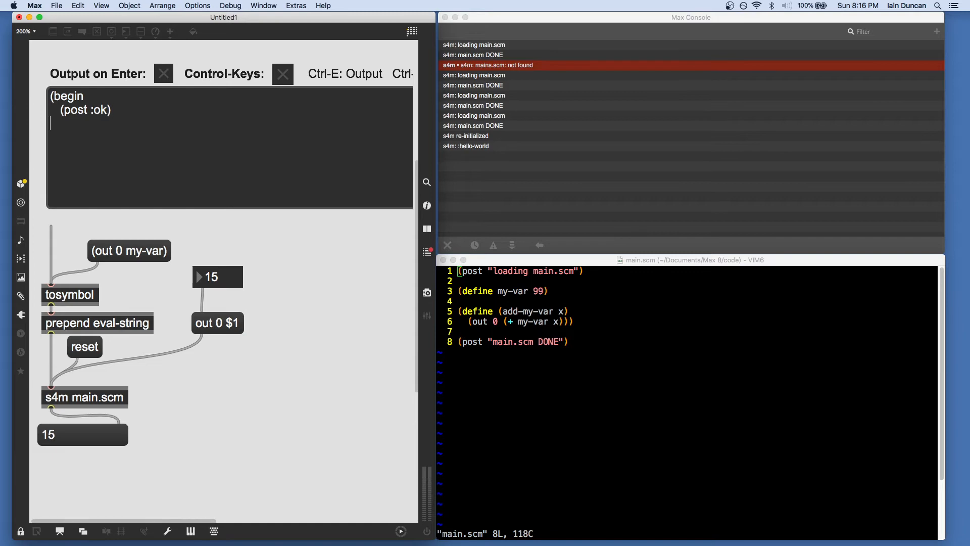
type("(out 0 :ok")
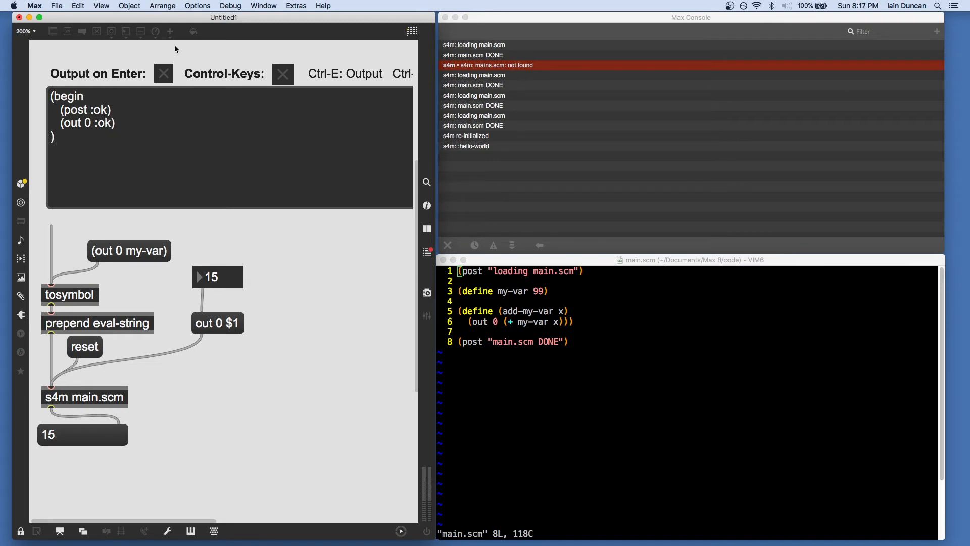
mouse_move(301, 80)
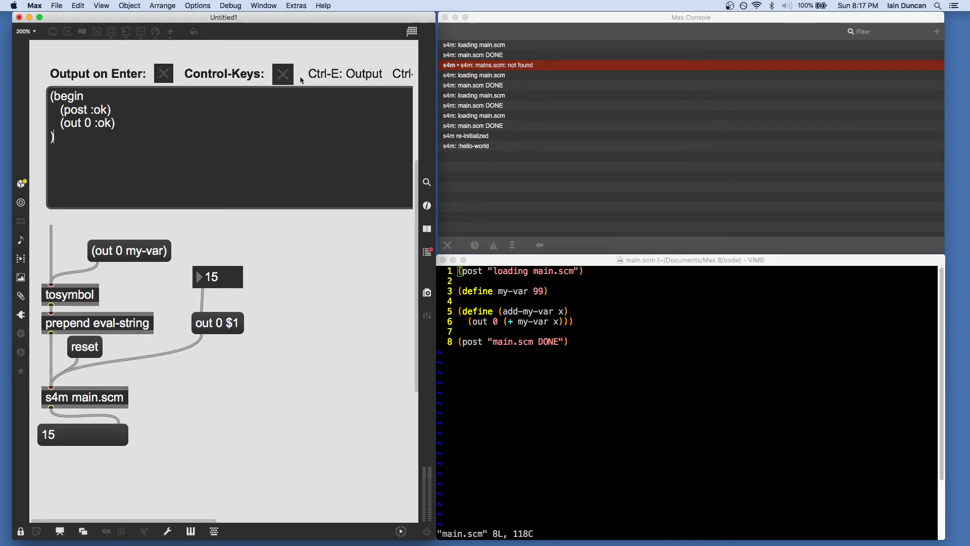
mouse_move(321, 81)
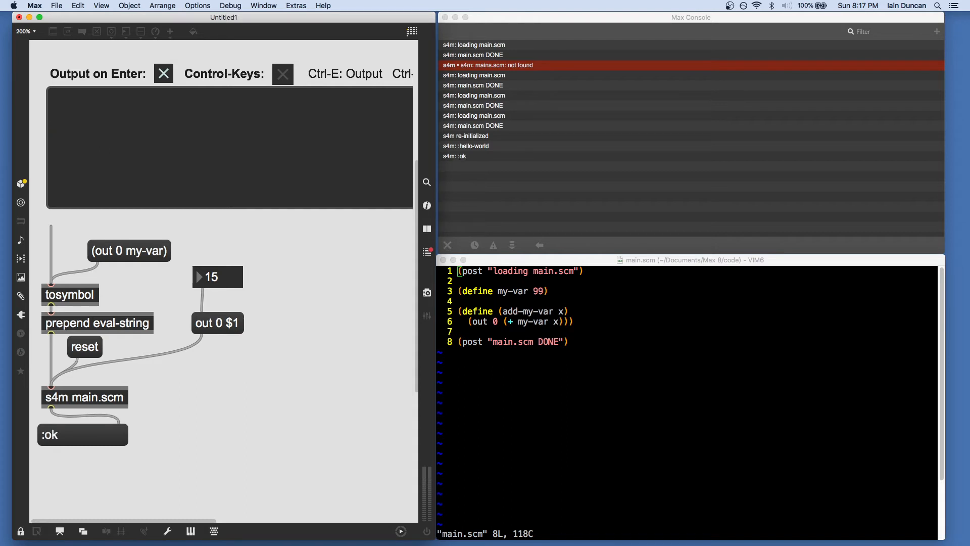
mouse_move(485, 160)
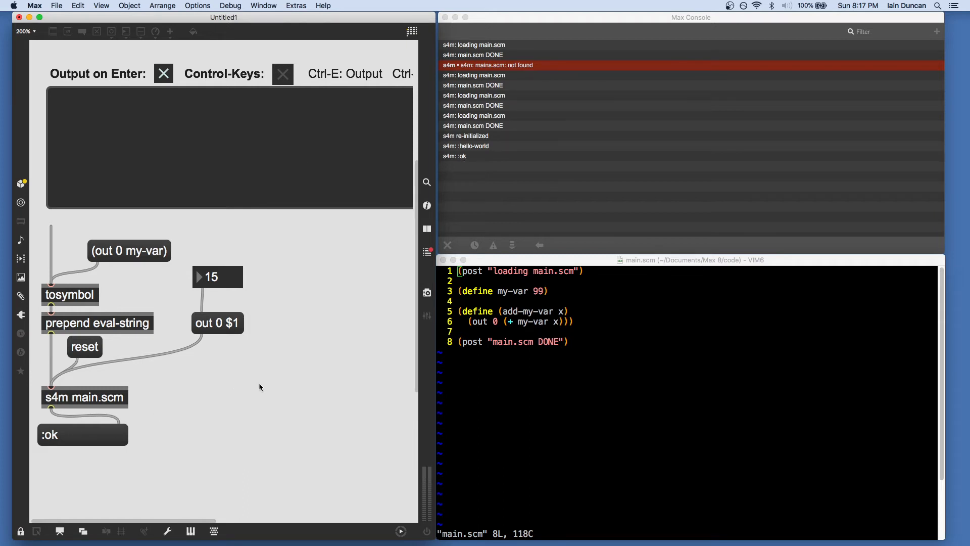
left_click(129, 250)
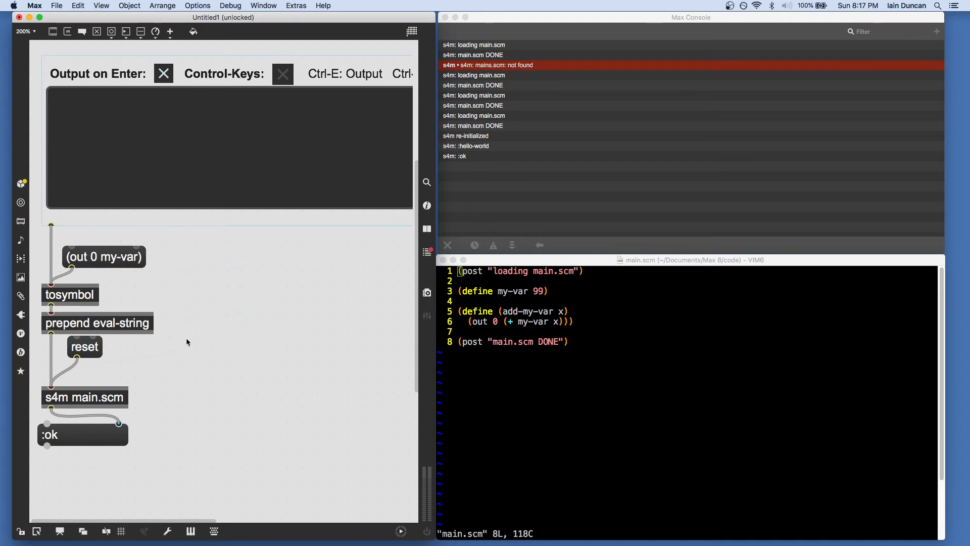
- Place a new 'read module.scm' message box feeding s4m main.scm
left_click(85, 347)
type("read")
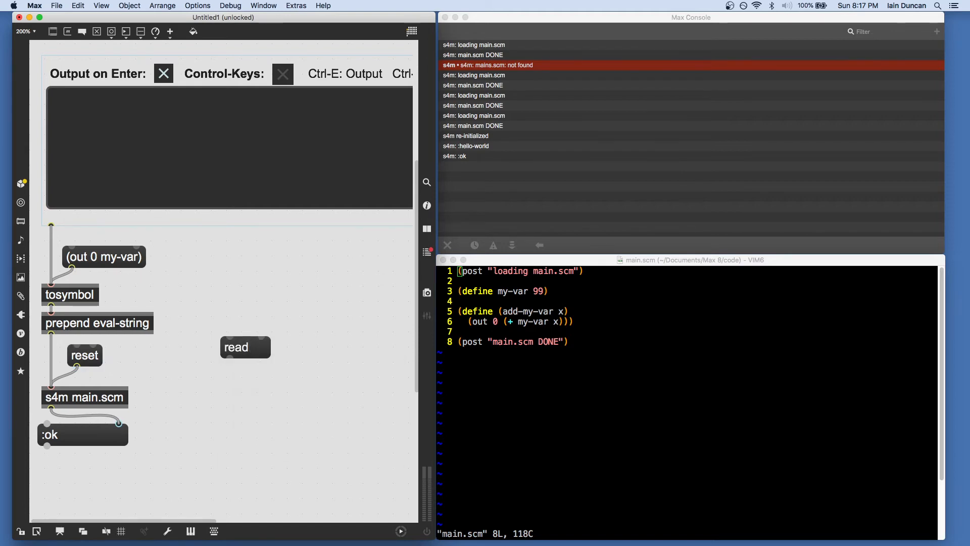
type("module.scm")
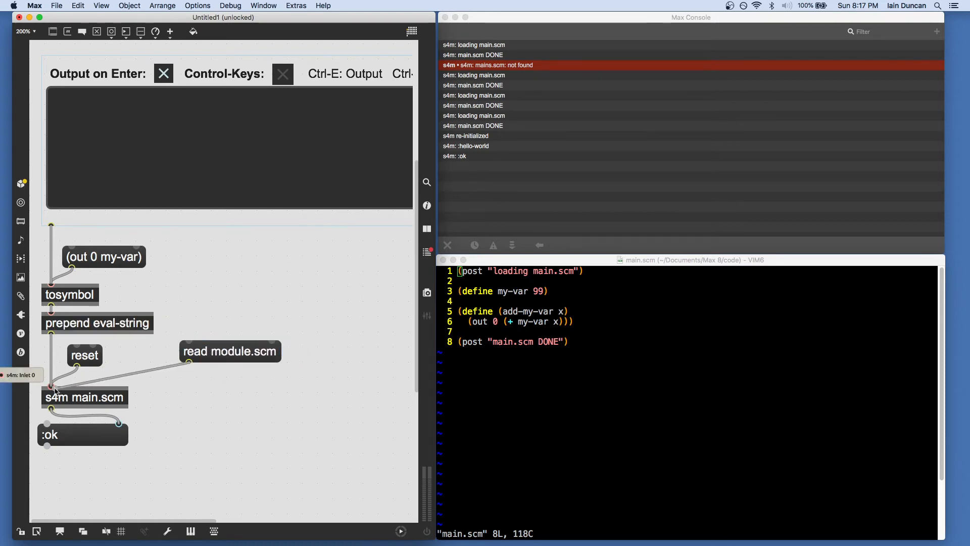
left_click(20, 531)
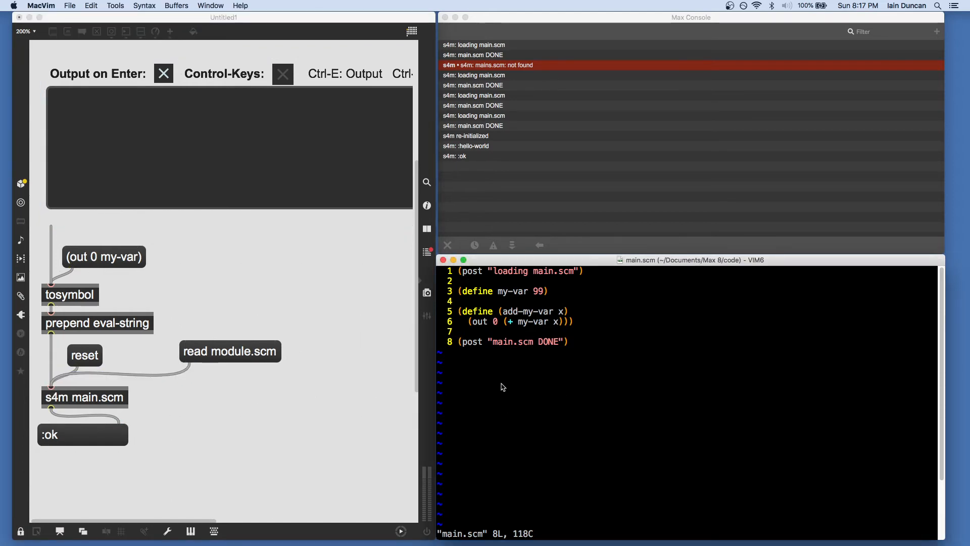
- Open module.scm with :sp above main.scm and load it in Max
type(":sp module.scm")
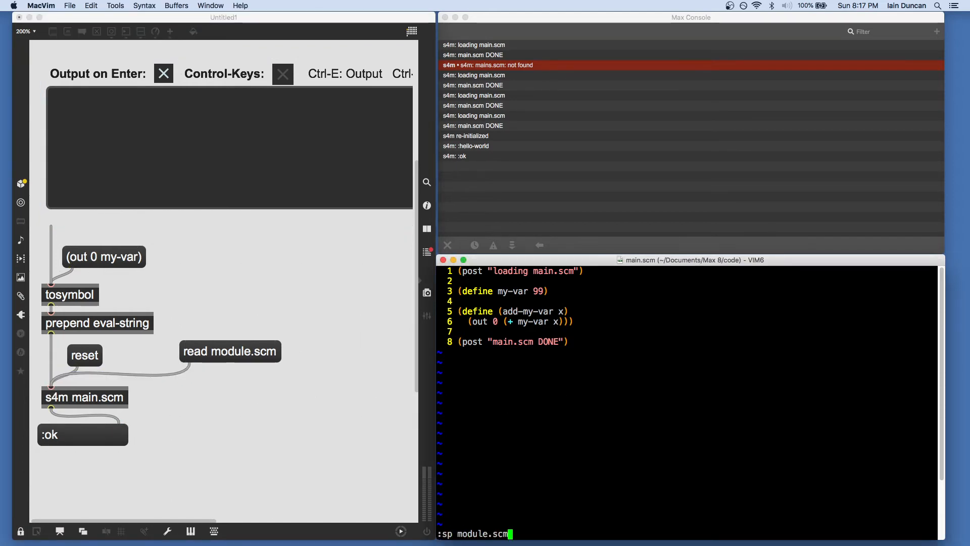
key("Return")
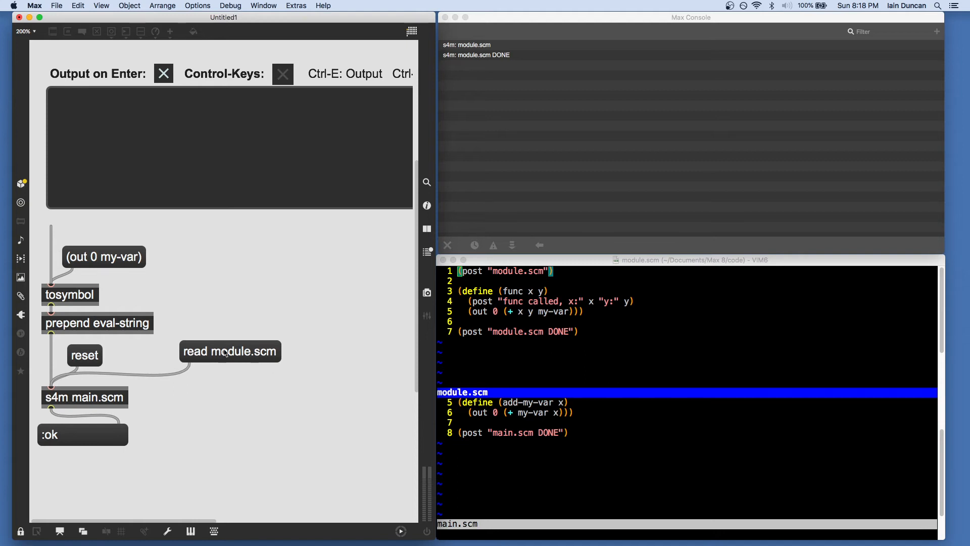
mouse_move(326, 372)
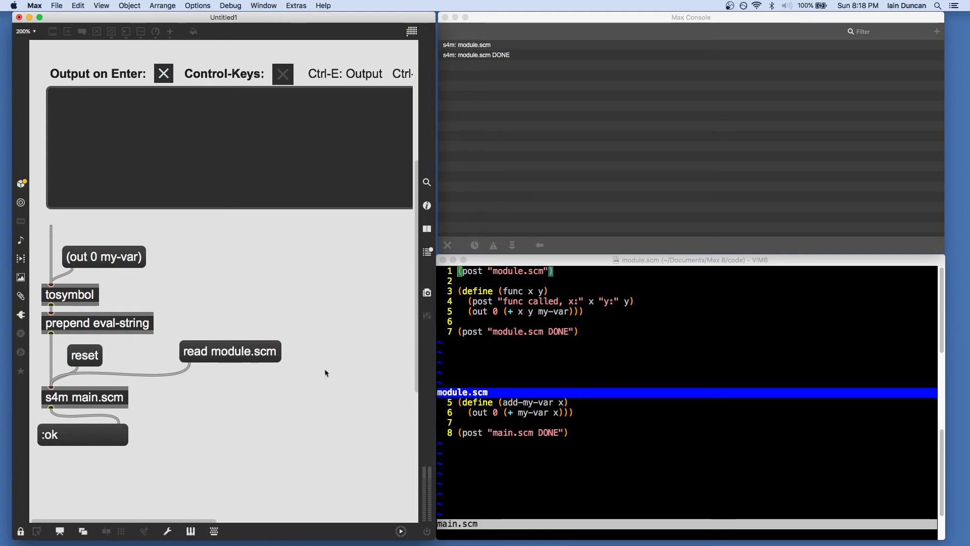
mouse_move(338, 362)
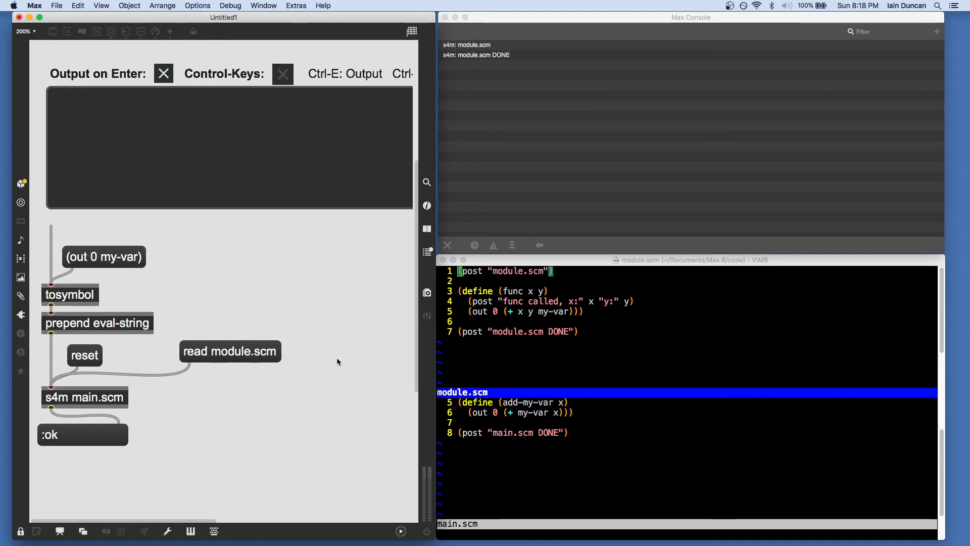
mouse_move(147, 355)
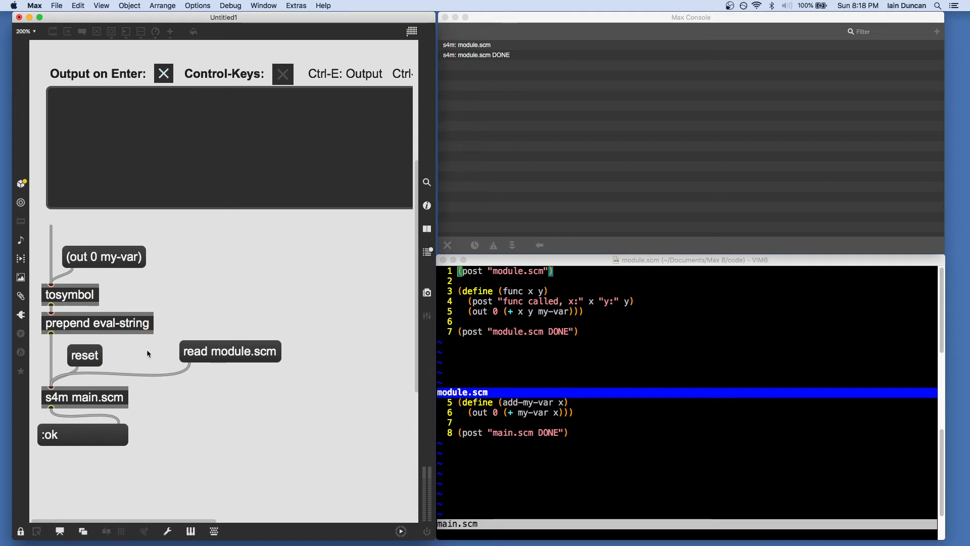
mouse_move(155, 352)
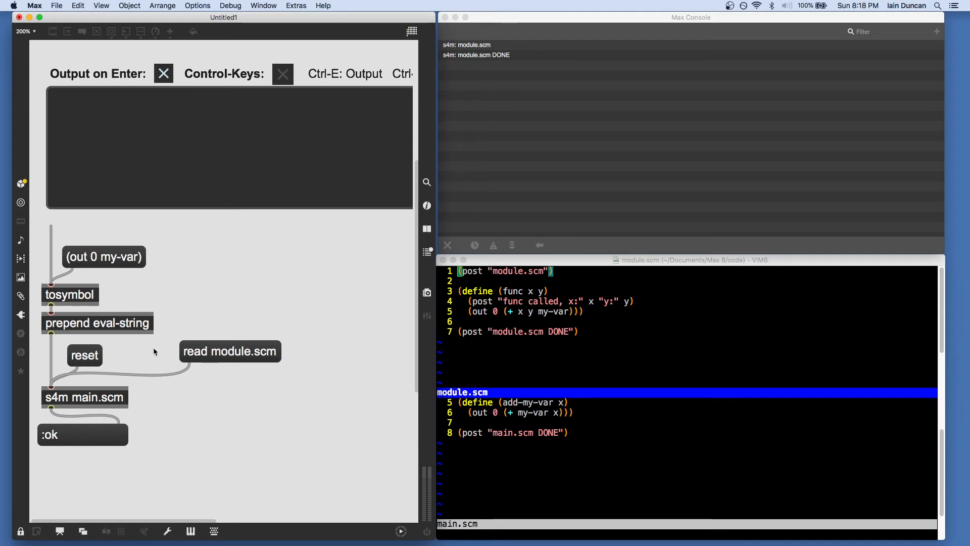
mouse_move(337, 291)
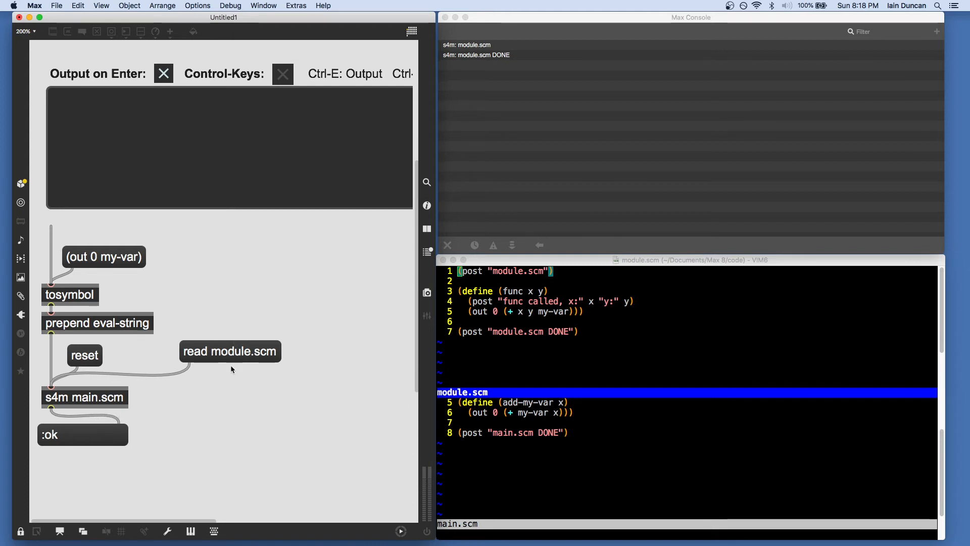
mouse_move(86, 397)
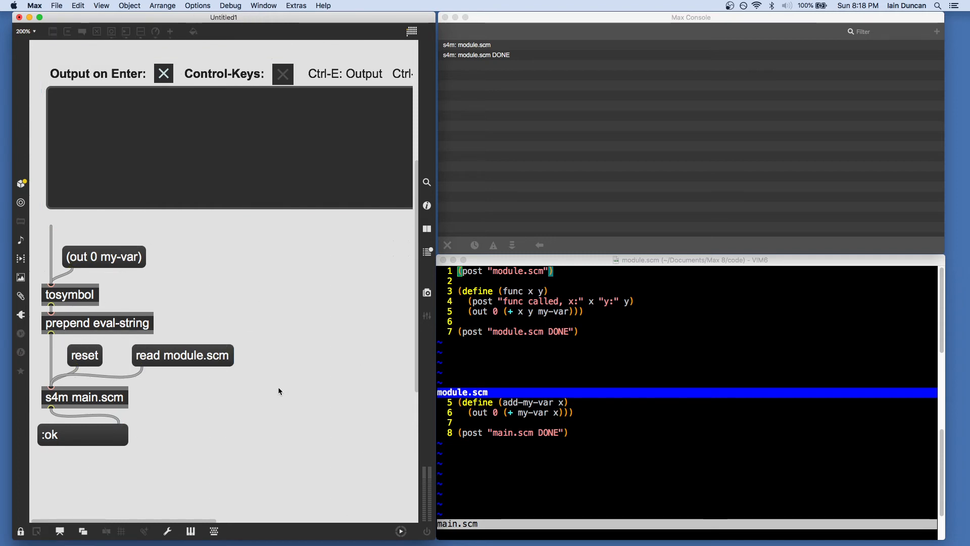
mouse_move(283, 387)
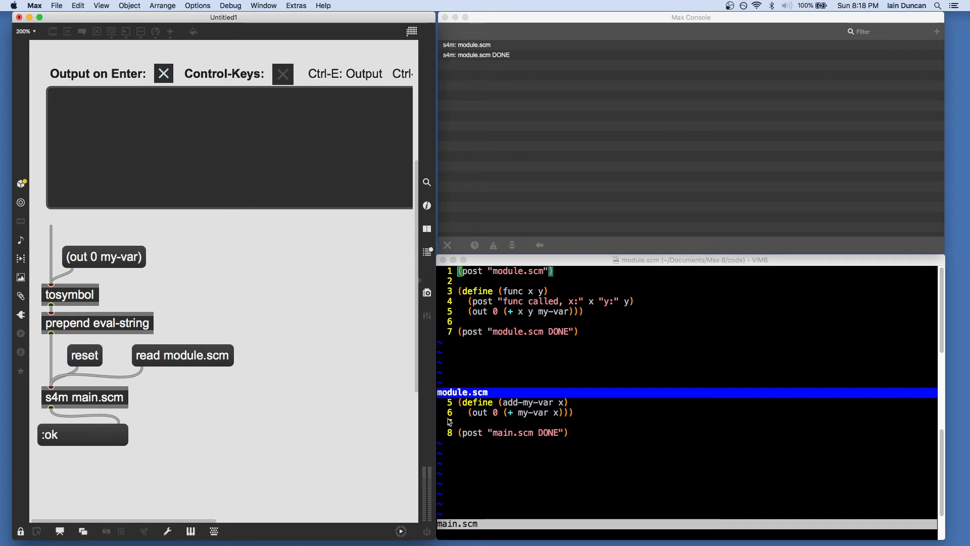
left_click(620, 394)
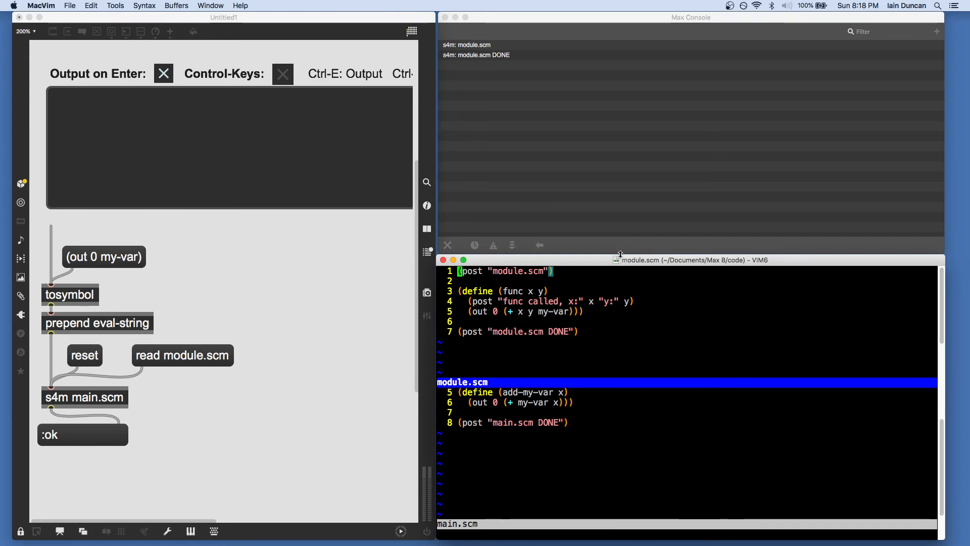
mouse_move(527, 380)
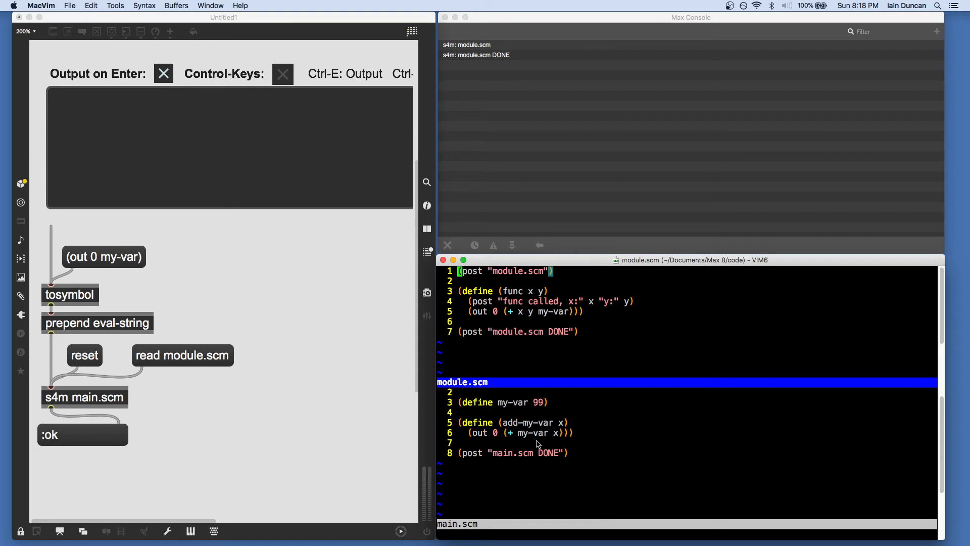
mouse_move(541, 412)
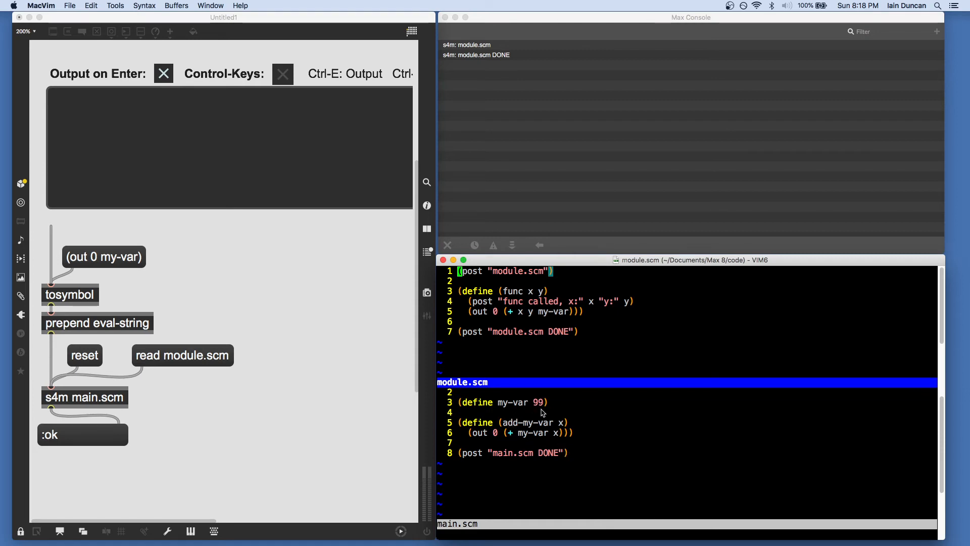
mouse_move(541, 480)
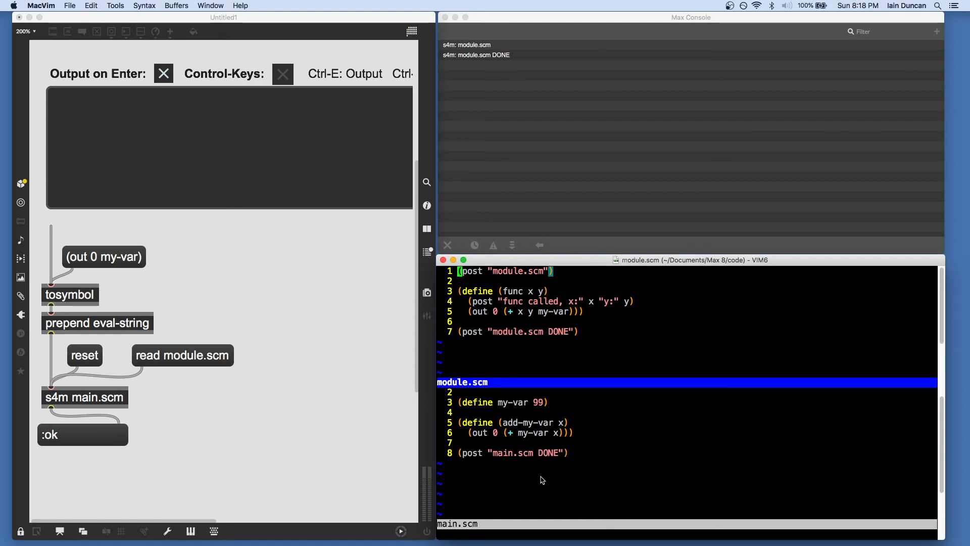
mouse_move(500, 291)
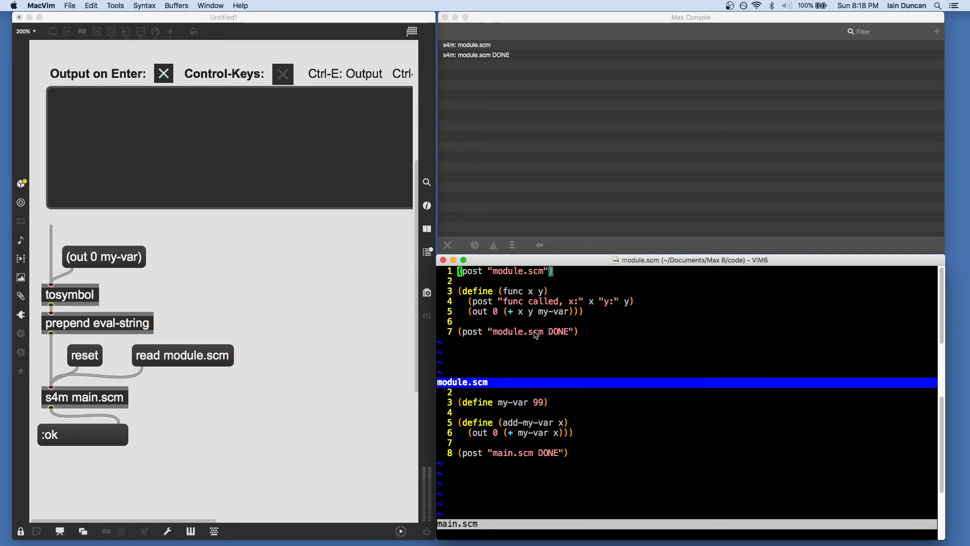
mouse_move(529, 325)
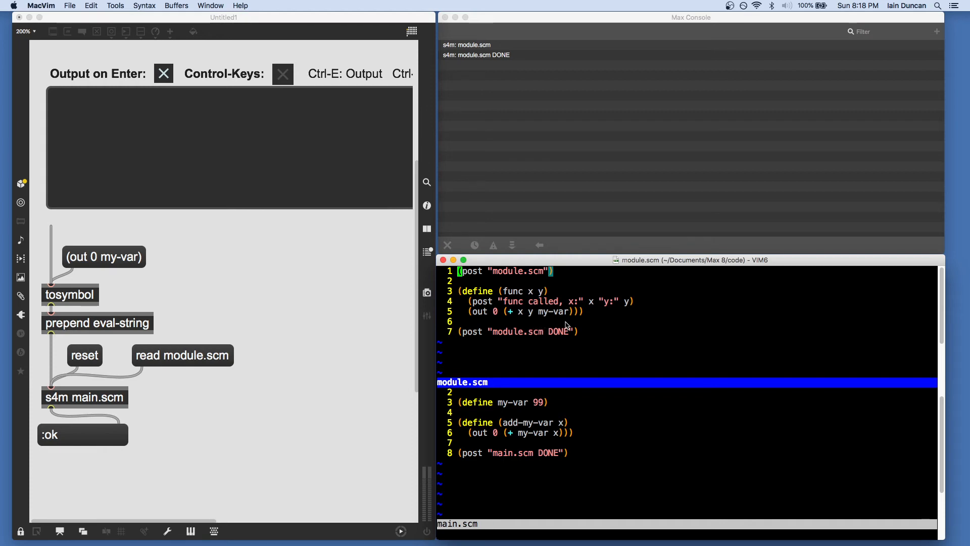
mouse_move(237, 307)
type("func 1 2")
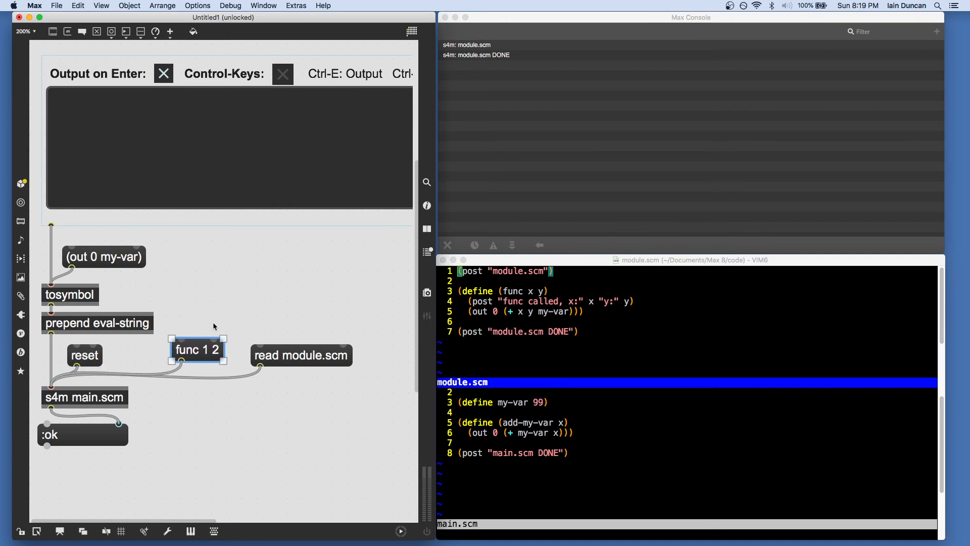
- Send the func 1 2 message to s4m, outputting 102
left_click(196, 350)
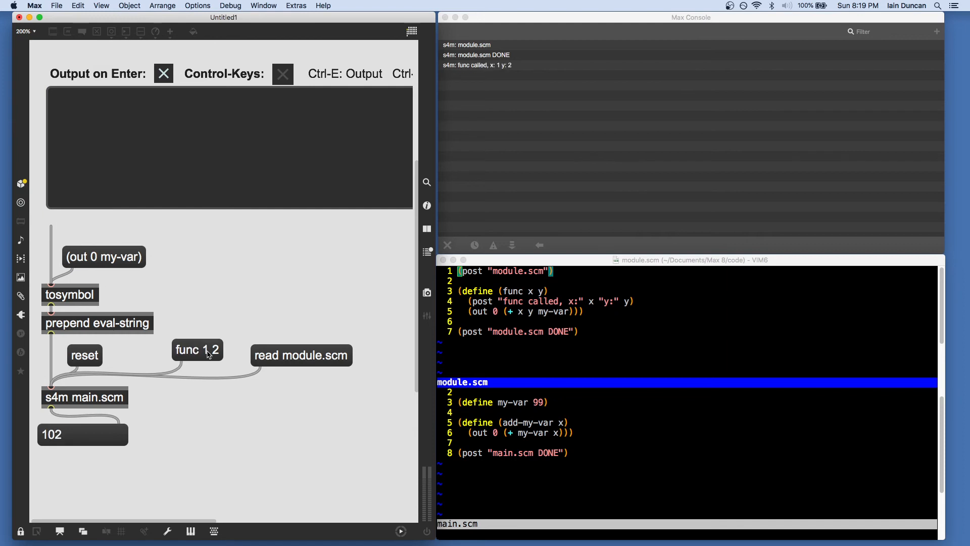
mouse_move(234, 273)
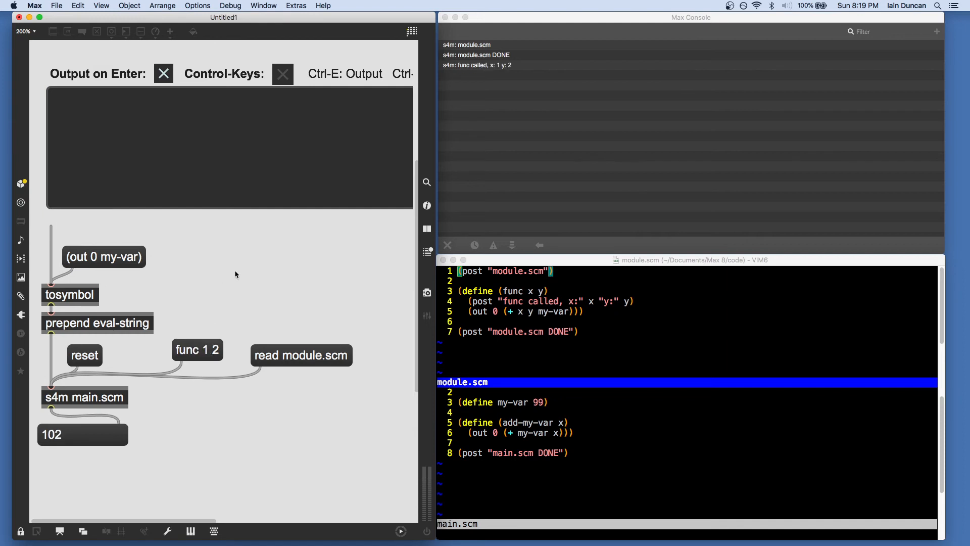
mouse_move(339, 133)
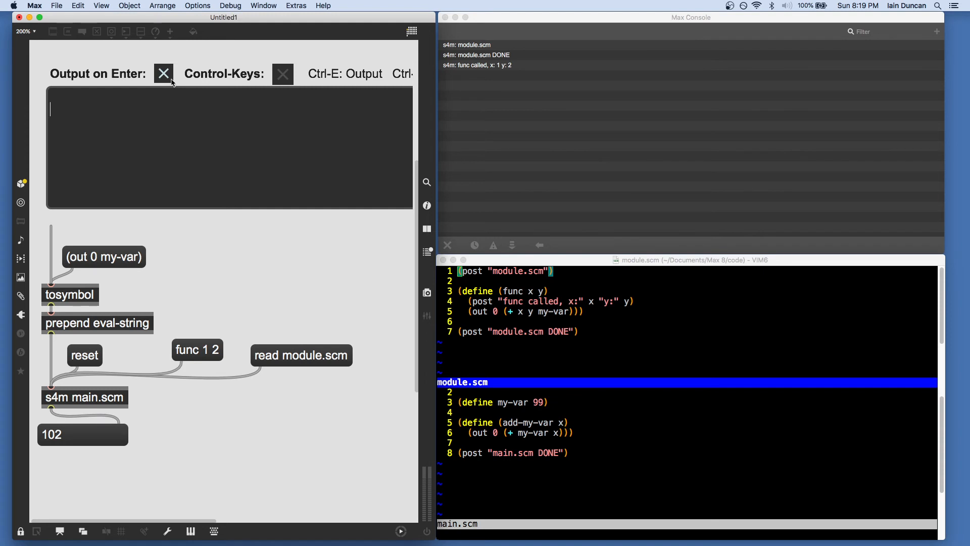
- Evaluate (set! my-var 300) in the s4m code editor
type("(se")
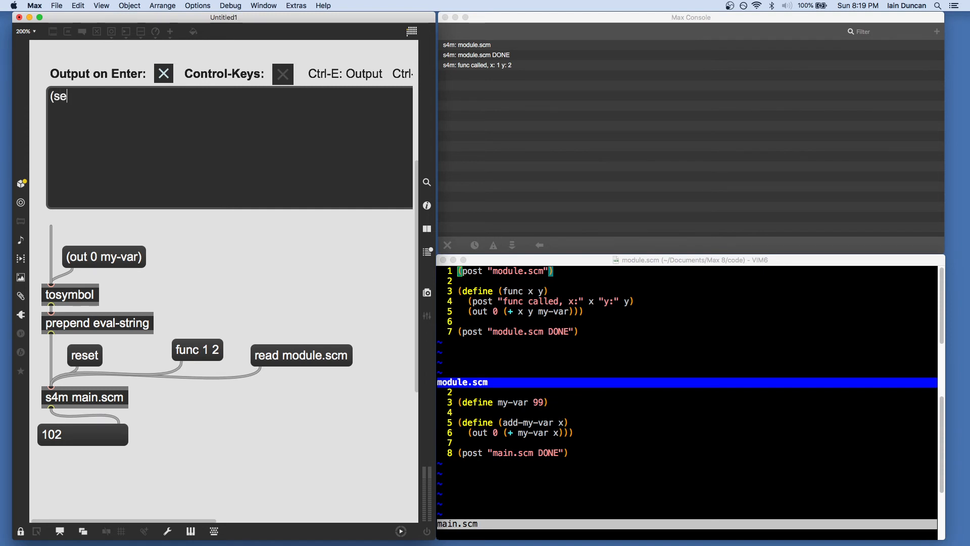
type("t! my-var")
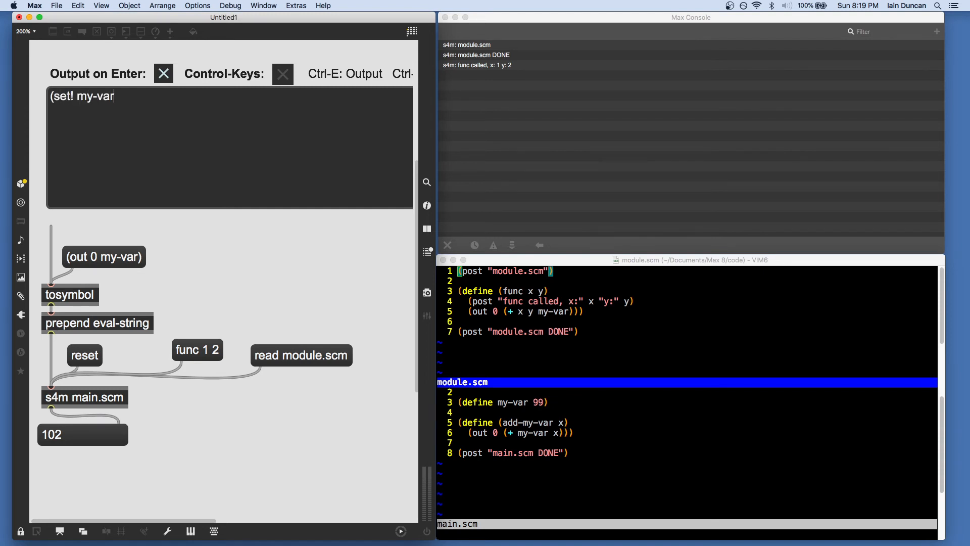
type("300")
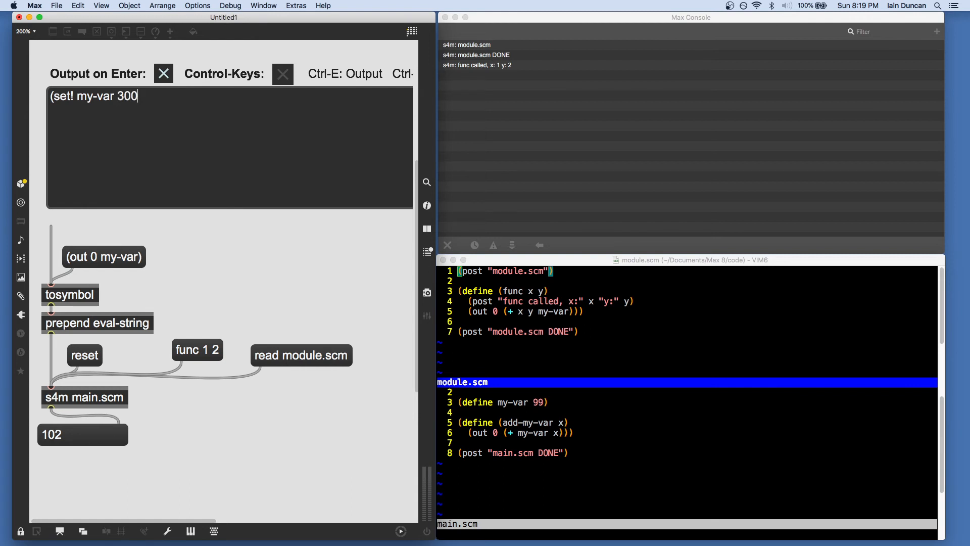
key("Return")
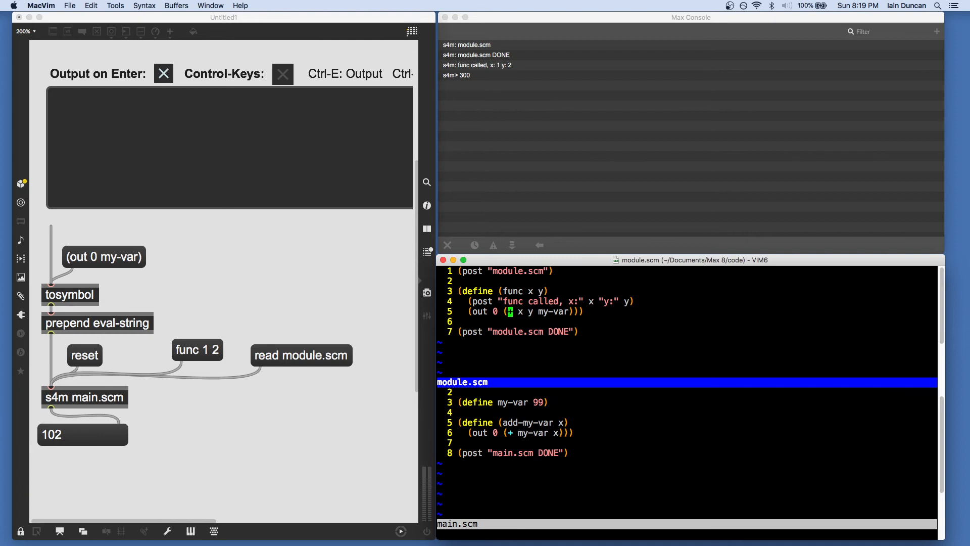
- Change func's + to *, re-read module.scm, and send func 1 2 to get 600
type("*")
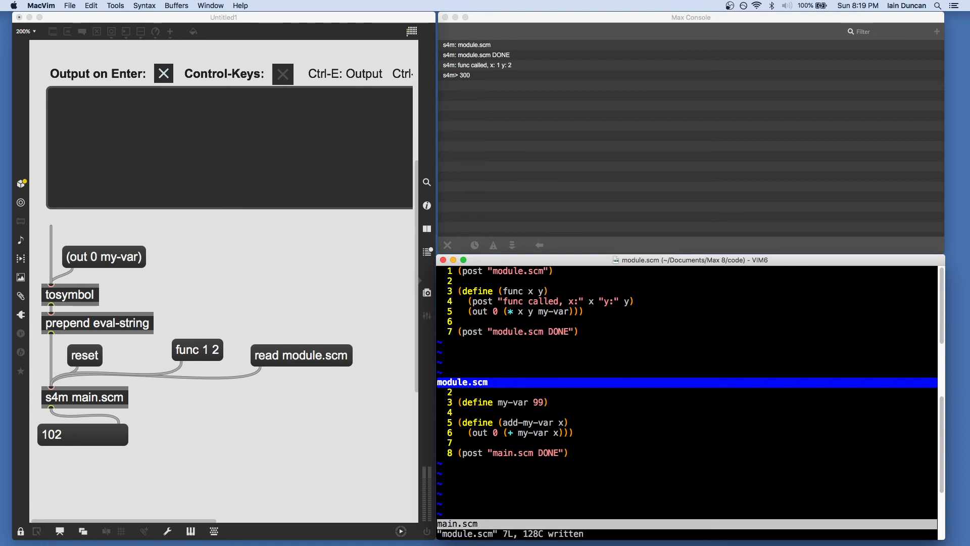
left_click(351, 300)
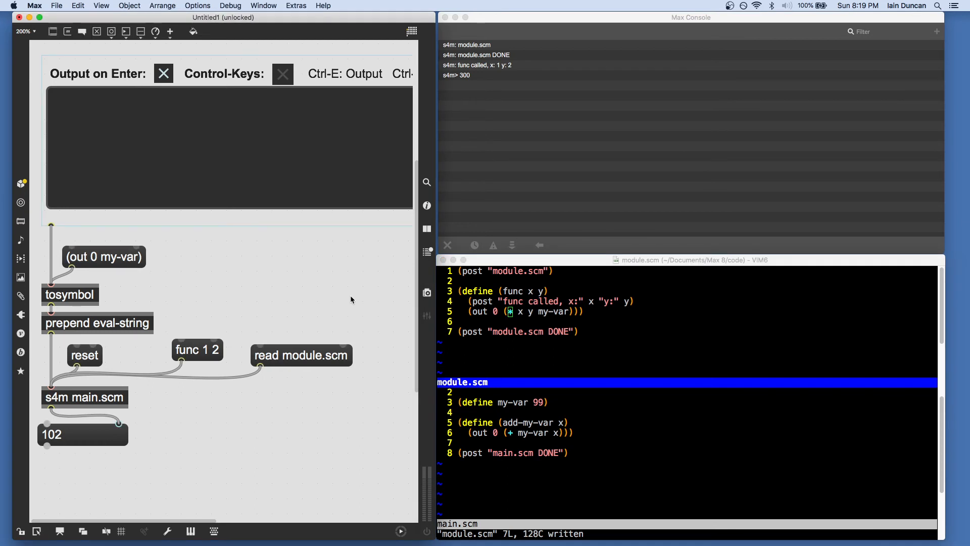
left_click(301, 355)
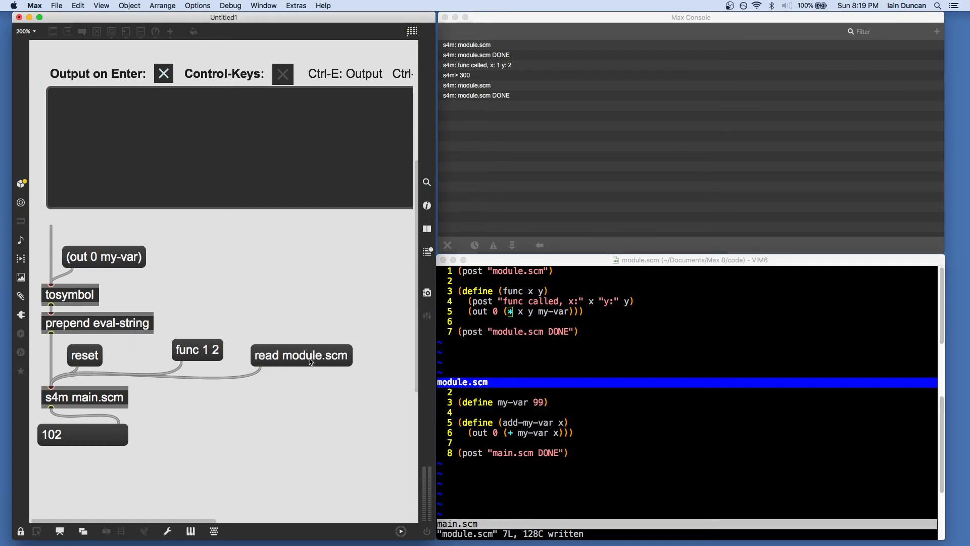
mouse_move(305, 342)
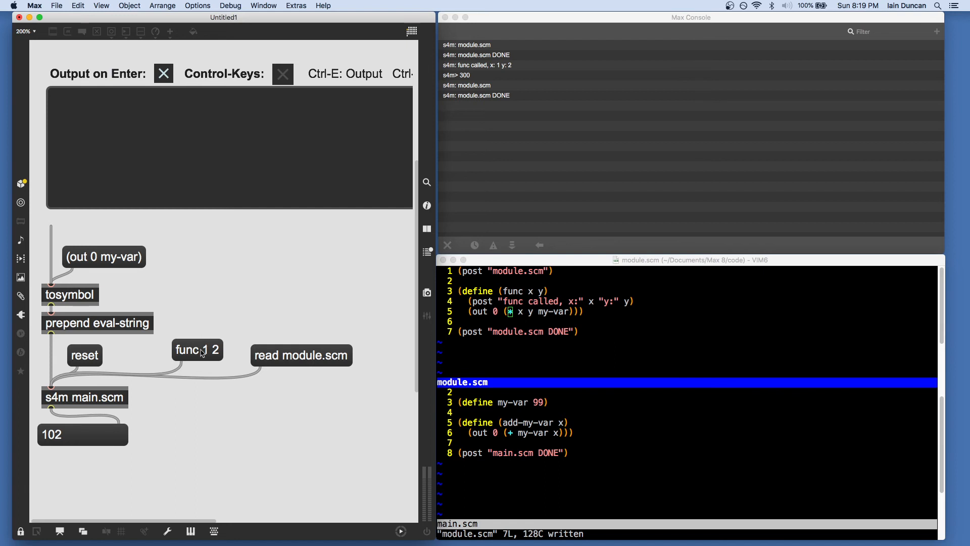
left_click(196, 350)
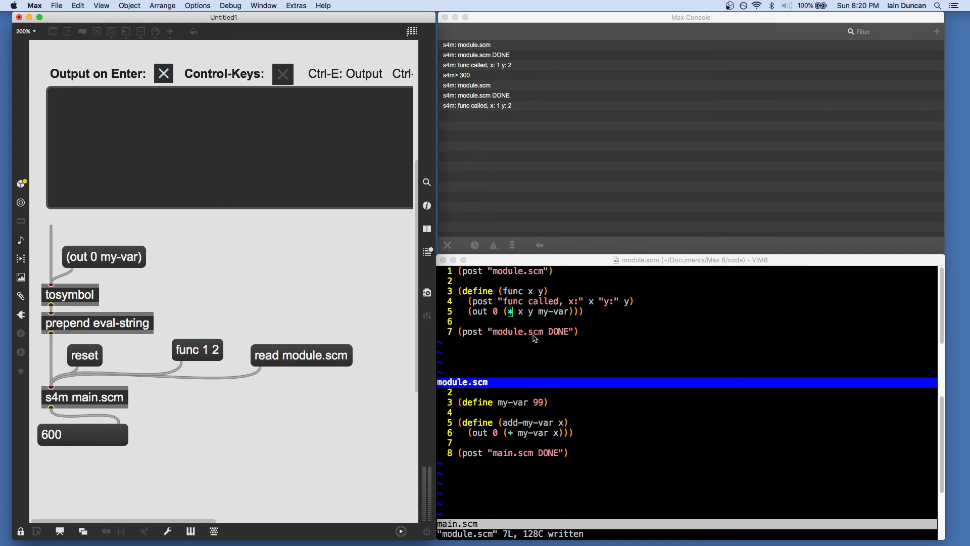
mouse_move(507, 346)
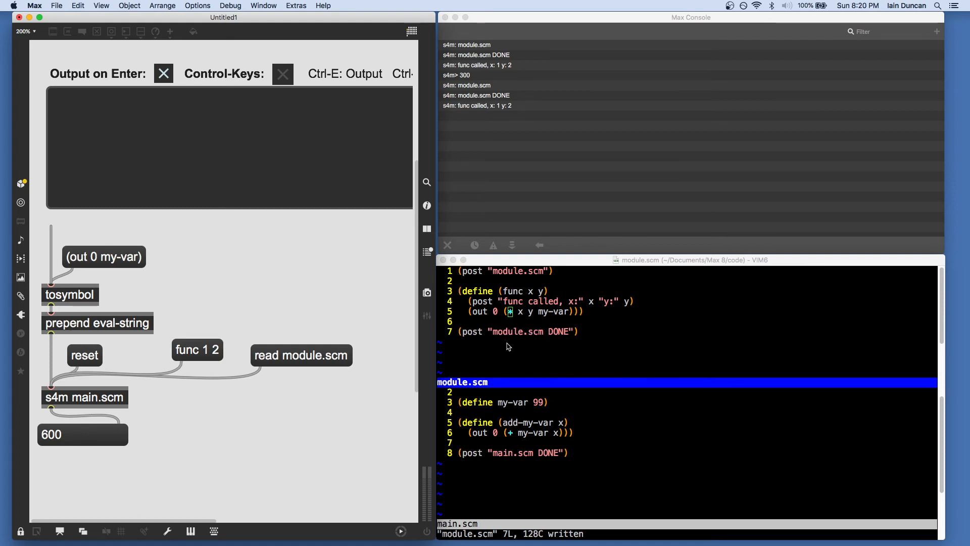
left_click(578, 377)
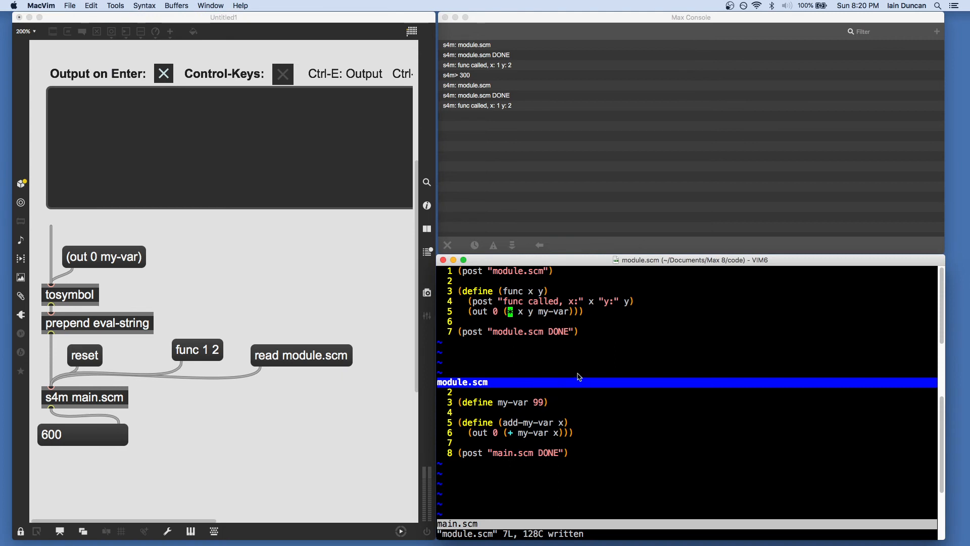
mouse_move(592, 378)
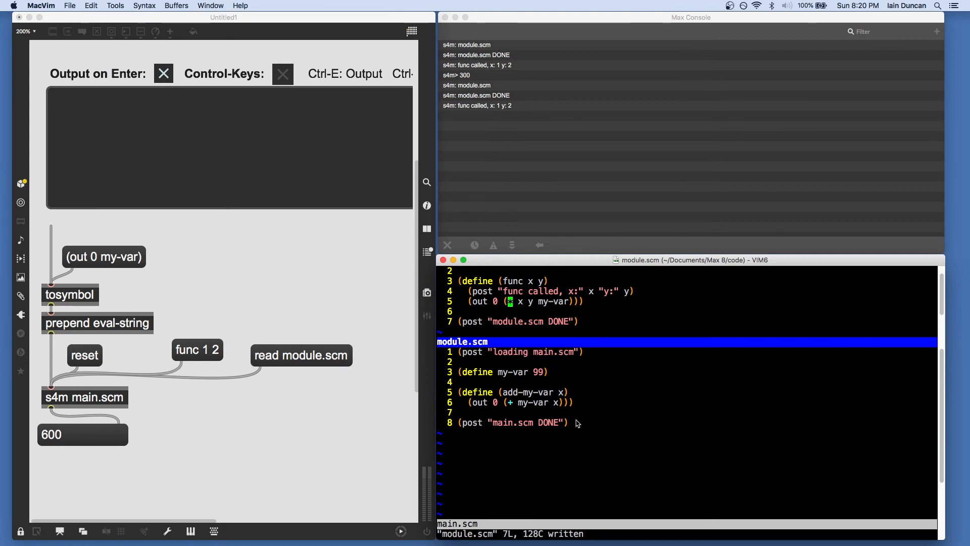
mouse_move(472, 365)
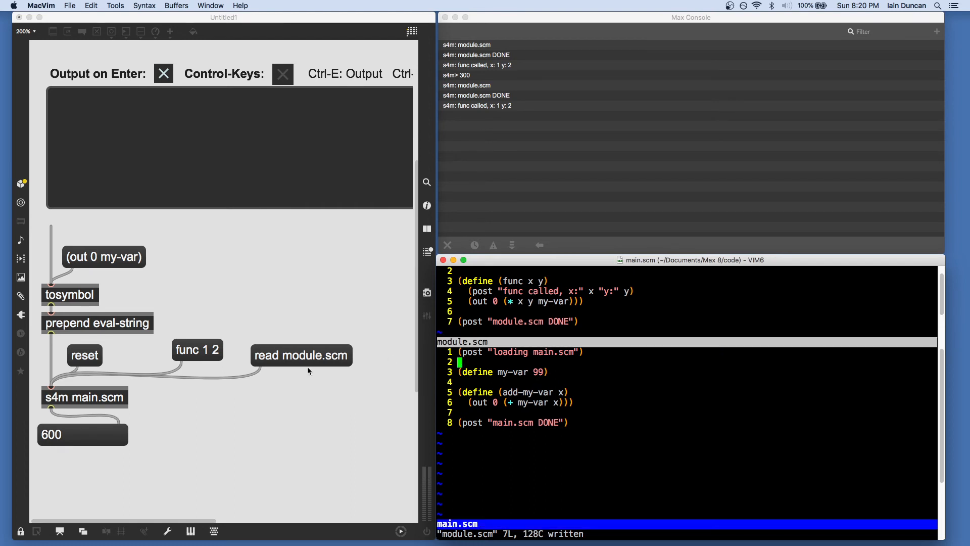
mouse_move(832, 291)
type("(")
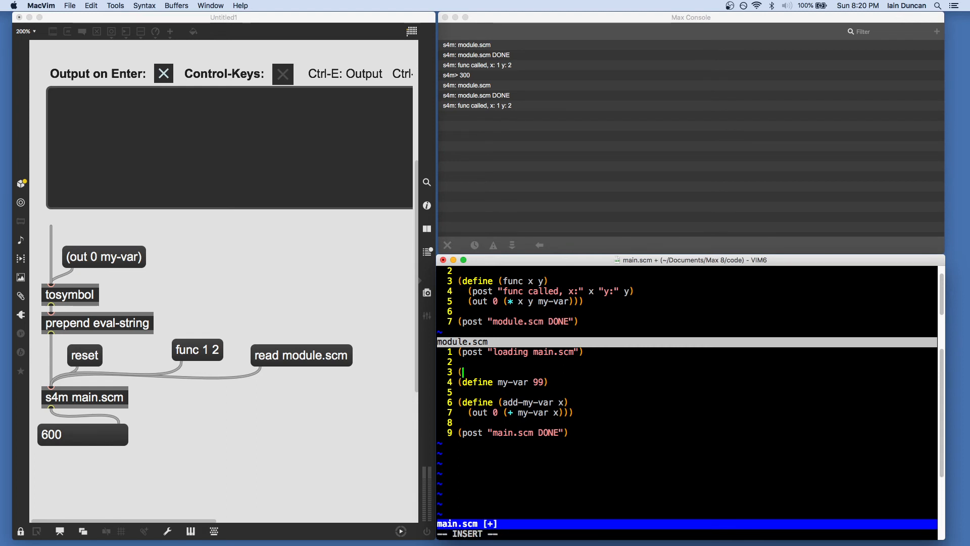
- Type (load-from-max "module.scm") on a new line near the top of main.scm
type("load-from-m")
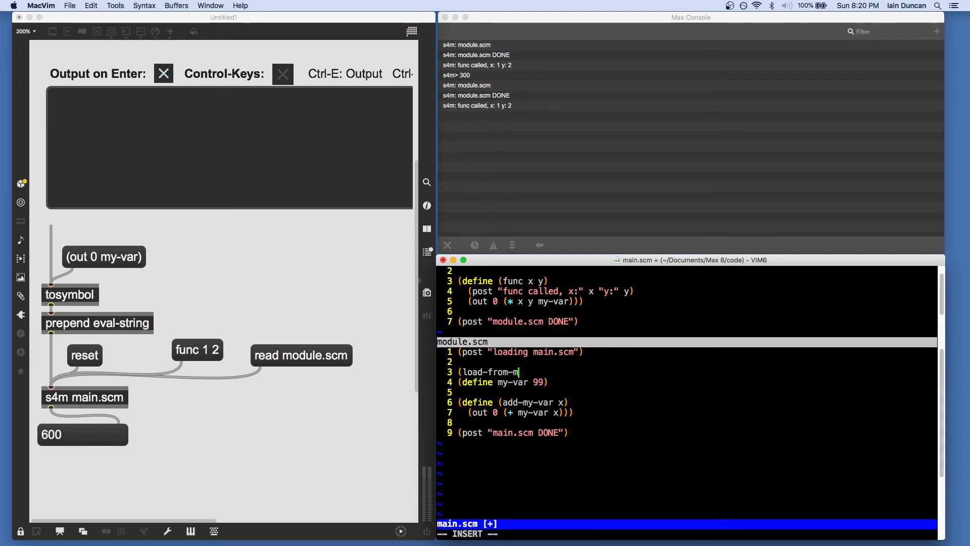
type("ax \"modu")
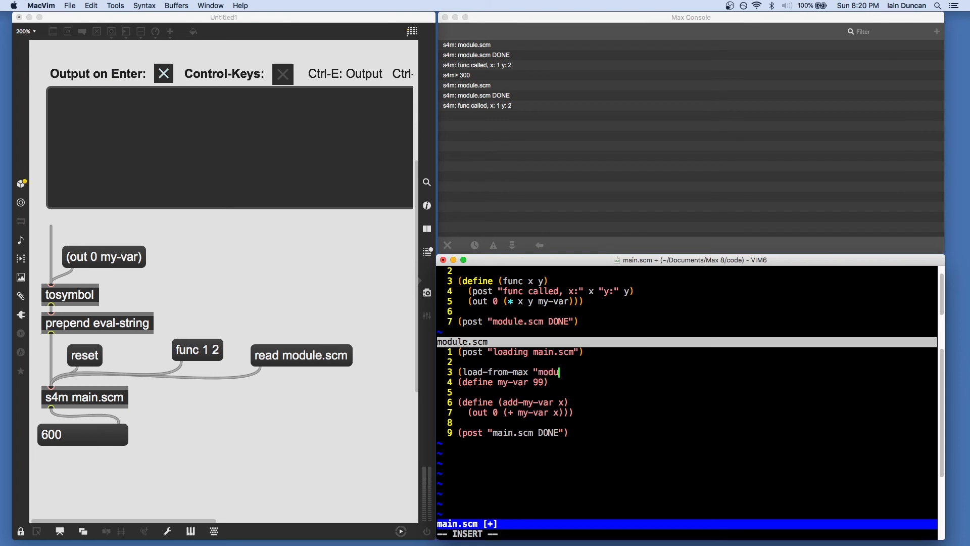
type("le.scm\")")
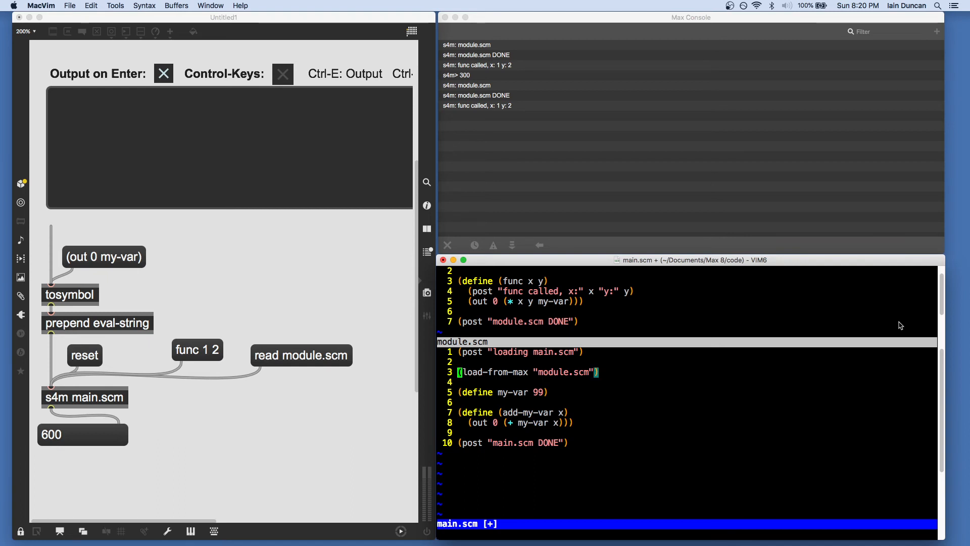
mouse_move(506, 385)
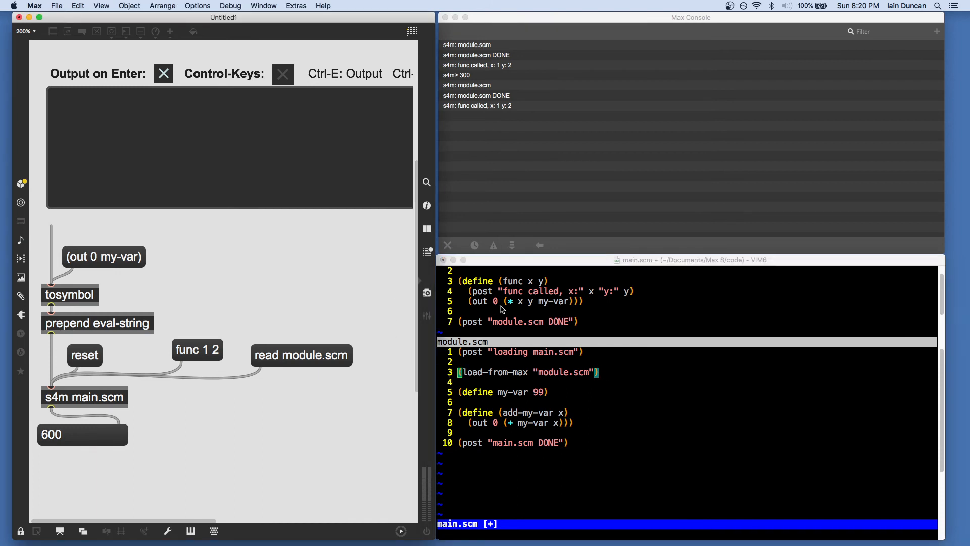
mouse_move(516, 368)
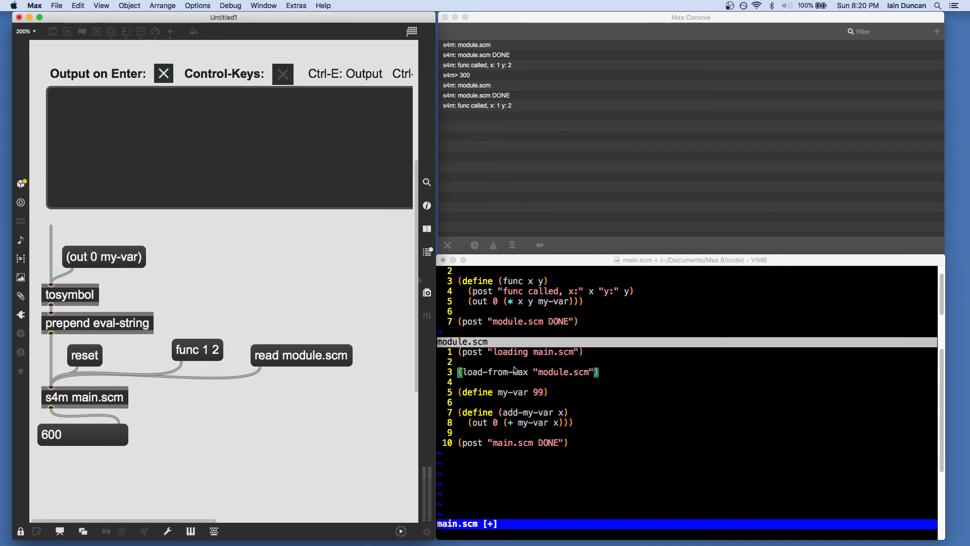
- Bring the Max Console forward and clear its old messages
left_click(507, 388)
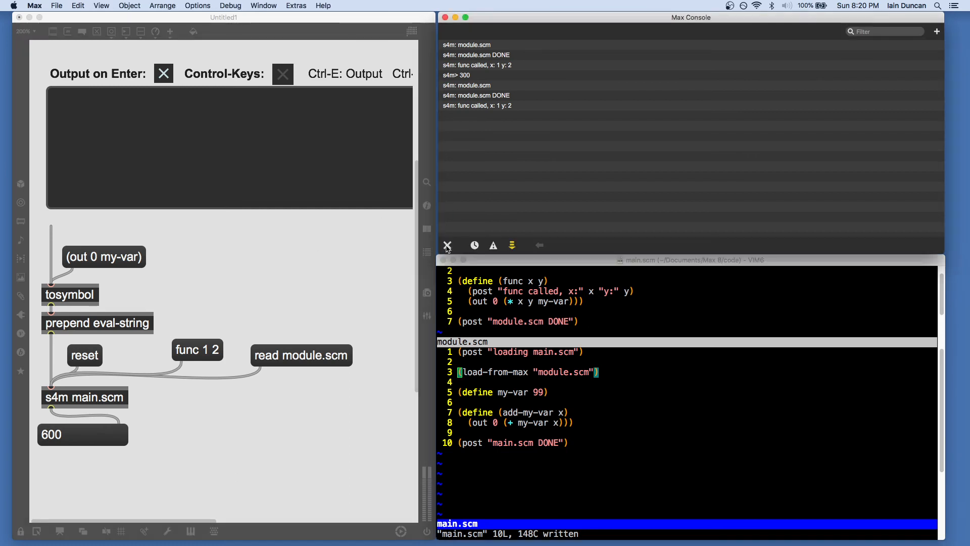
left_click(84, 355)
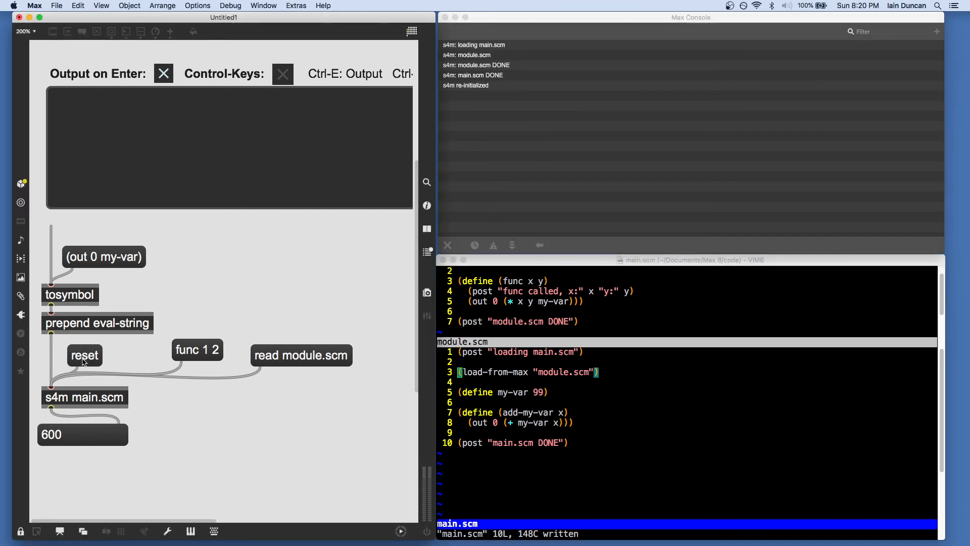
mouse_move(464, 61)
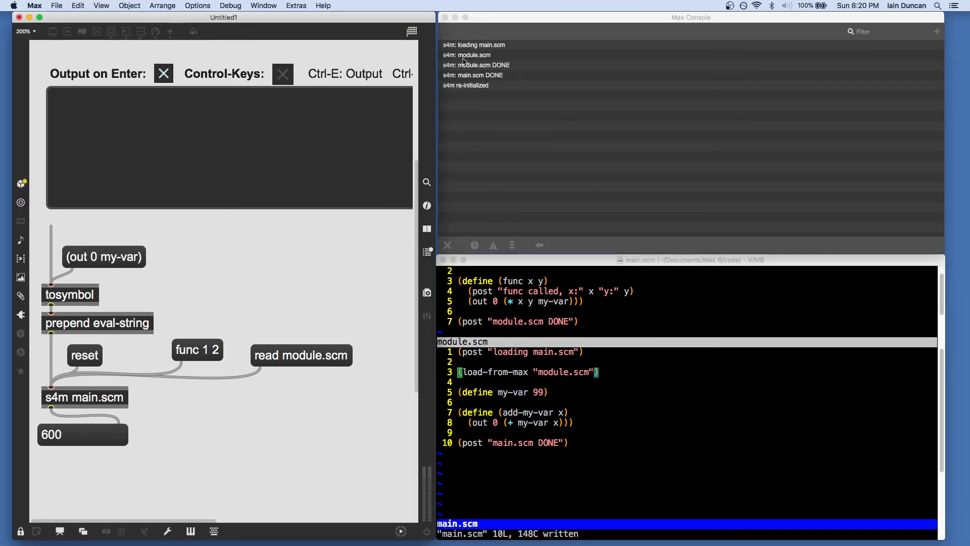
mouse_move(322, 362)
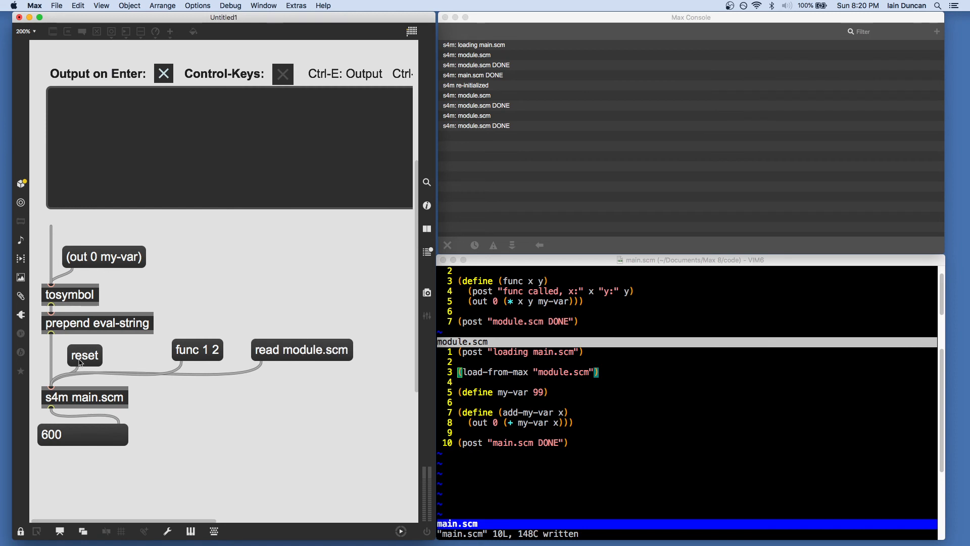
mouse_move(556, 341)
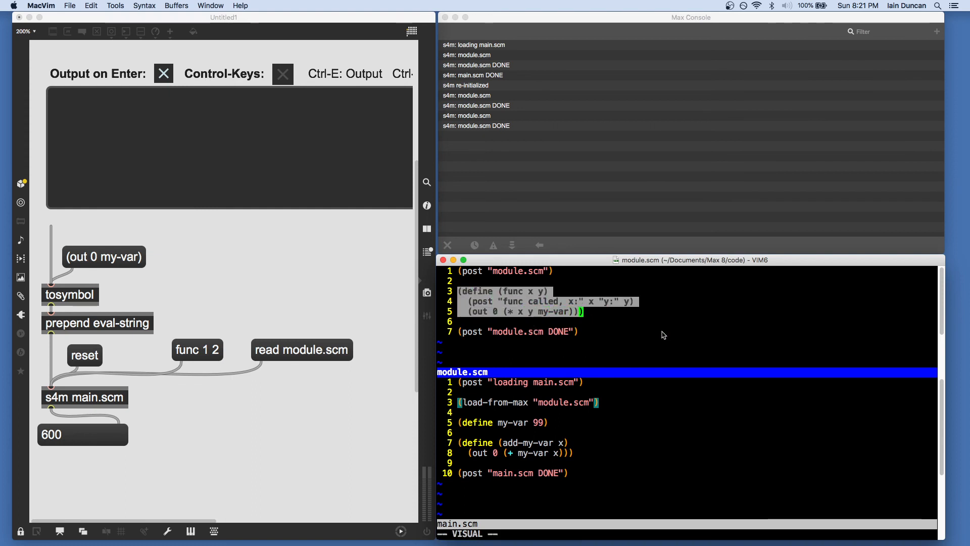
mouse_move(483, 310)
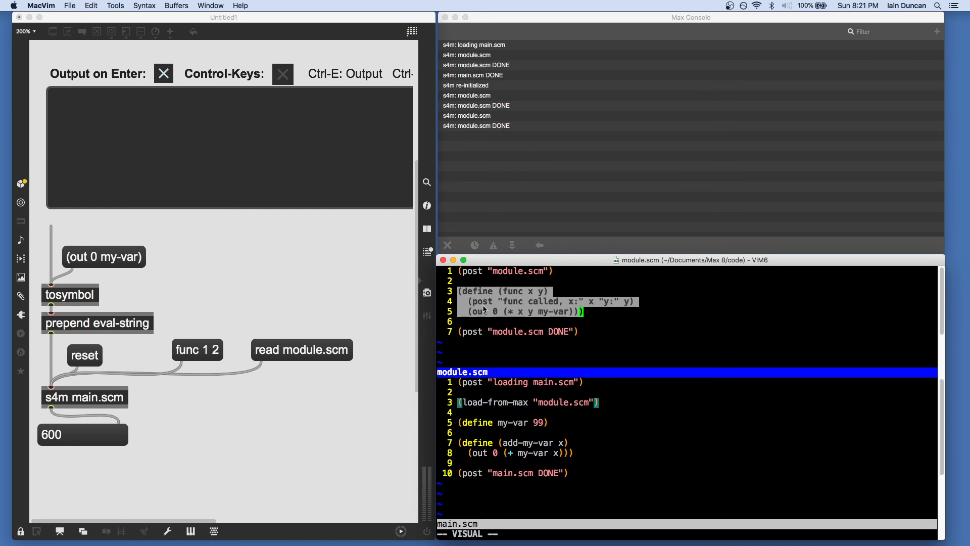
mouse_move(254, 240)
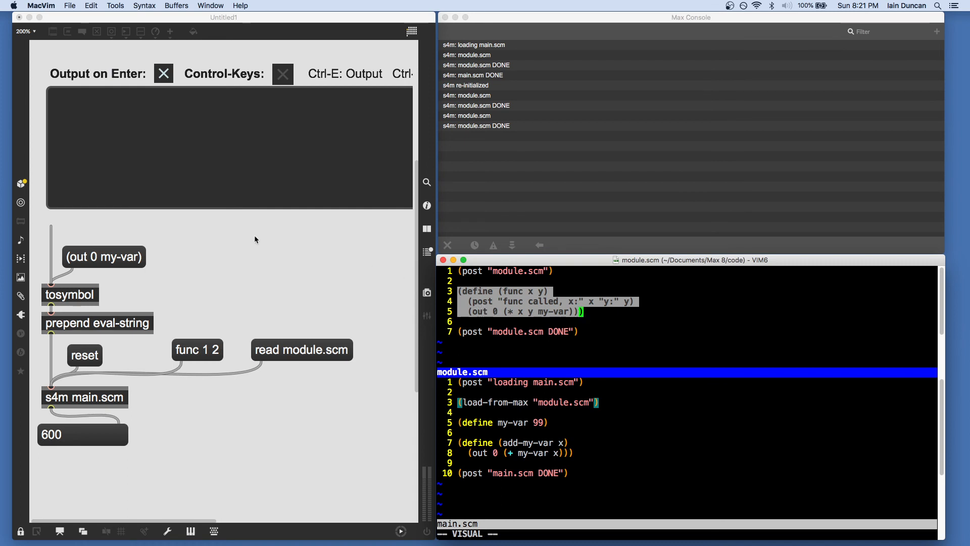
mouse_move(483, 302)
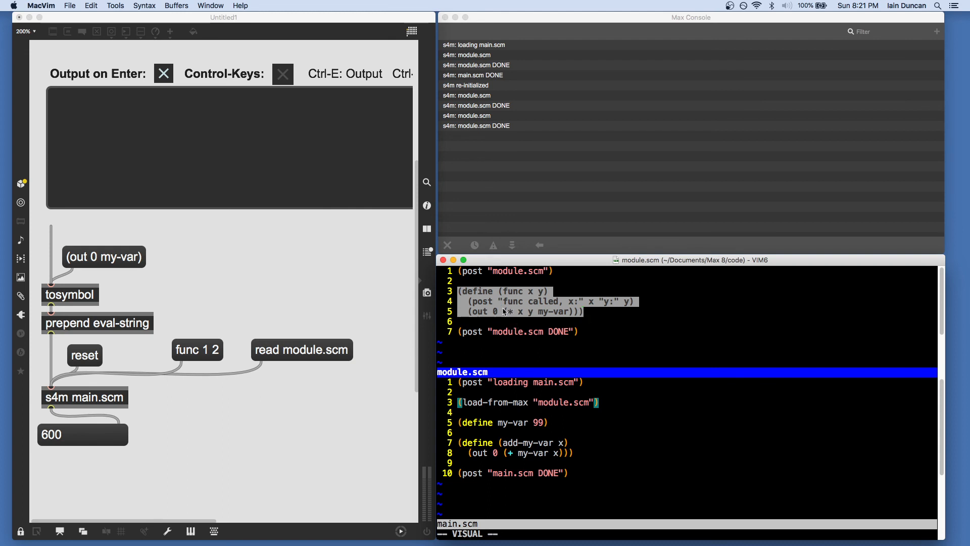
mouse_move(427, 292)
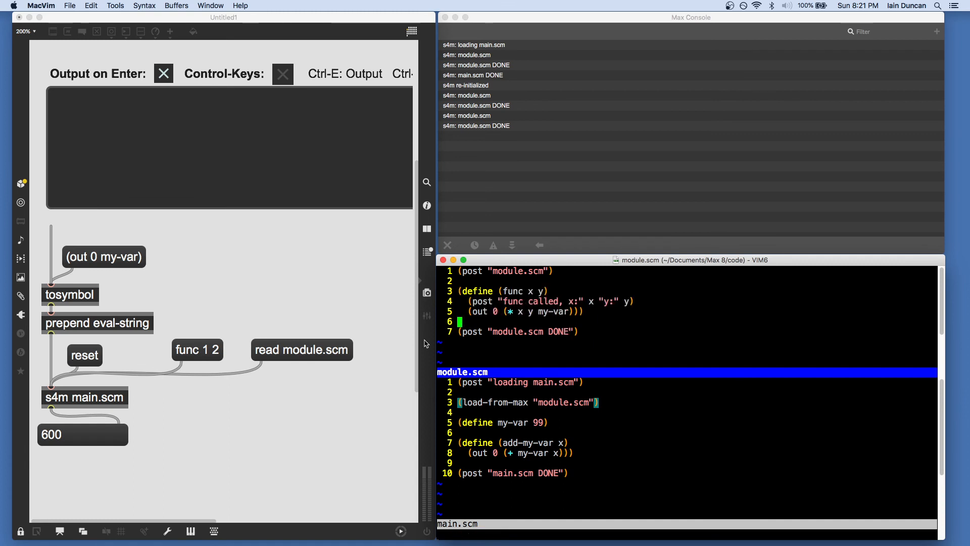
mouse_move(525, 297)
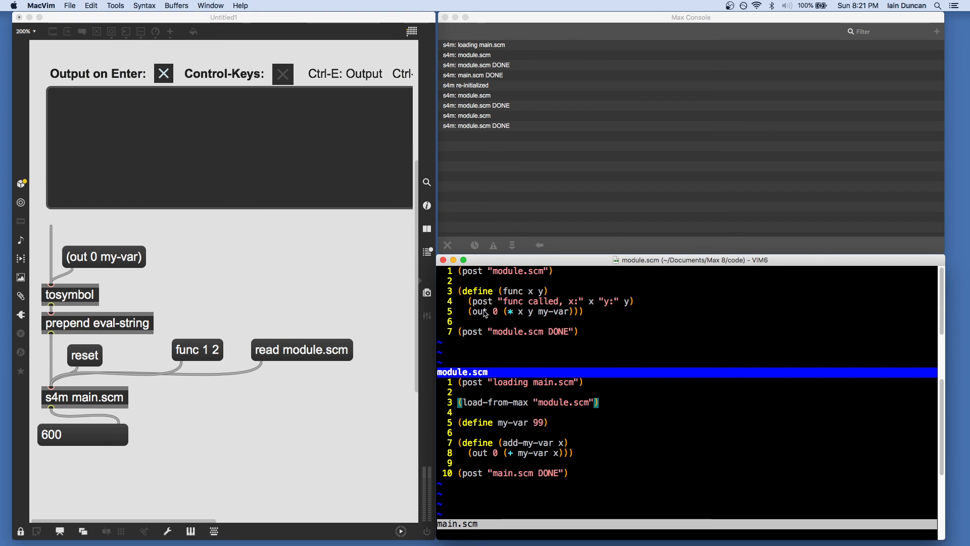
mouse_move(308, 303)
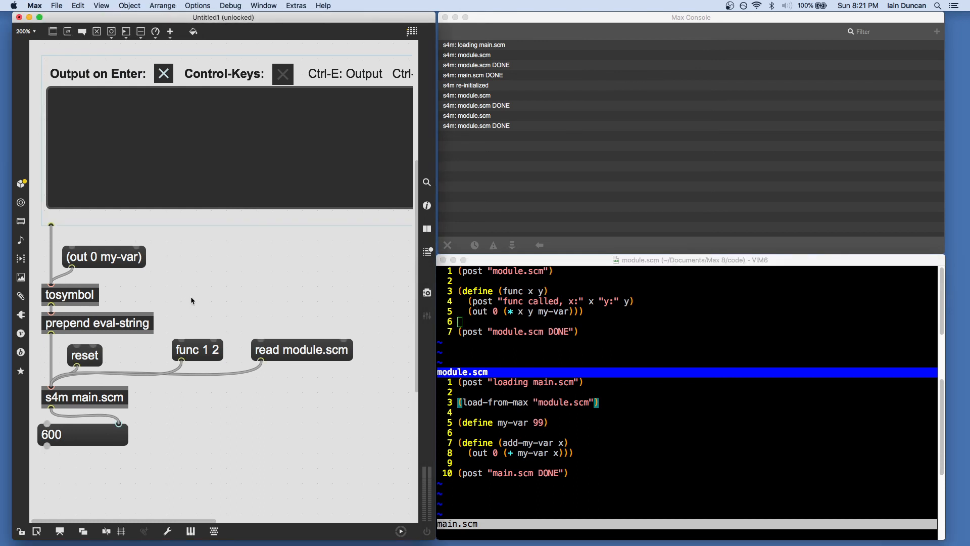
left_click(36, 531)
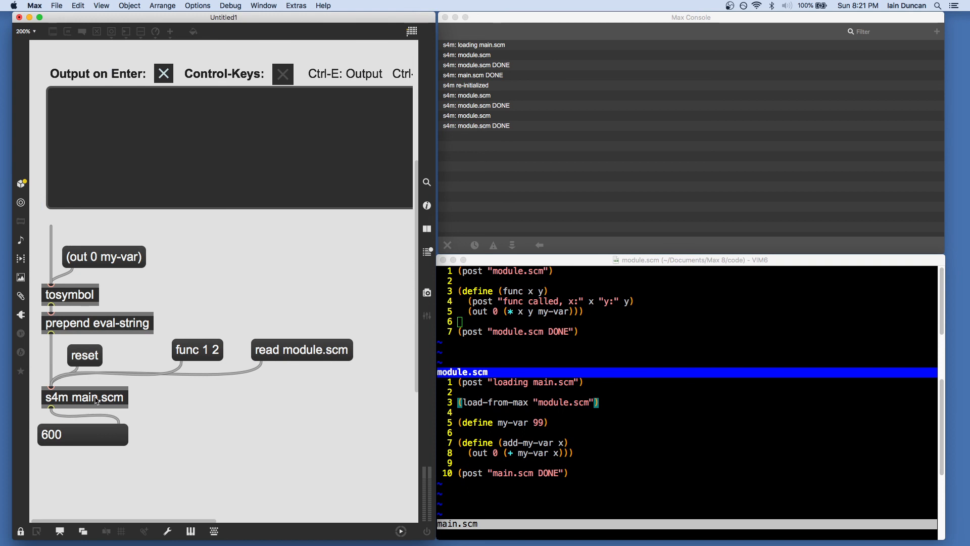
mouse_move(146, 411)
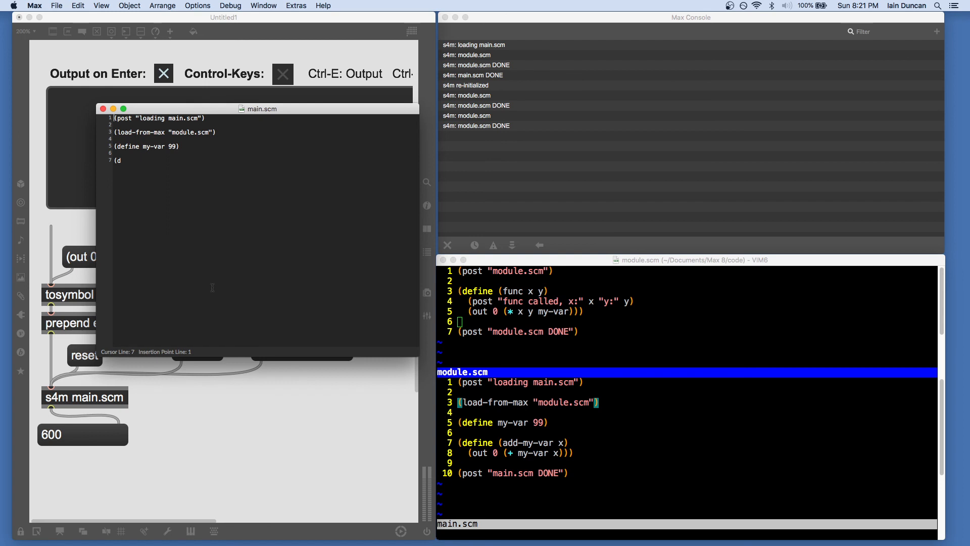
mouse_move(165, 239)
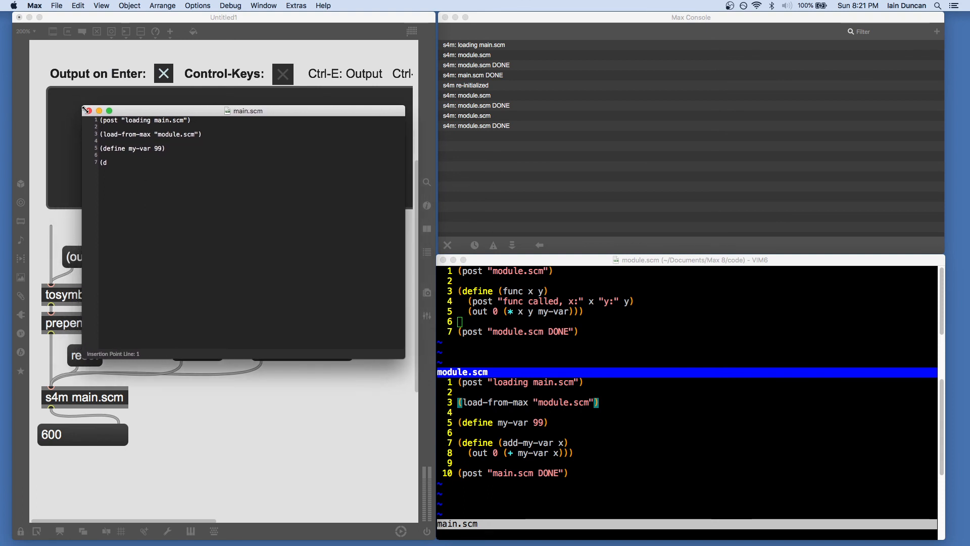
left_click(87, 111)
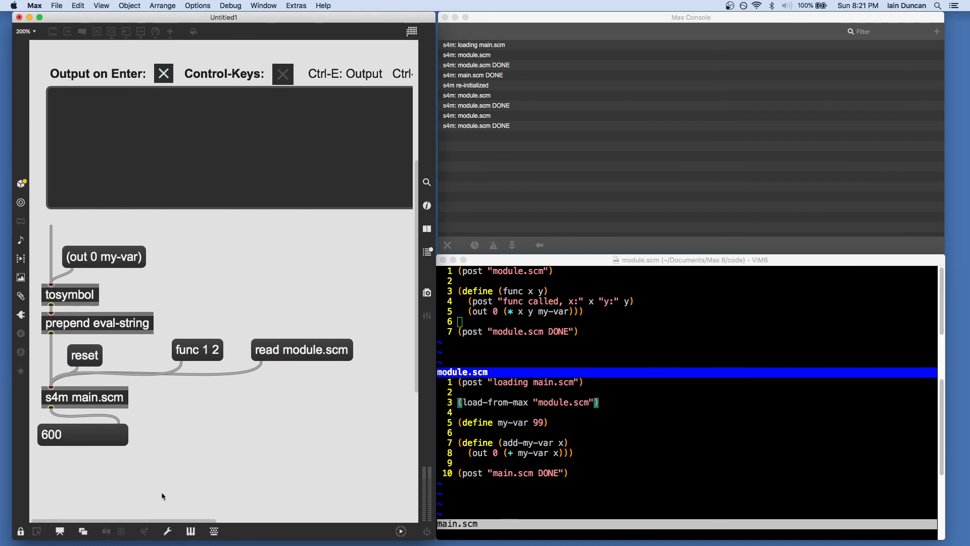
mouse_move(105, 399)
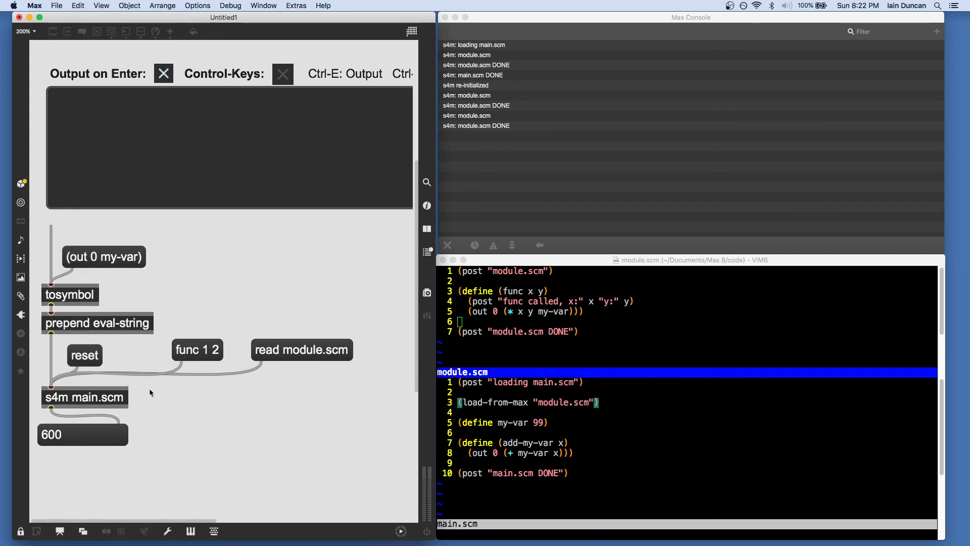
mouse_move(242, 464)
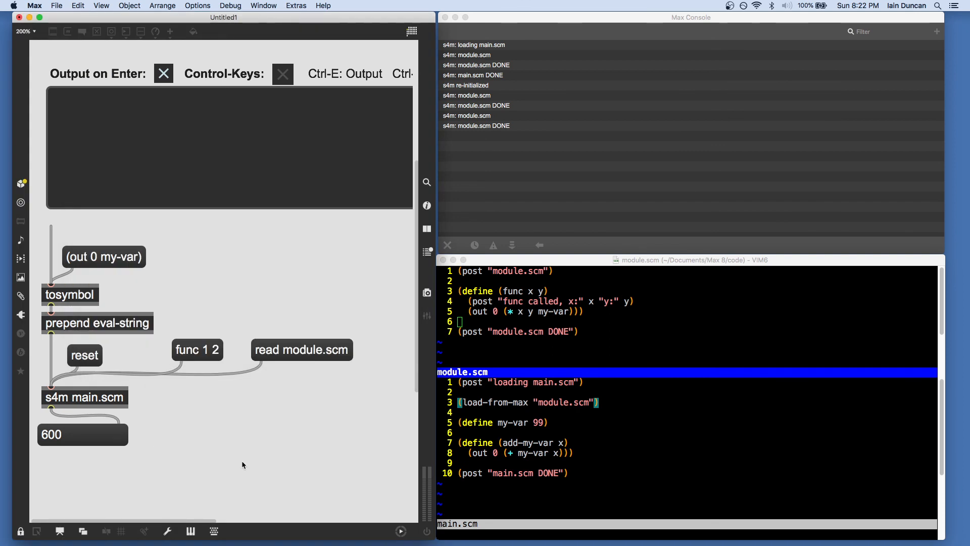
mouse_move(605, 338)
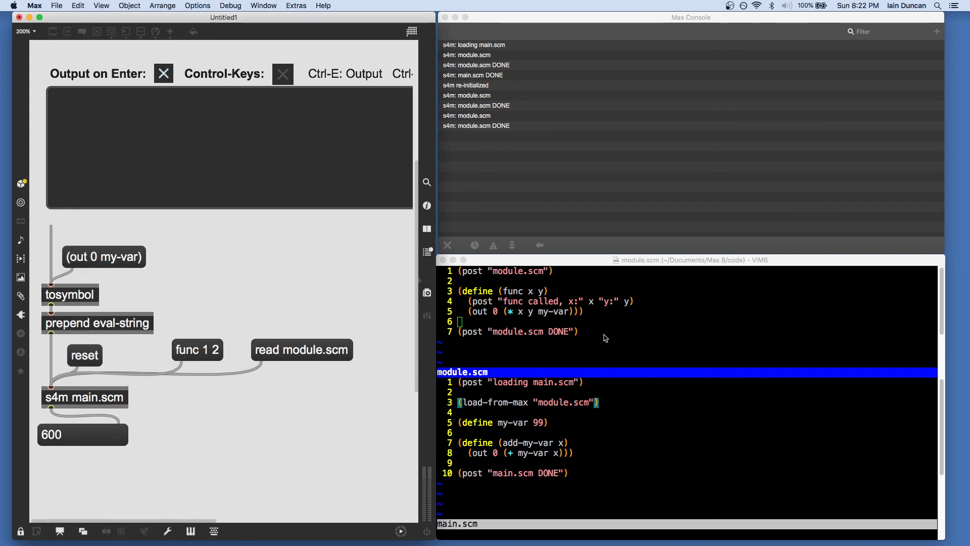
- Switch focus to MacVim, where module.scm and main.scm are open side by side
left_click(580, 311)
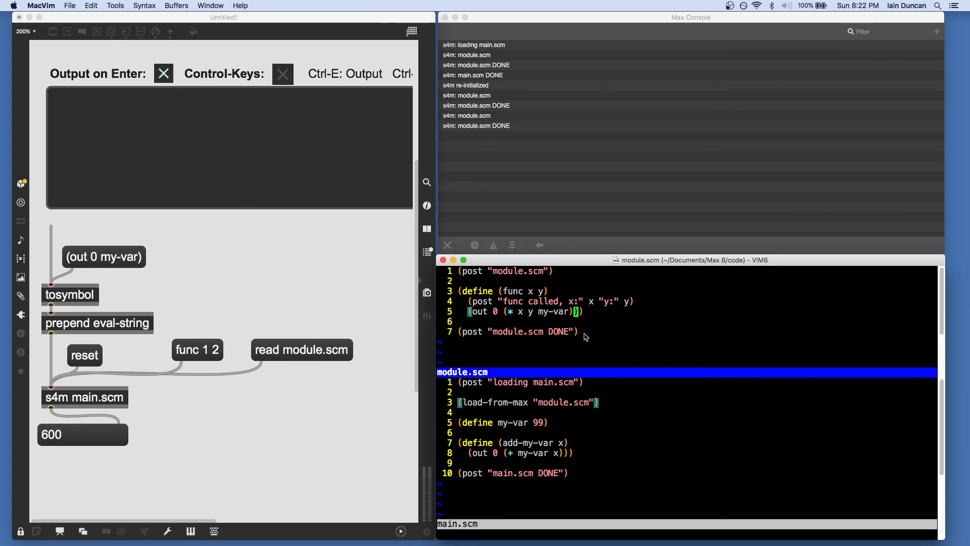
mouse_move(215, 479)
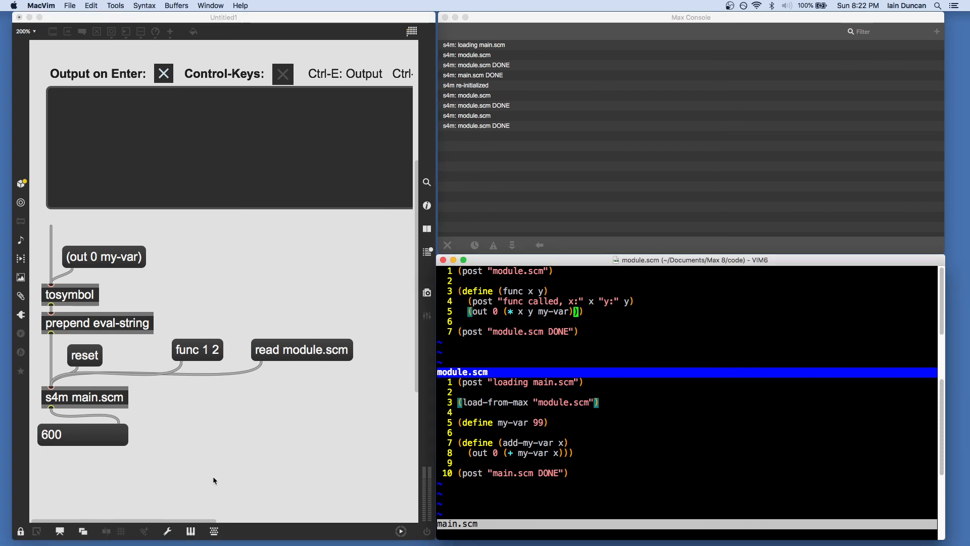
mouse_move(273, 476)
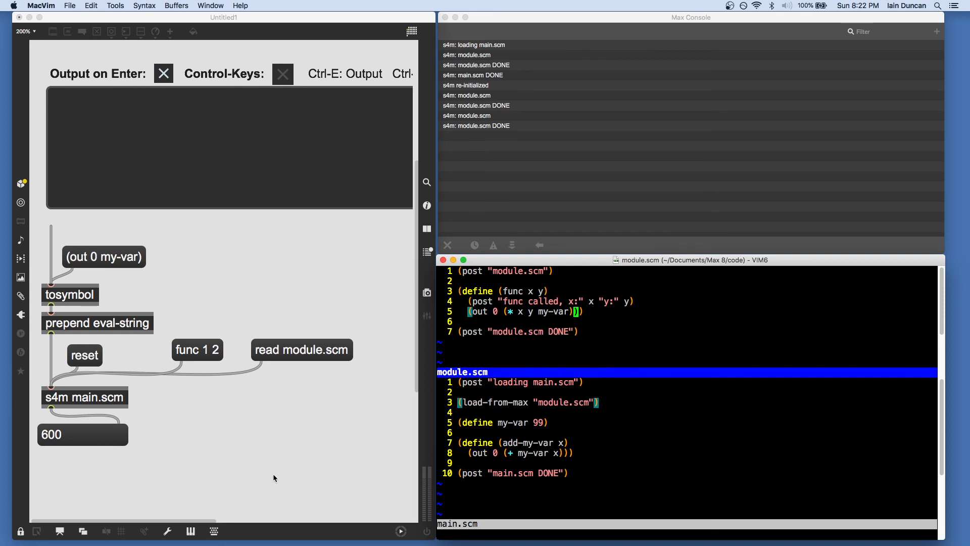
mouse_move(285, 467)
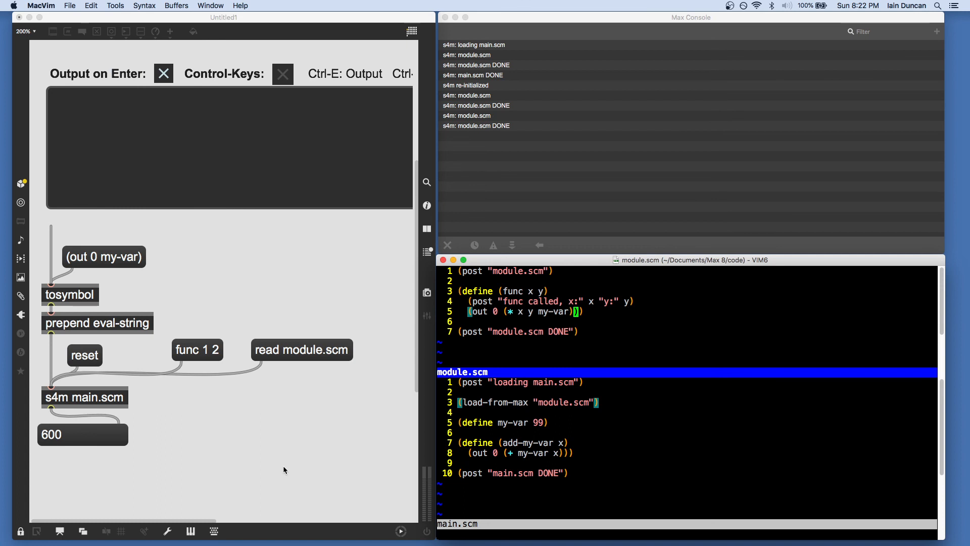
mouse_move(217, 441)
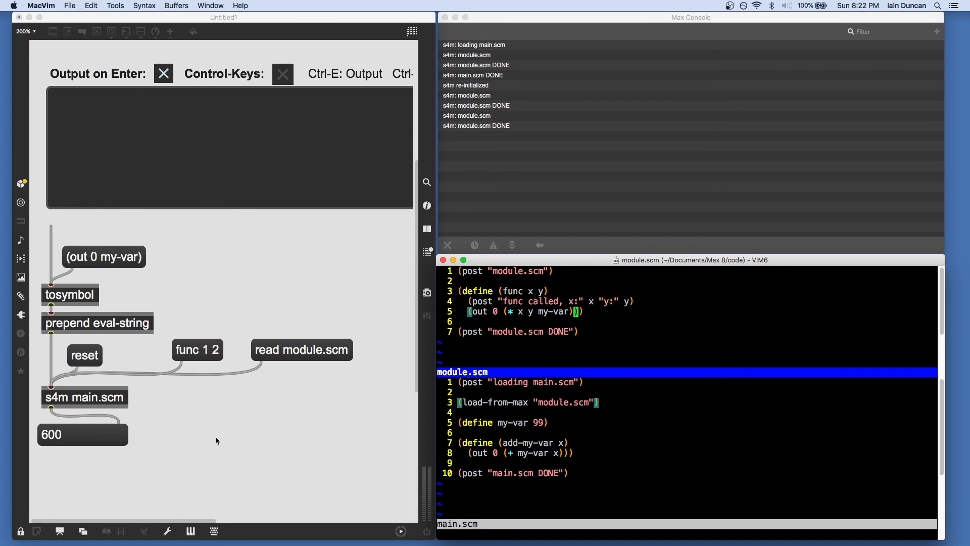
mouse_move(204, 422)
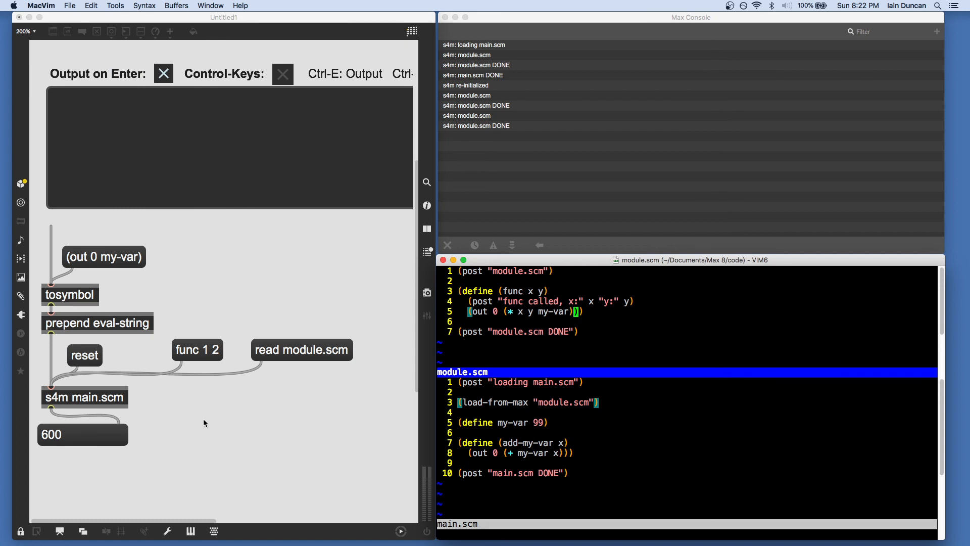
mouse_move(215, 419)
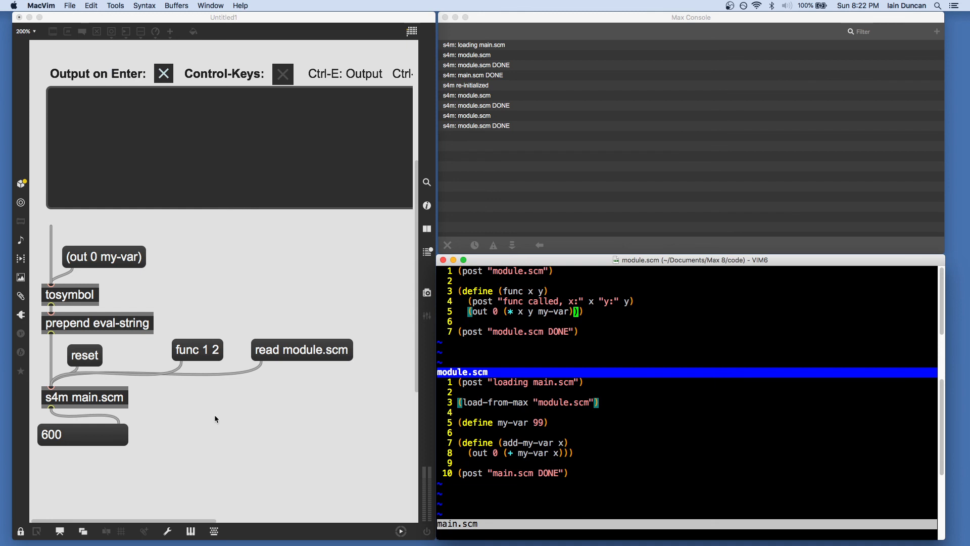
mouse_move(230, 412)
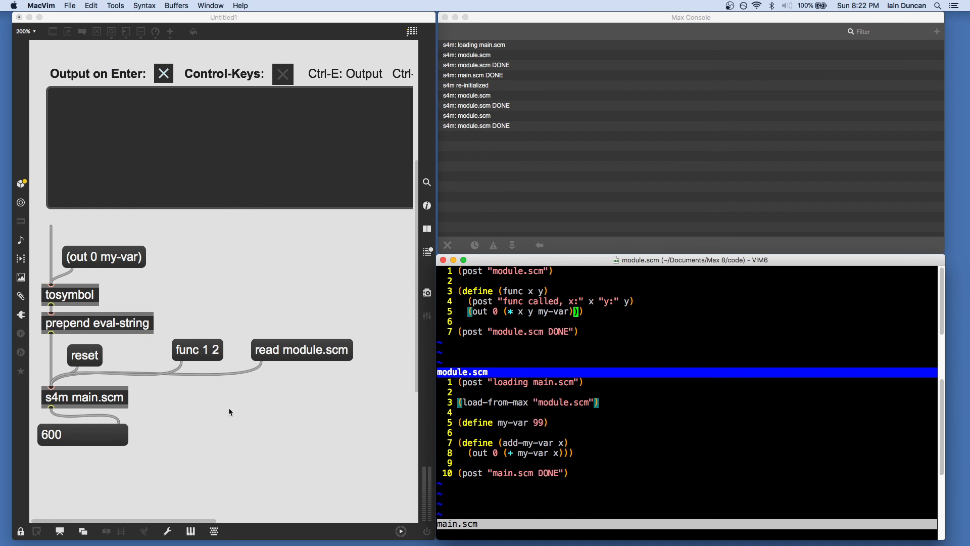
mouse_move(279, 423)
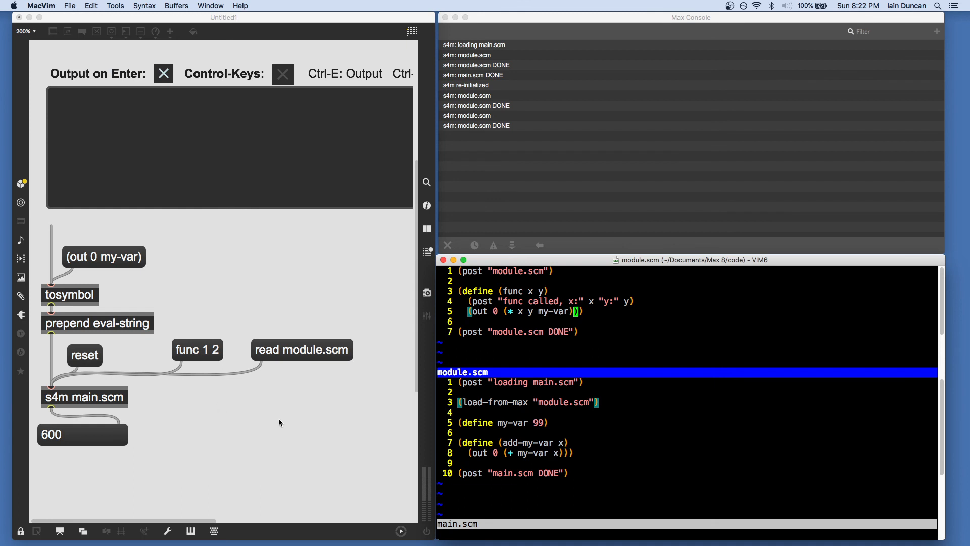
mouse_move(275, 424)
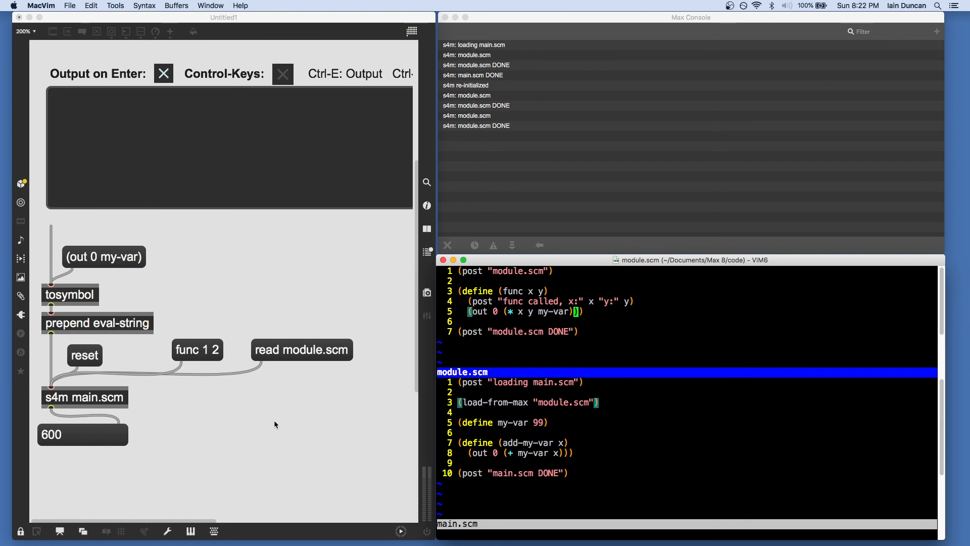
mouse_move(259, 422)
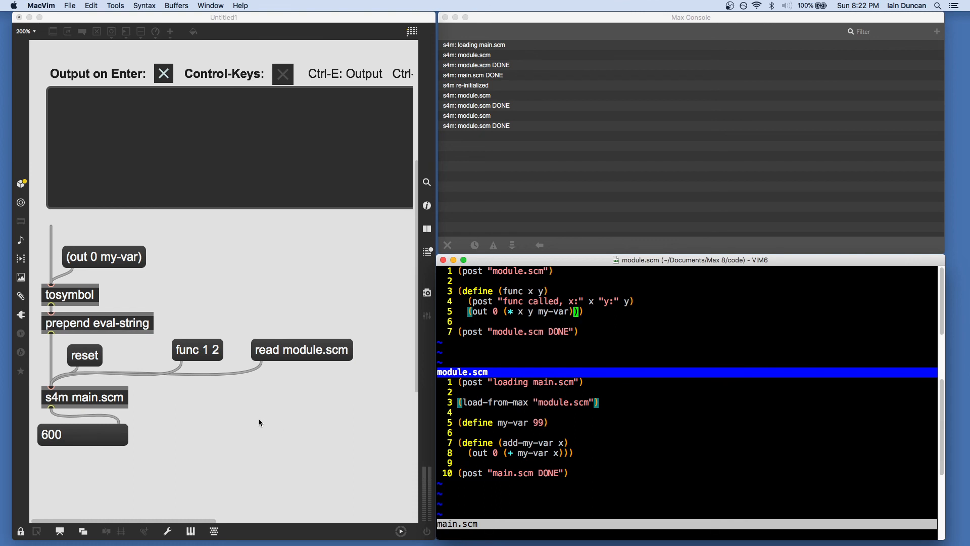
mouse_move(242, 424)
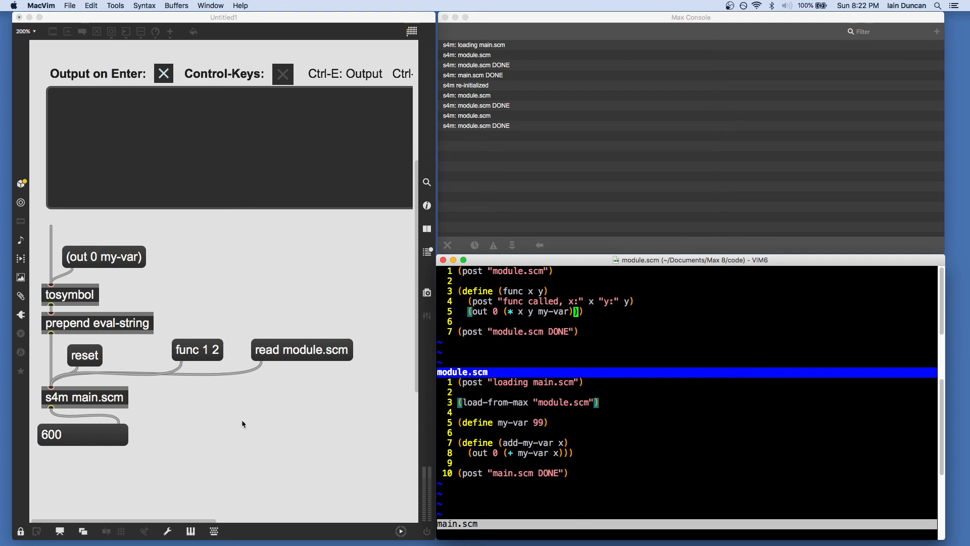
mouse_move(236, 430)
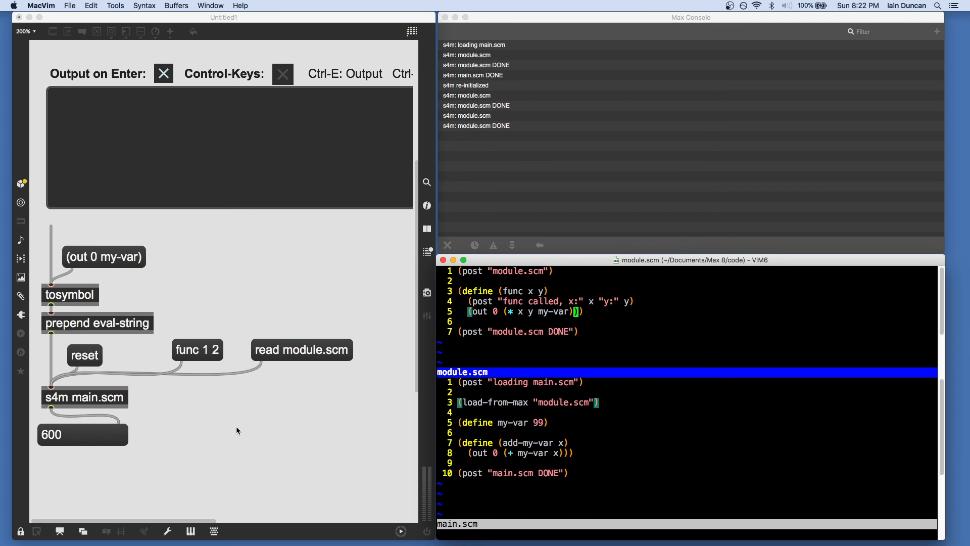
mouse_move(222, 426)
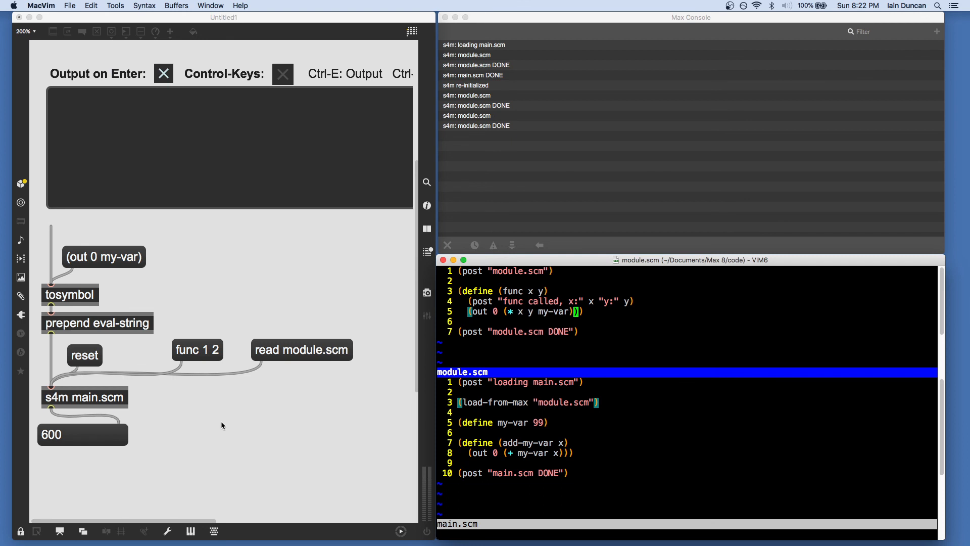
mouse_move(239, 426)
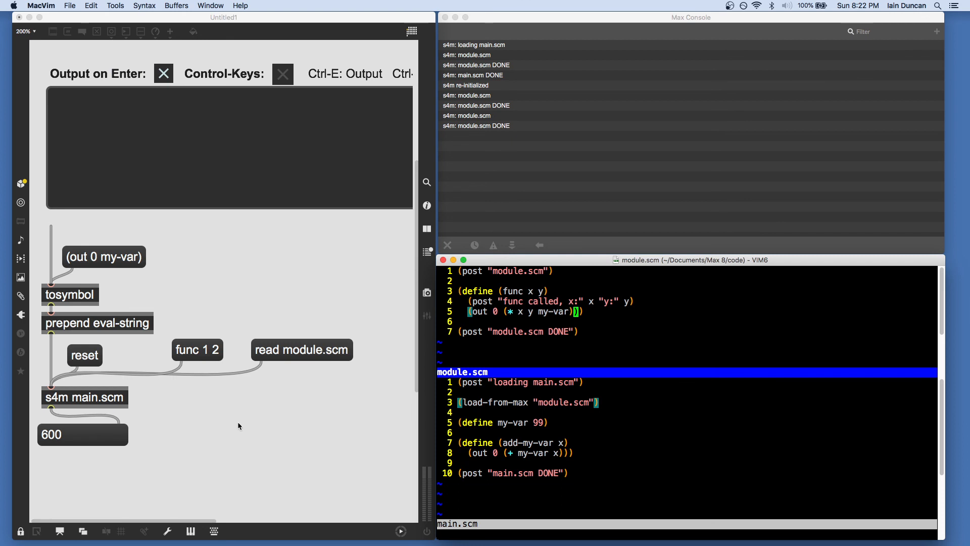
mouse_move(232, 428)
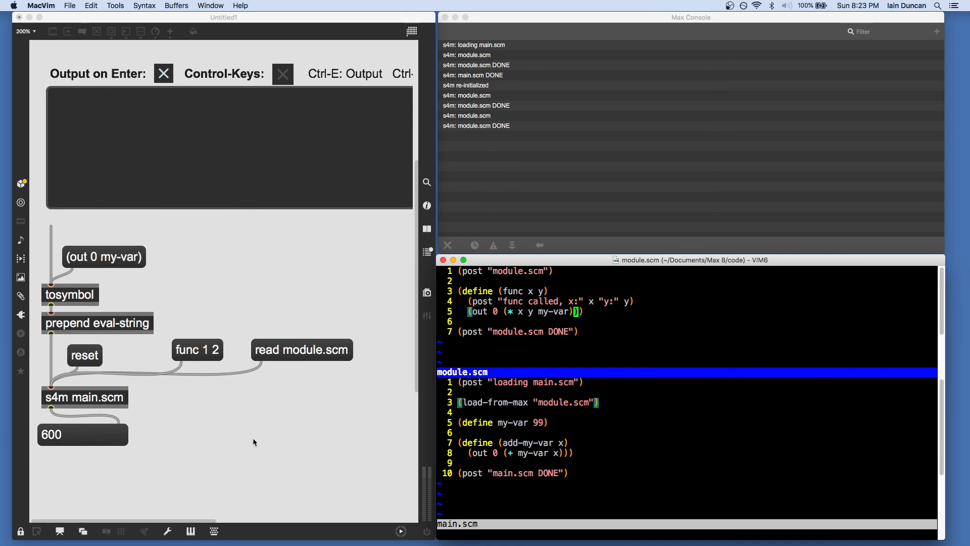
mouse_move(400, 397)
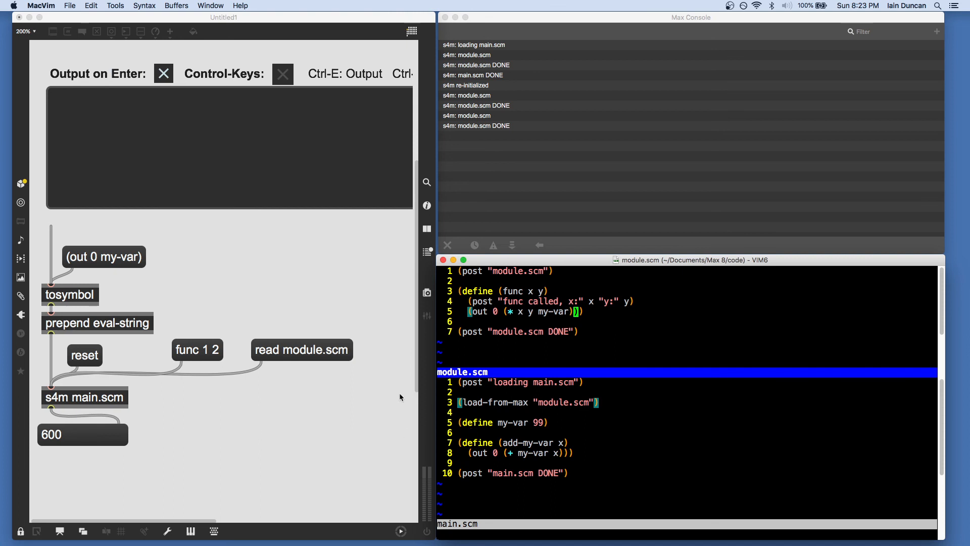